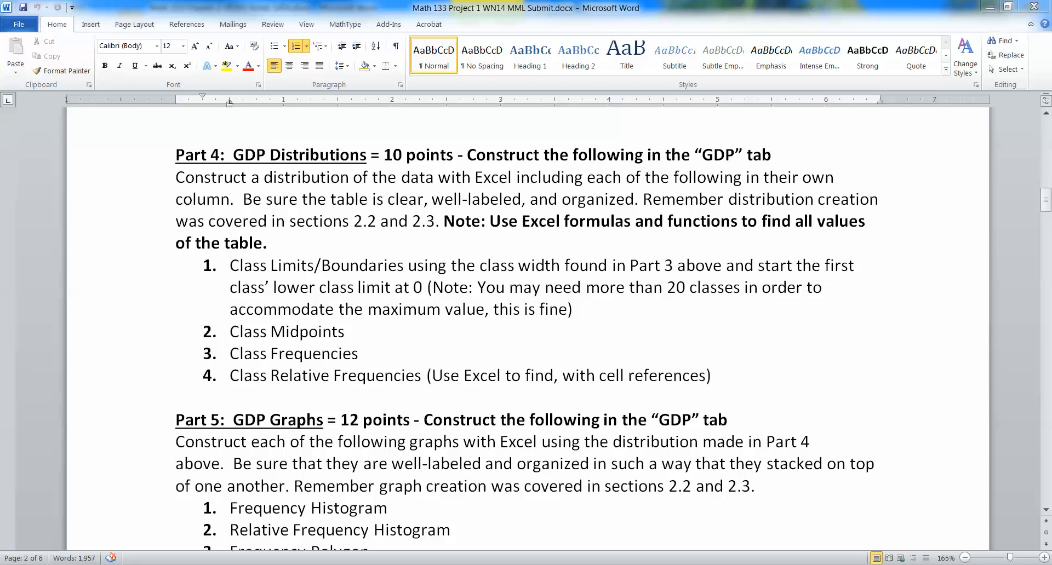
- Review the Part 3 statistics and Part 4 distribution requirements in the assignment document
left_click_drag(319, 287, 426, 287)
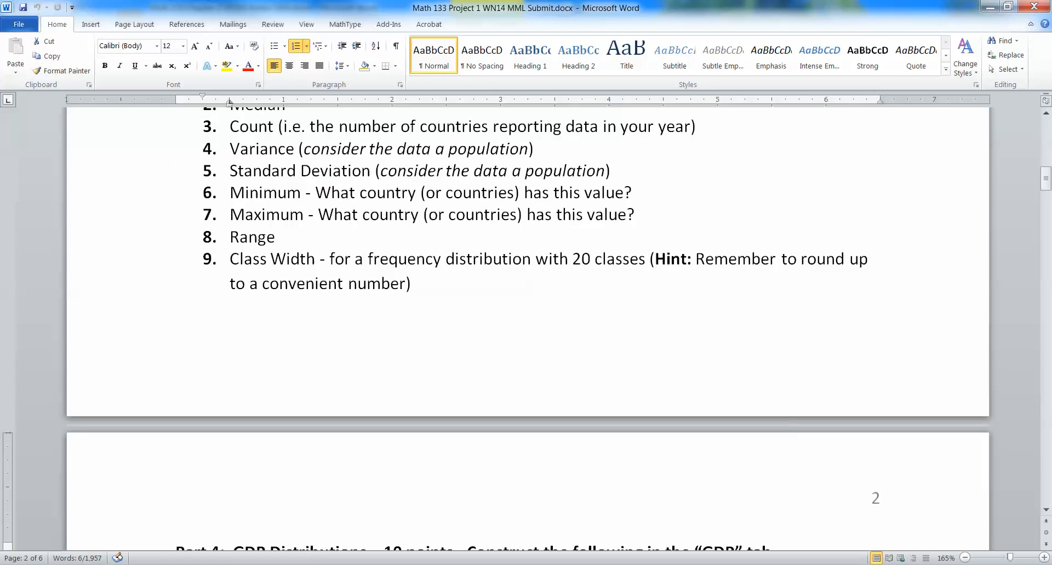
left_click_drag(229, 258, 411, 283)
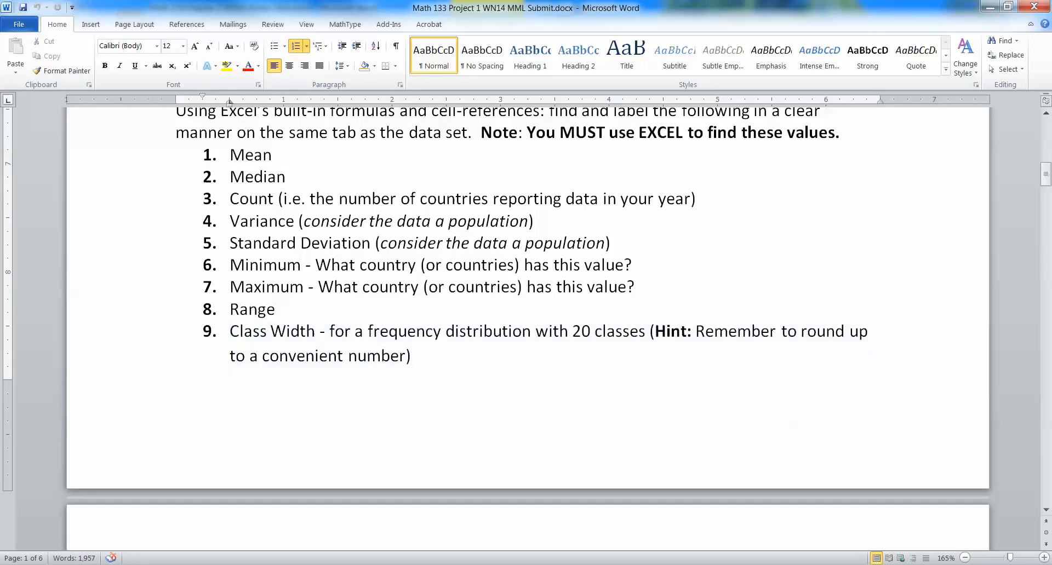
left_click_drag(645, 331, 410, 355)
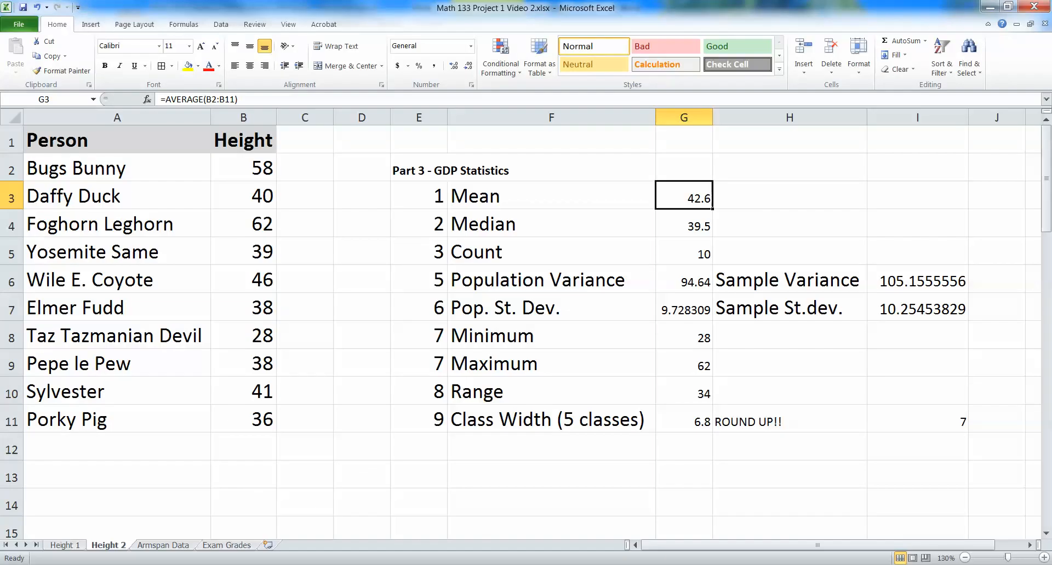
- On the Exam Grades sheet, retitle A1 as Final Exam Scores and widen column A to fit it
left_click(226, 545)
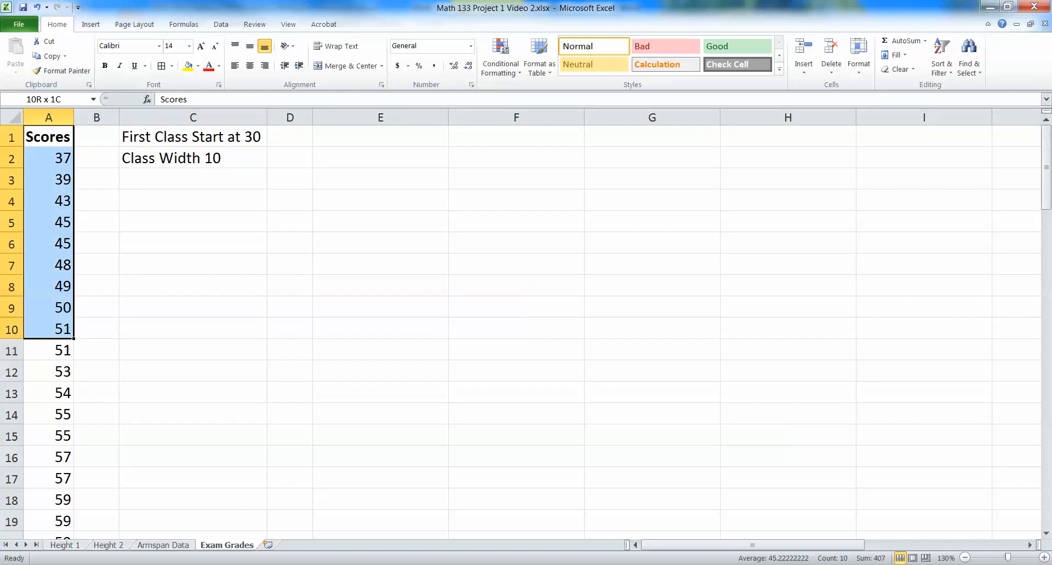
left_click(47, 306)
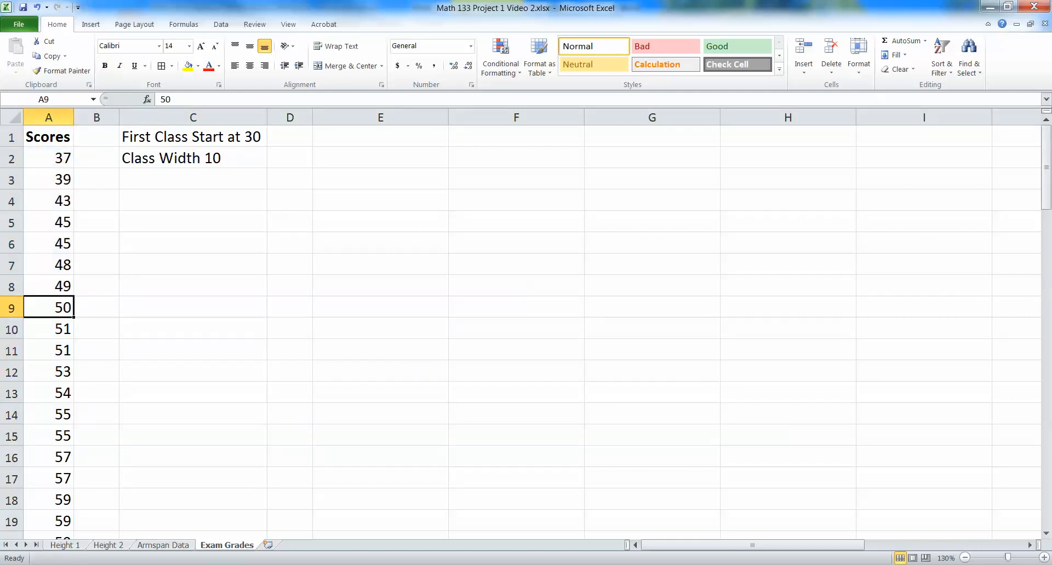
left_click(47, 137)
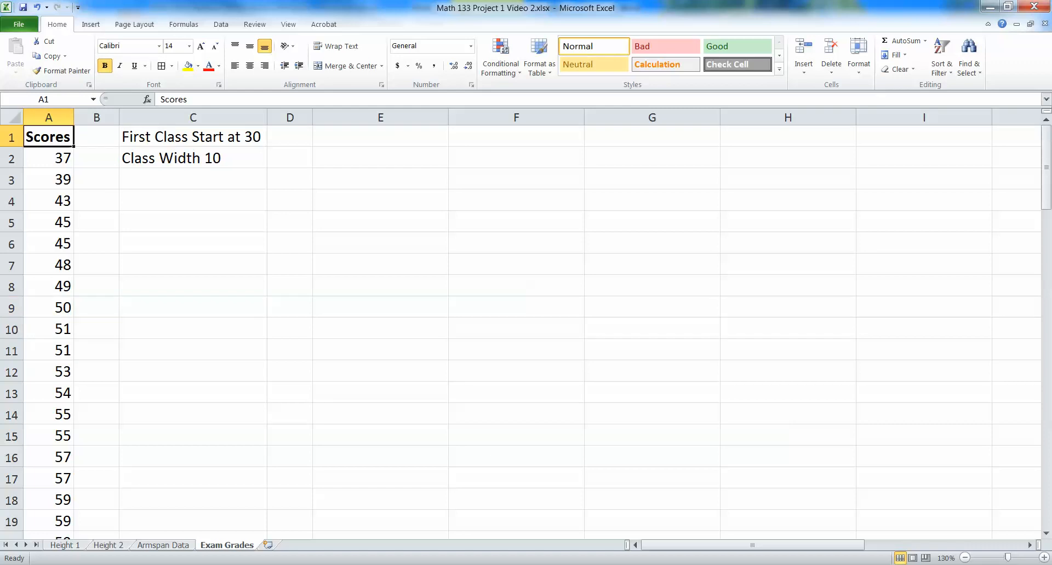
type("Final Exam Sc")
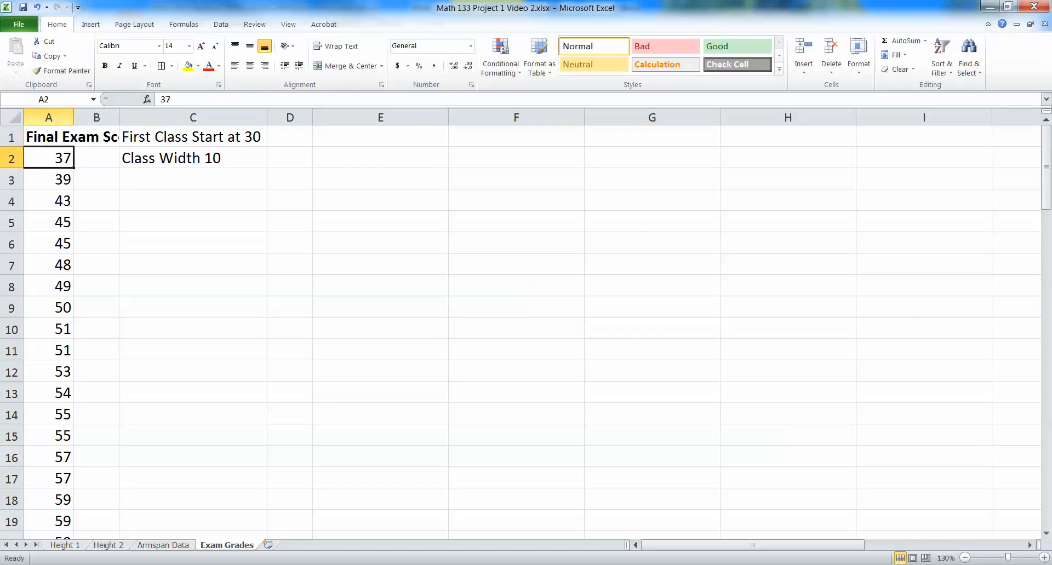
left_click(88, 178)
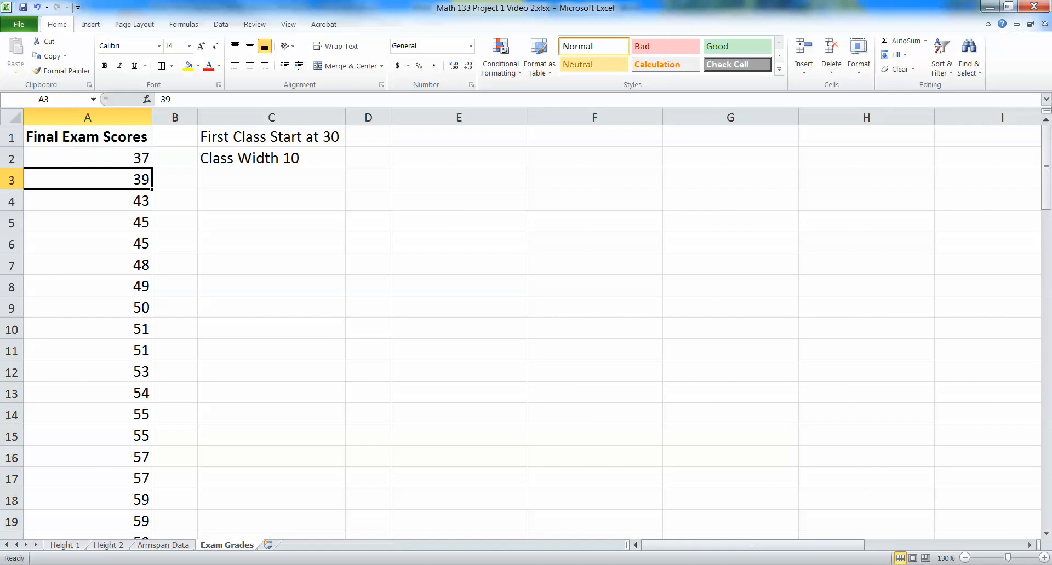
left_click_drag(152, 117, 151, 117)
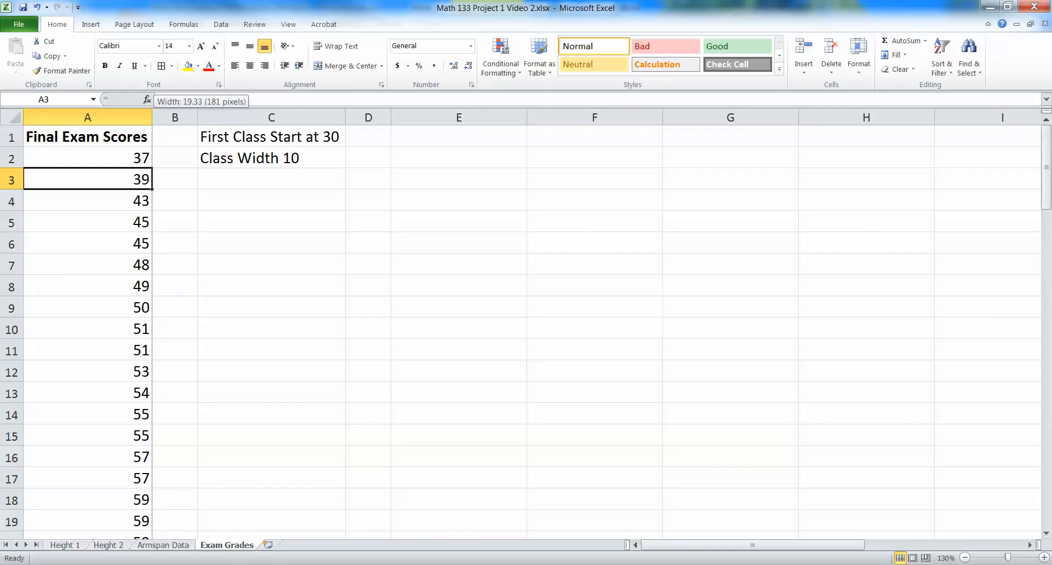
- Reword the note in C1 to First Class Lower Limit 30 and check the rounding hint
left_click(271, 137)
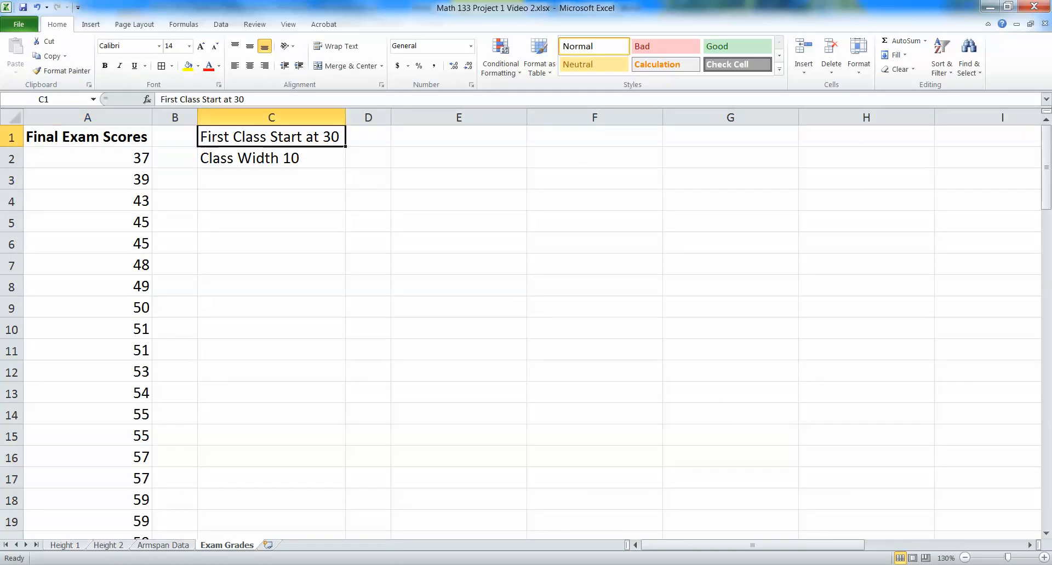
mouse_move(271, 117)
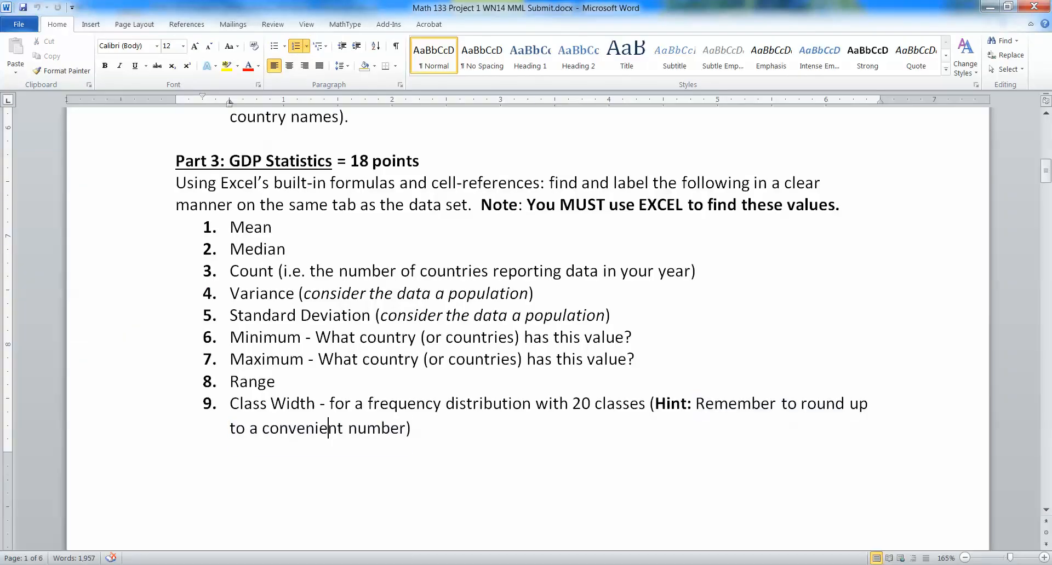
left_click_drag(650, 403, 409, 429)
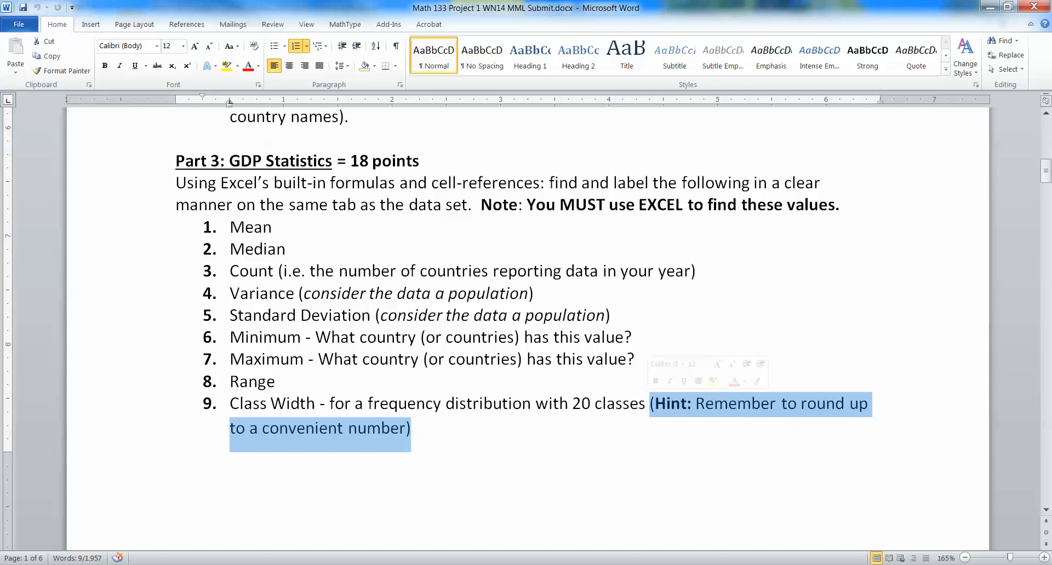
scroll("down", 3)
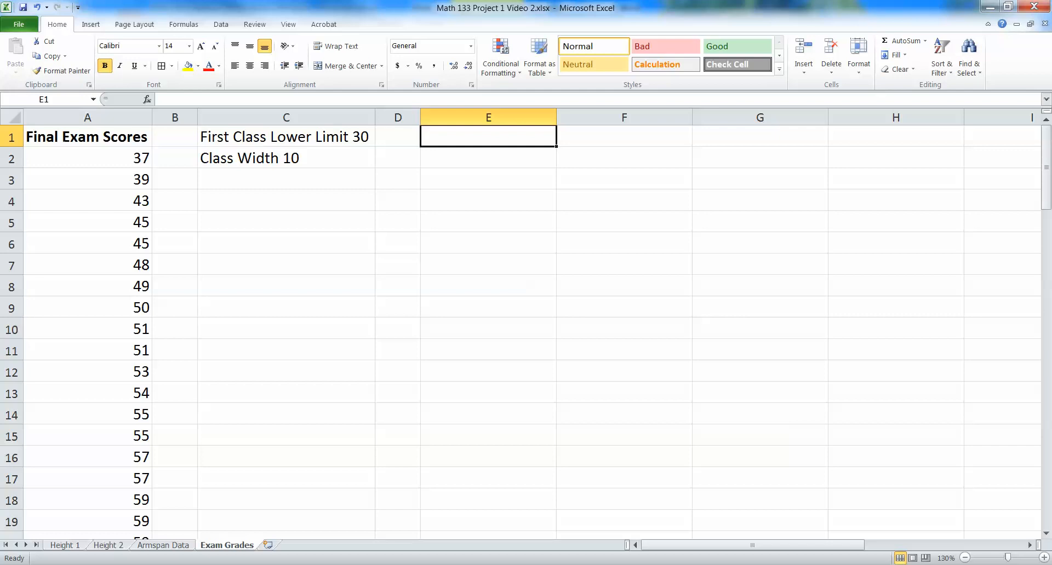
- Add Lower Class Limit, Upper Class Limit and Exam Grade Classes headings in E1:G1
type("Lower Class L")
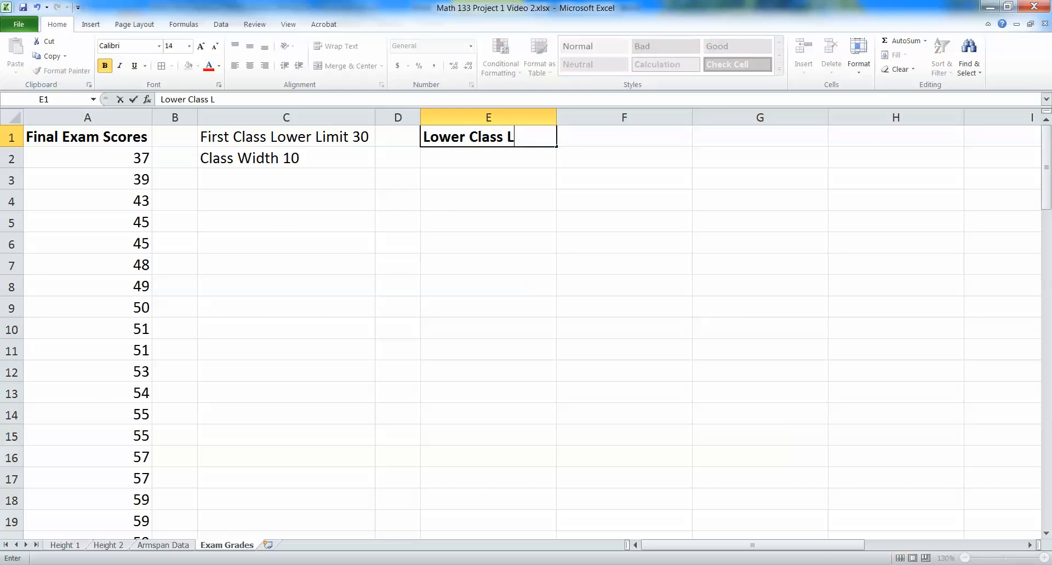
type("Upper Class Limit")
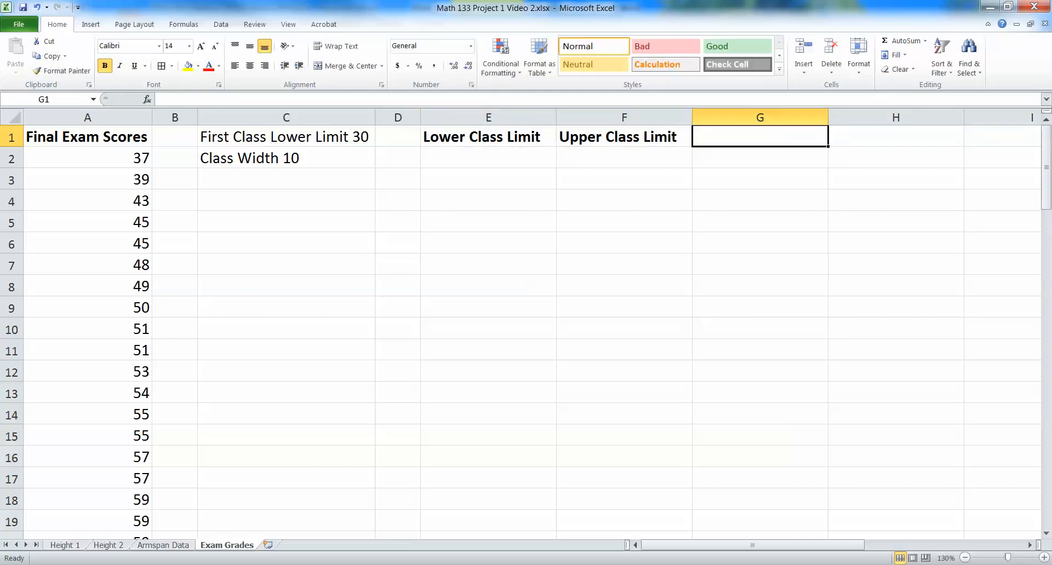
type("Classe")
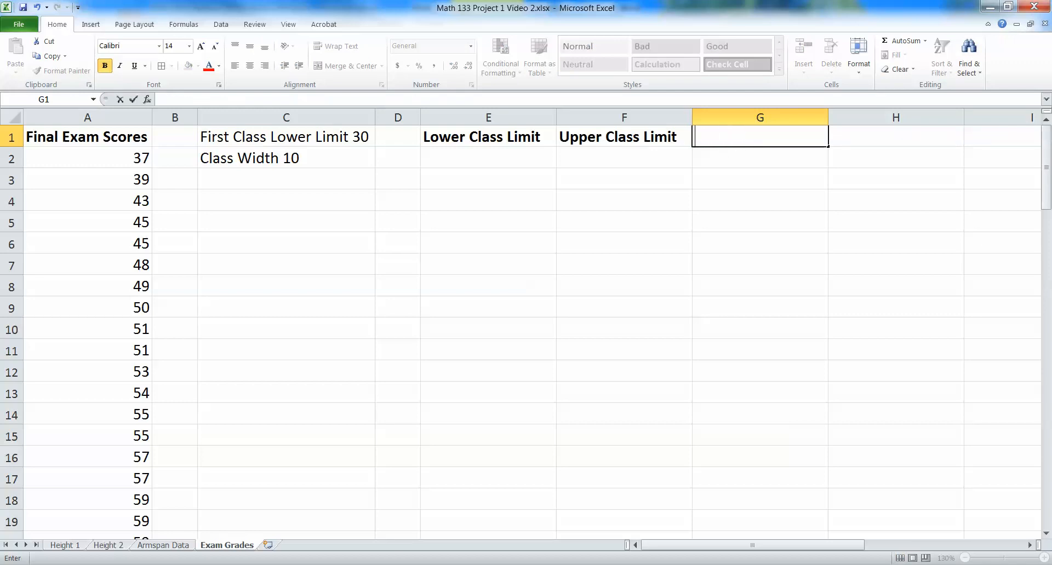
type("Exam Grade Classes")
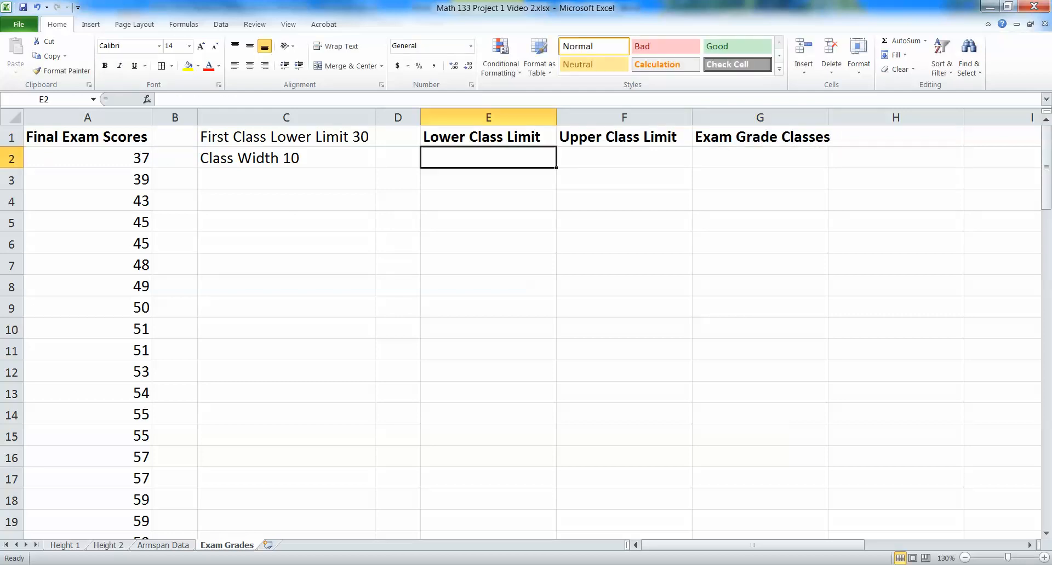
- Enter 30 as the first lower class limit in E3
left_click(487, 178)
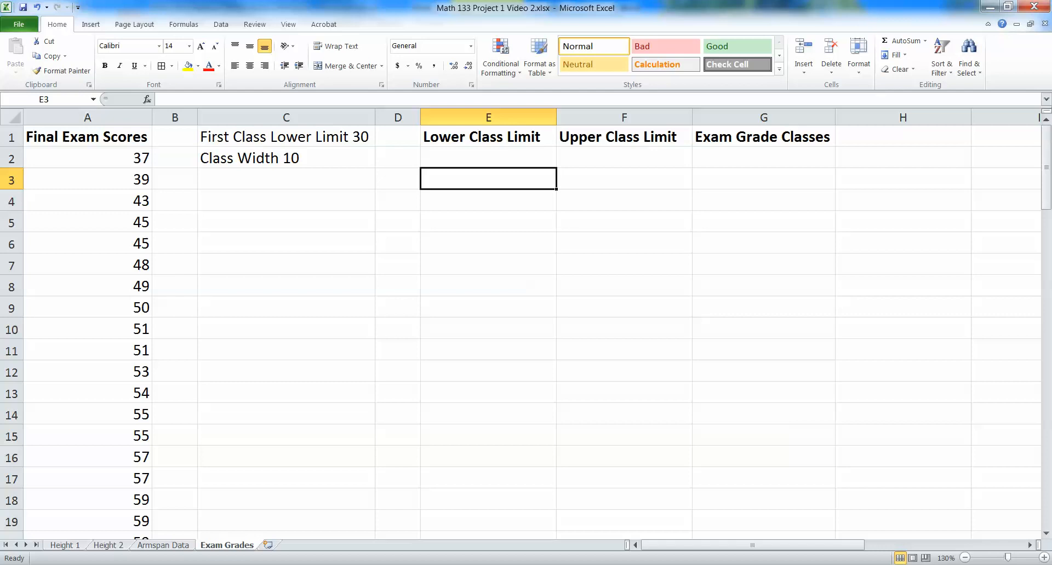
type("30")
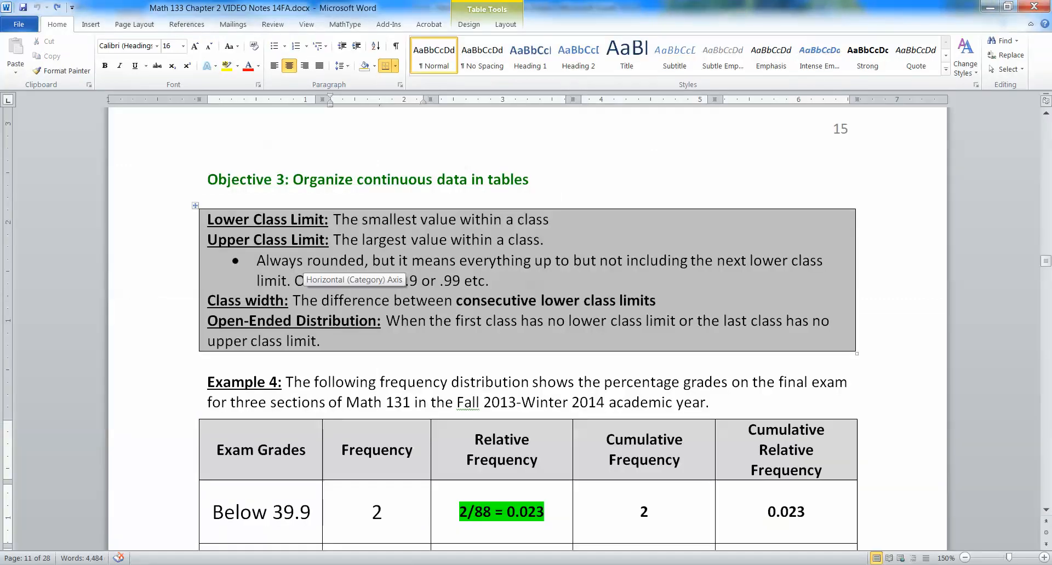
left_click_drag(287, 300, 657, 300)
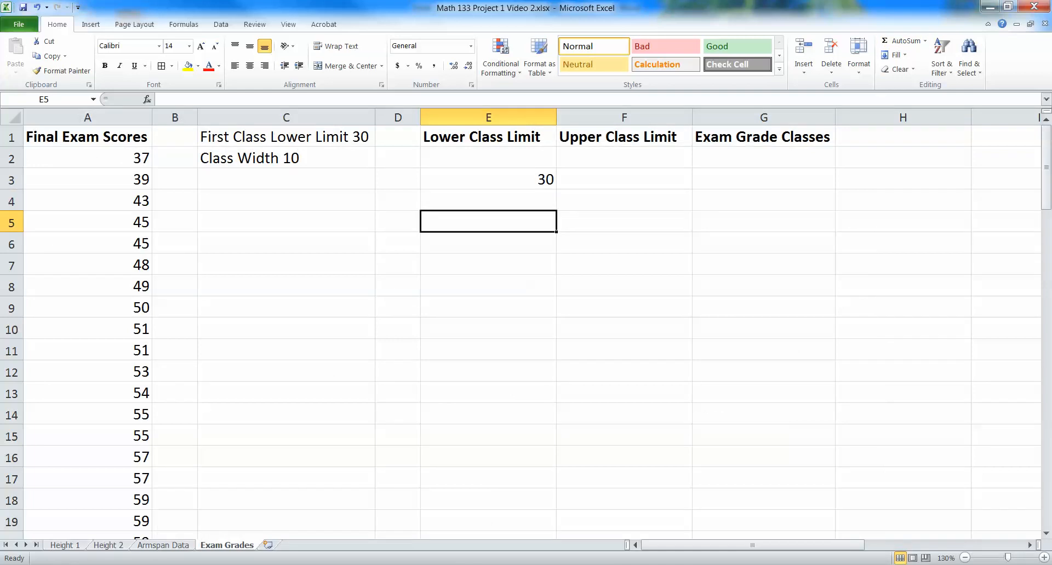
- Compute E4 as =E3+10, the lower limit above plus class width 10
type("=")
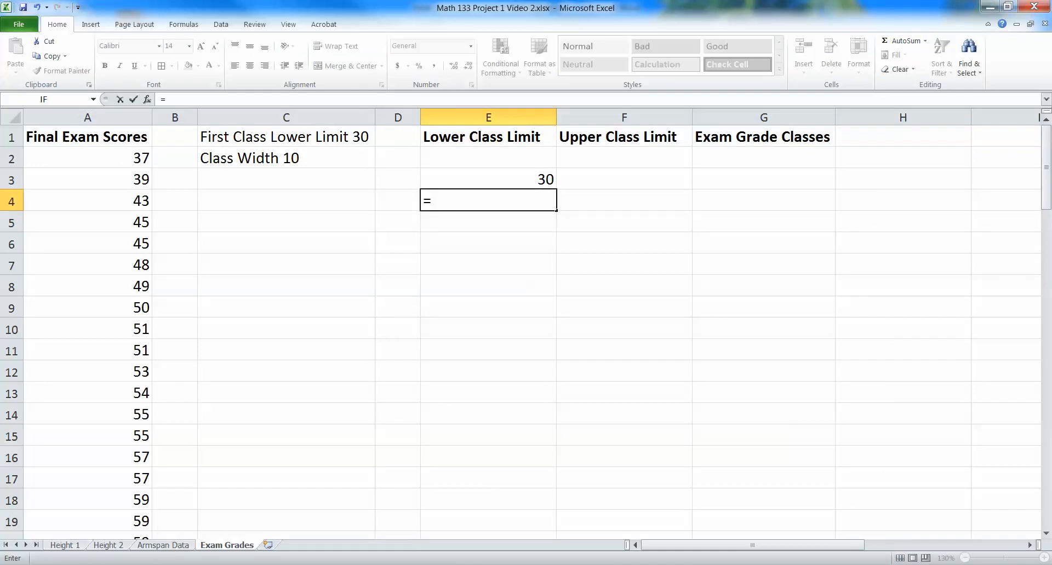
left_click(487, 179)
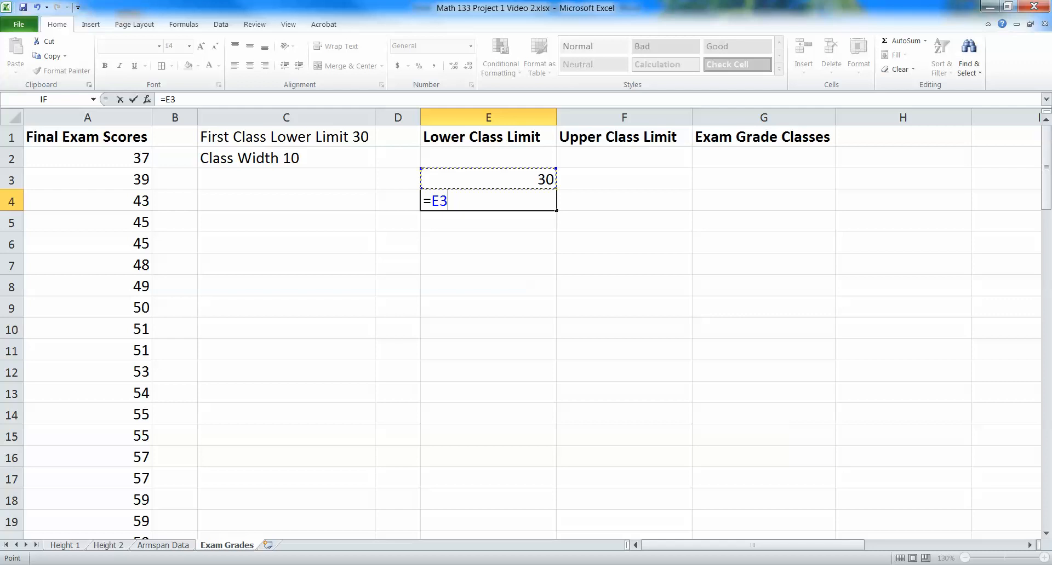
type("+")
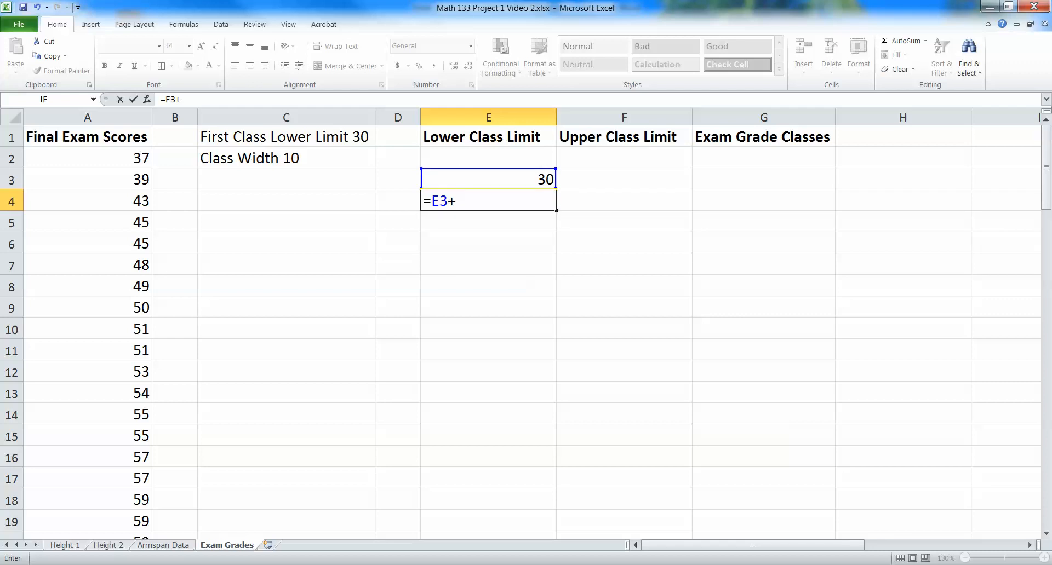
type("10")
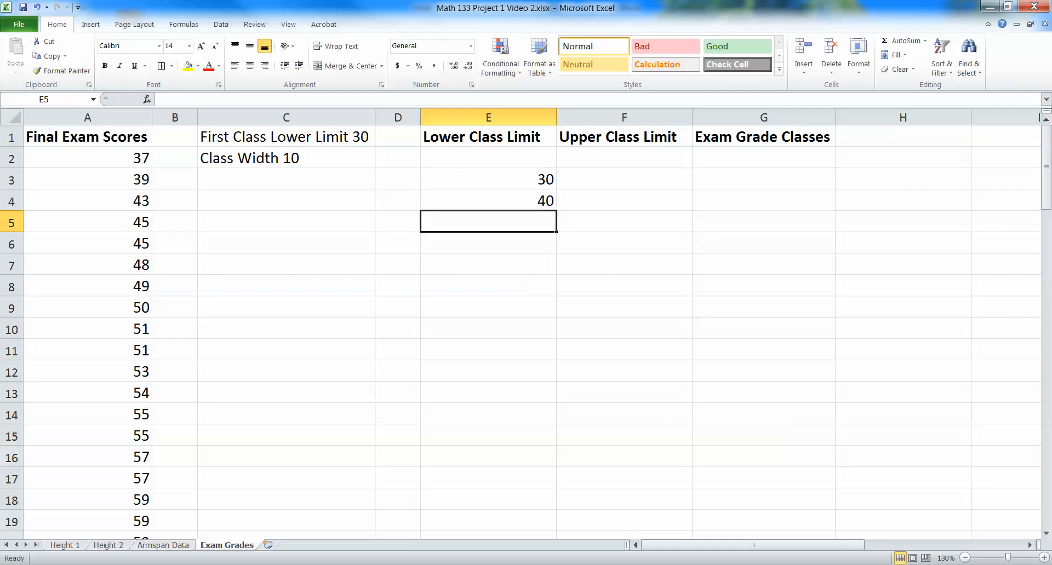
left_click(488, 201)
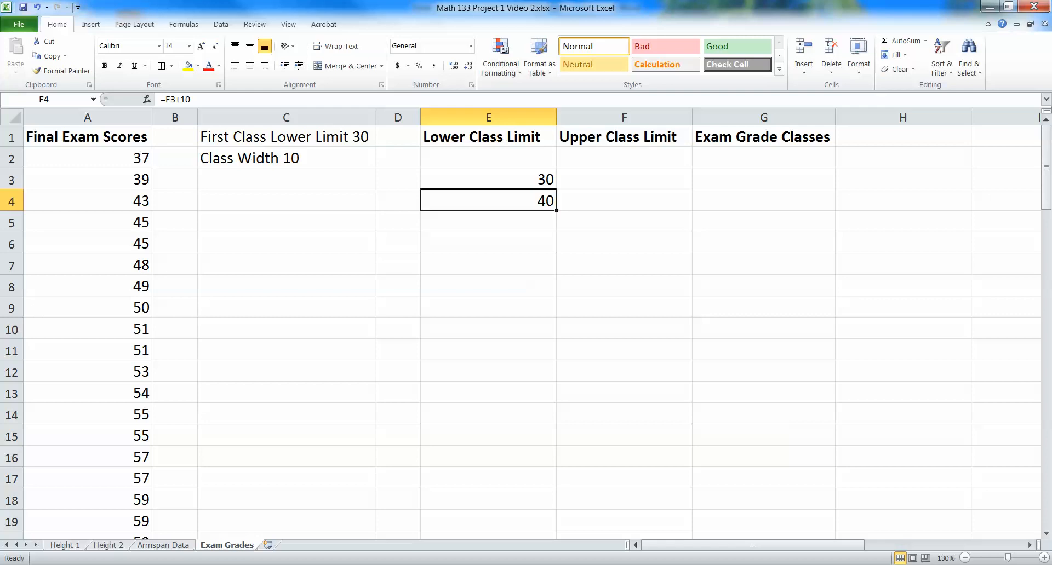
- Fill the lower-limit formula down through E11 to reach 110 and verify E5's formula
double_click(487, 201)
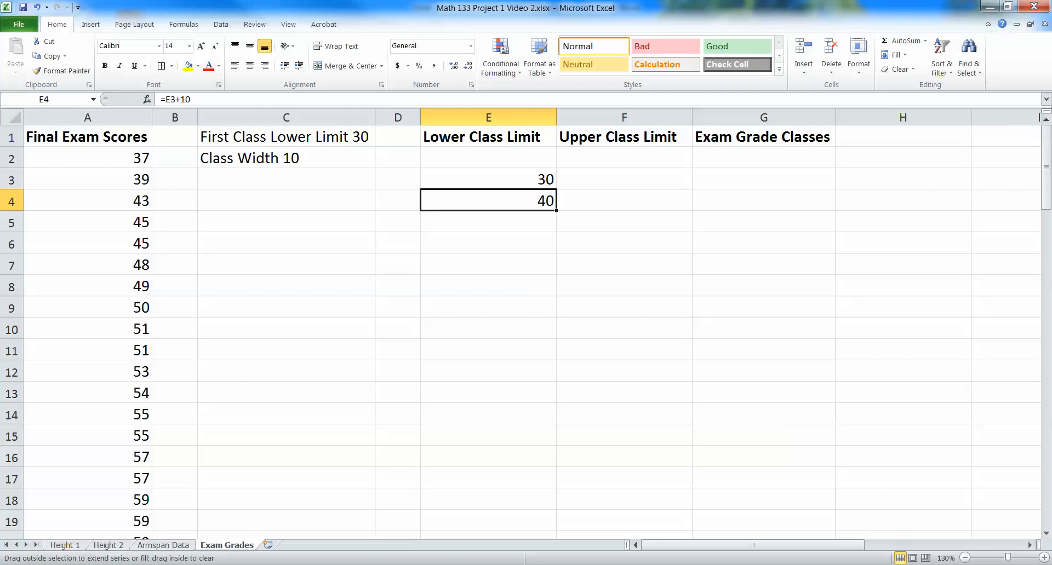
left_click_drag(487, 200, 487, 319)
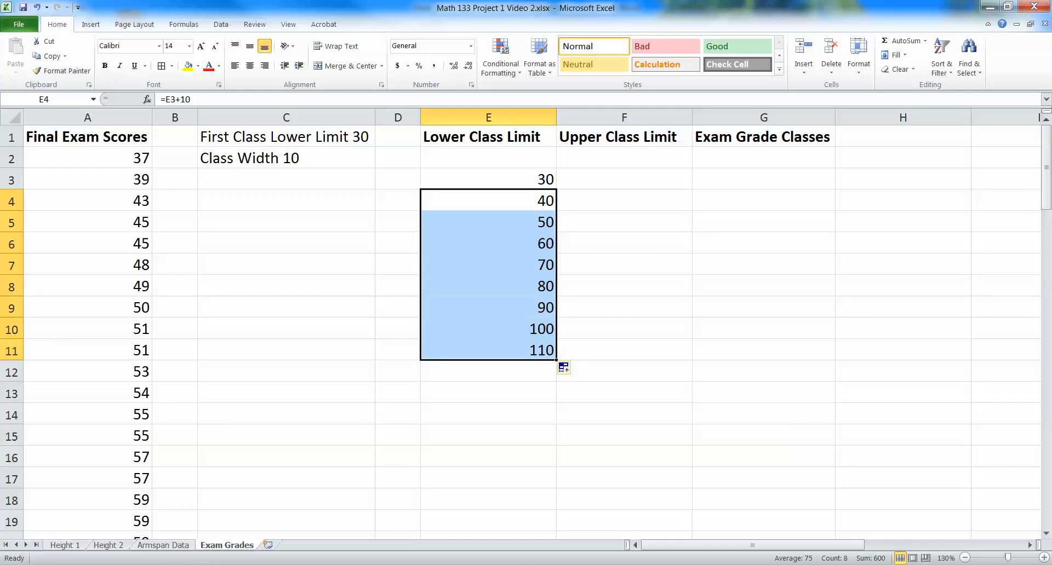
double_click(487, 222)
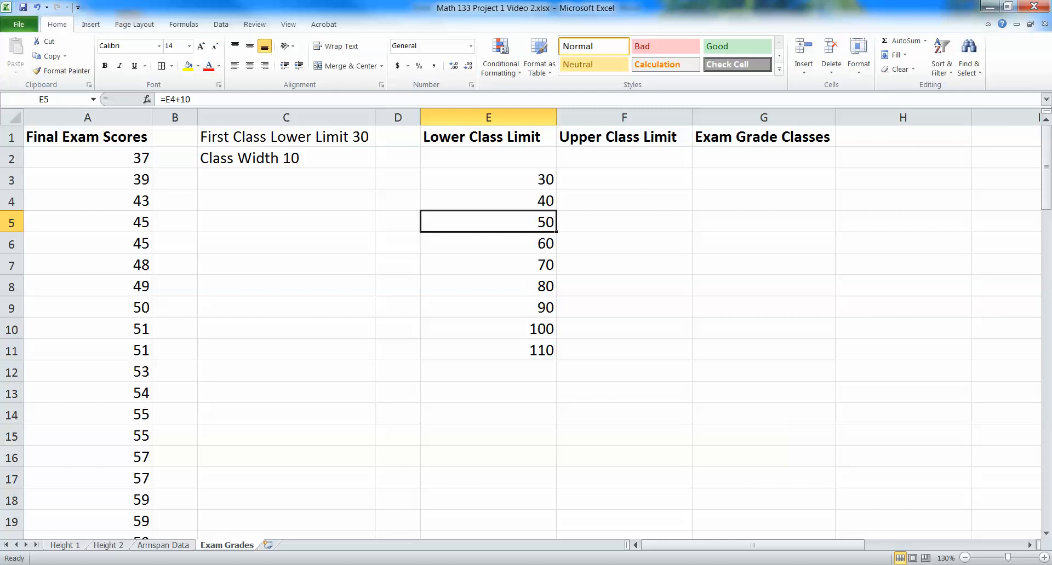
left_click(623, 179)
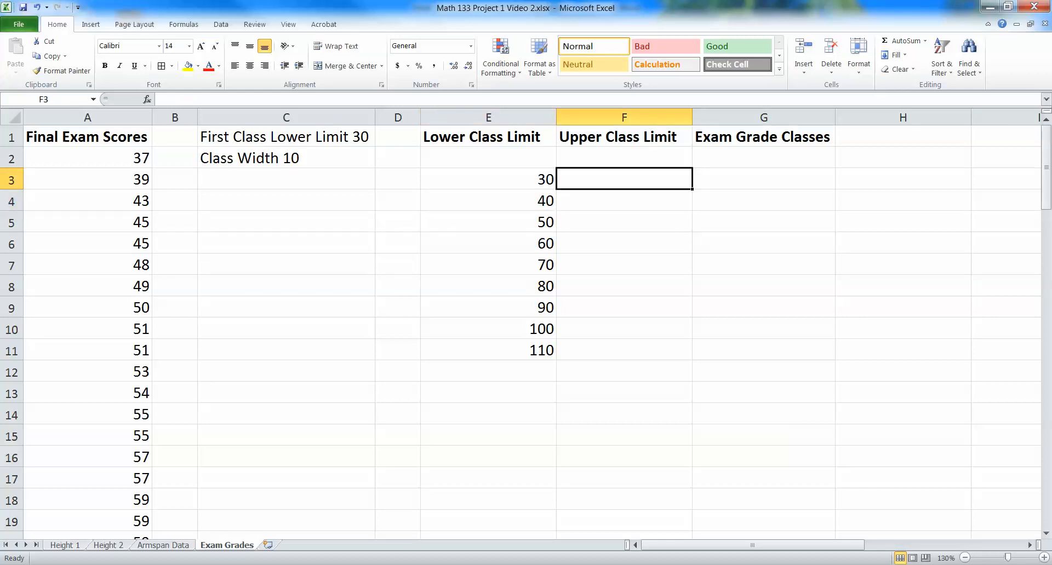
- Enter 39.9 as the first upper class limit in F3, correcting a 39.99 slip
left_click(488, 201)
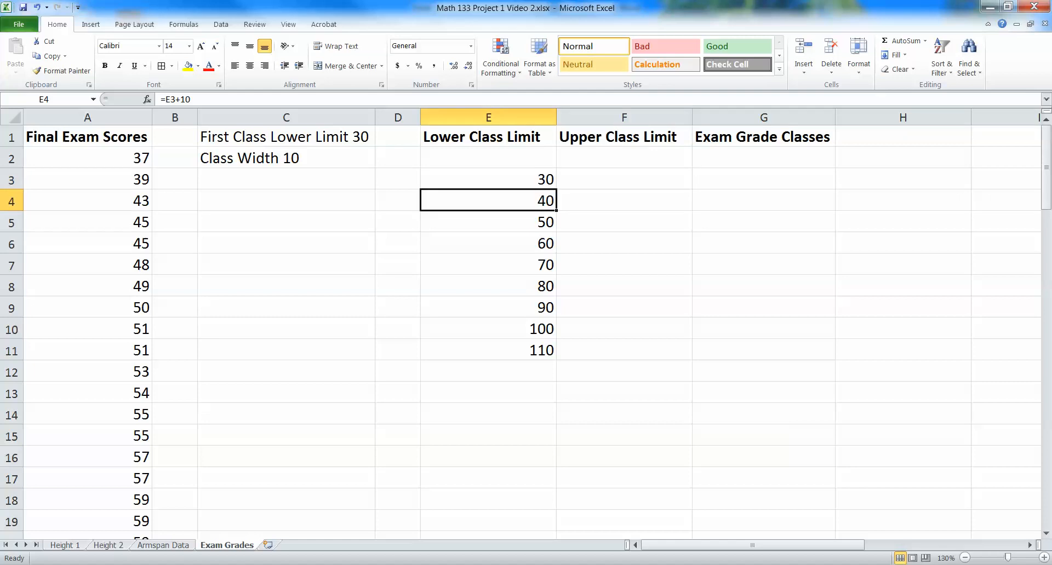
left_click(622, 178)
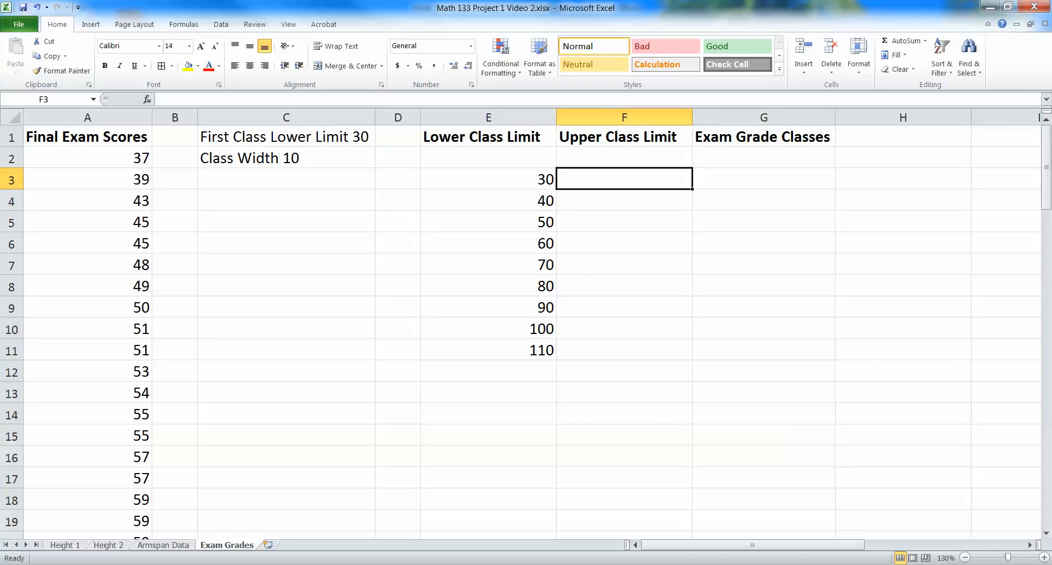
type("39.99")
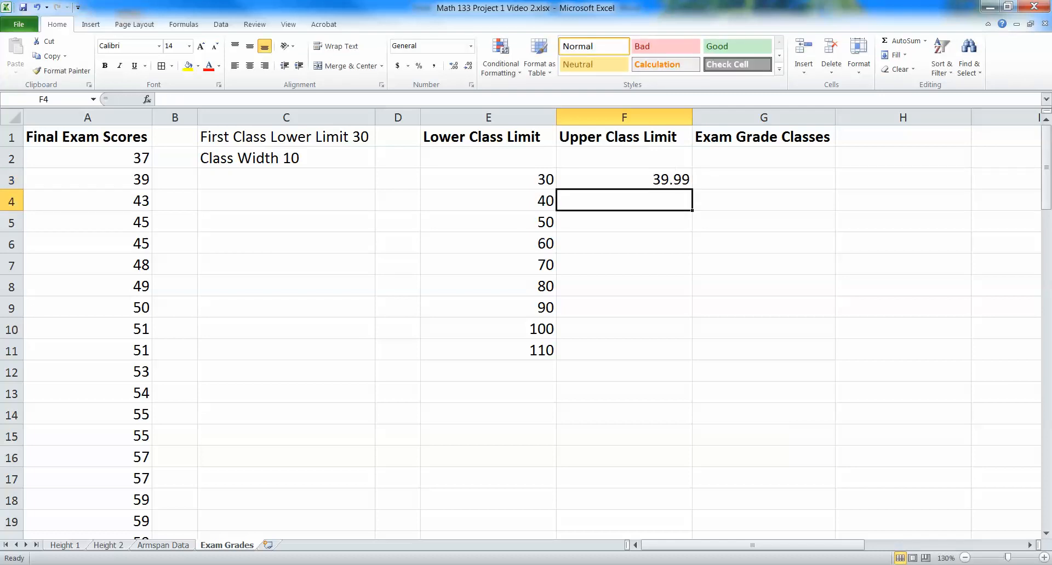
left_click(622, 178)
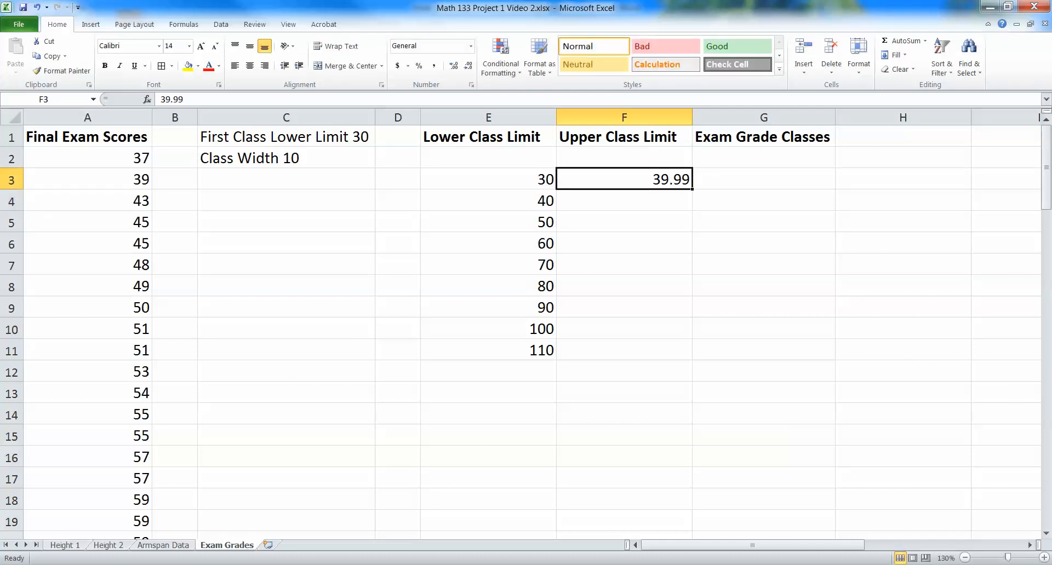
type("3")
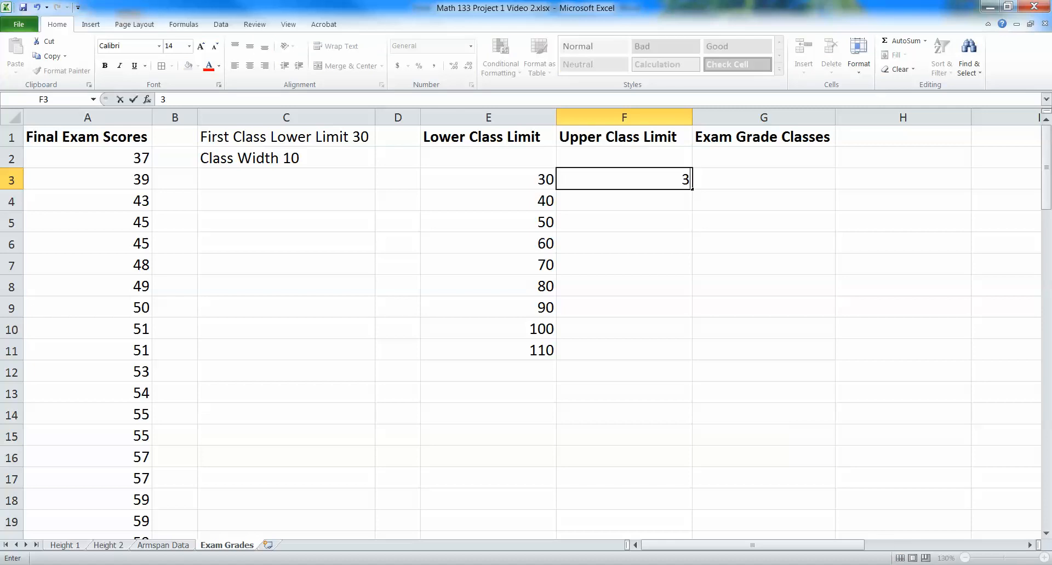
key("enter")
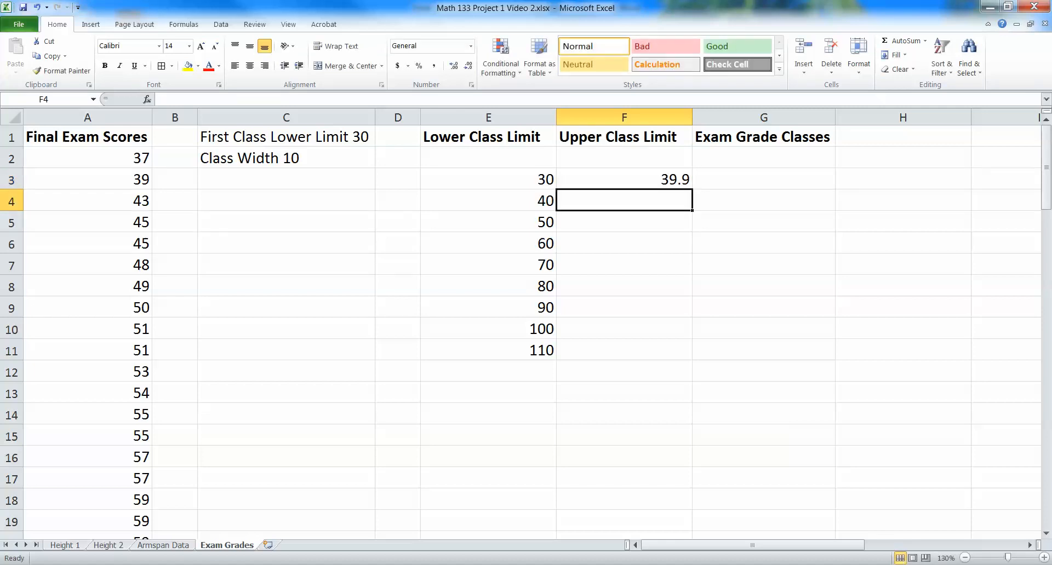
left_click(622, 179)
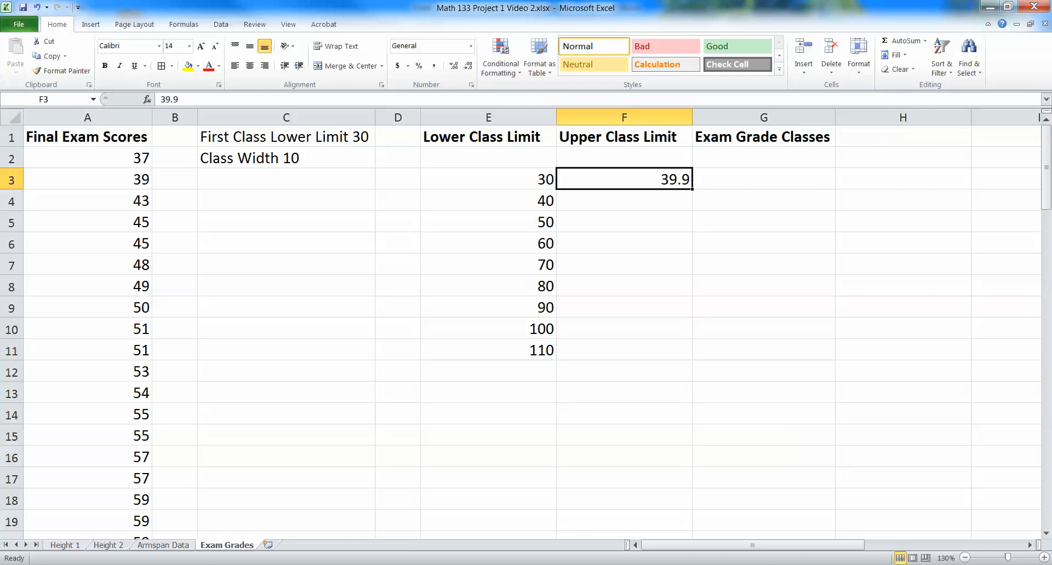
- Change a score to 43.5 and round it back to 43
left_click(87, 179)
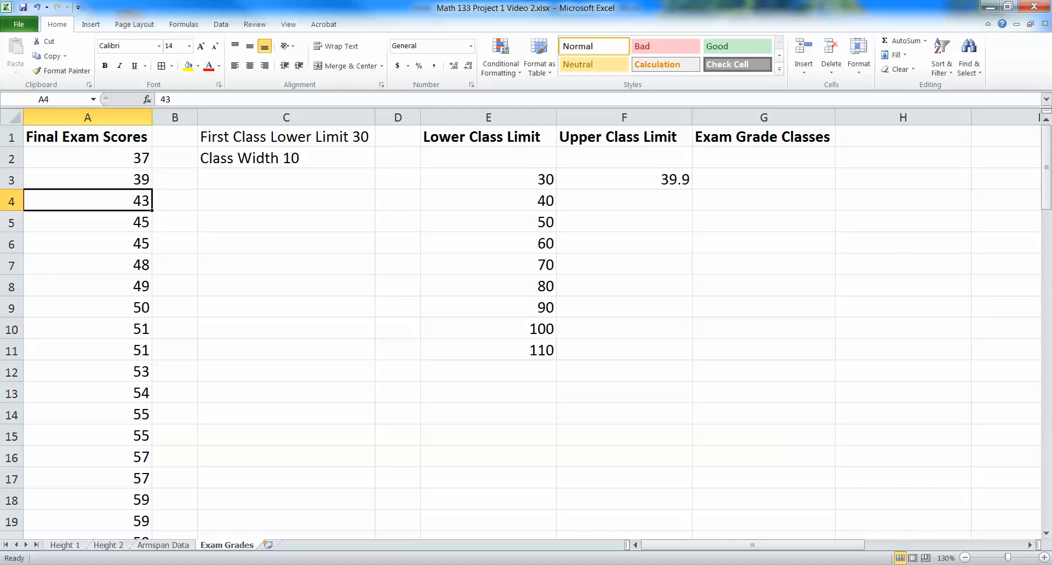
type("43.5")
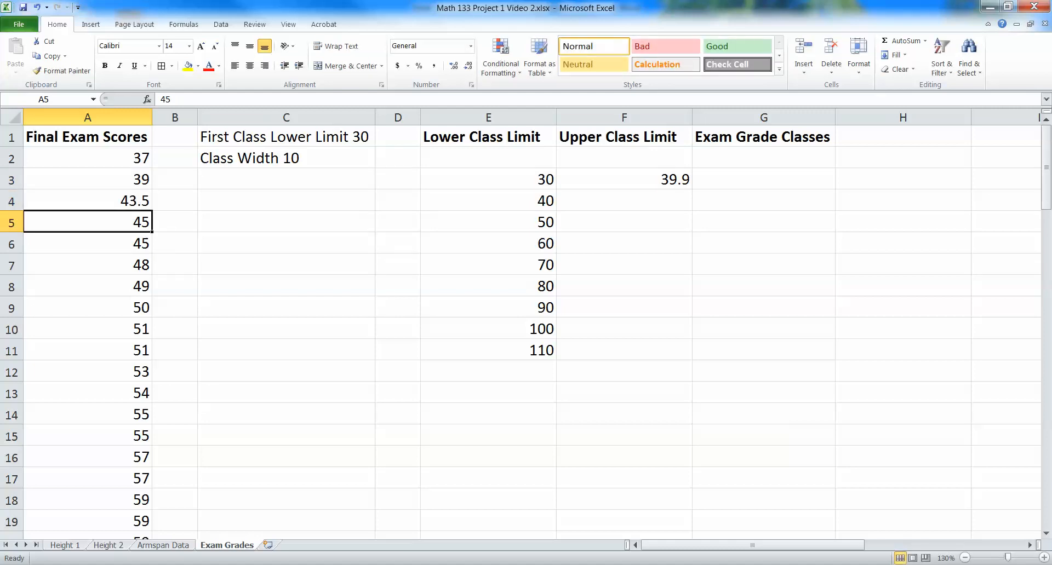
left_click(623, 178)
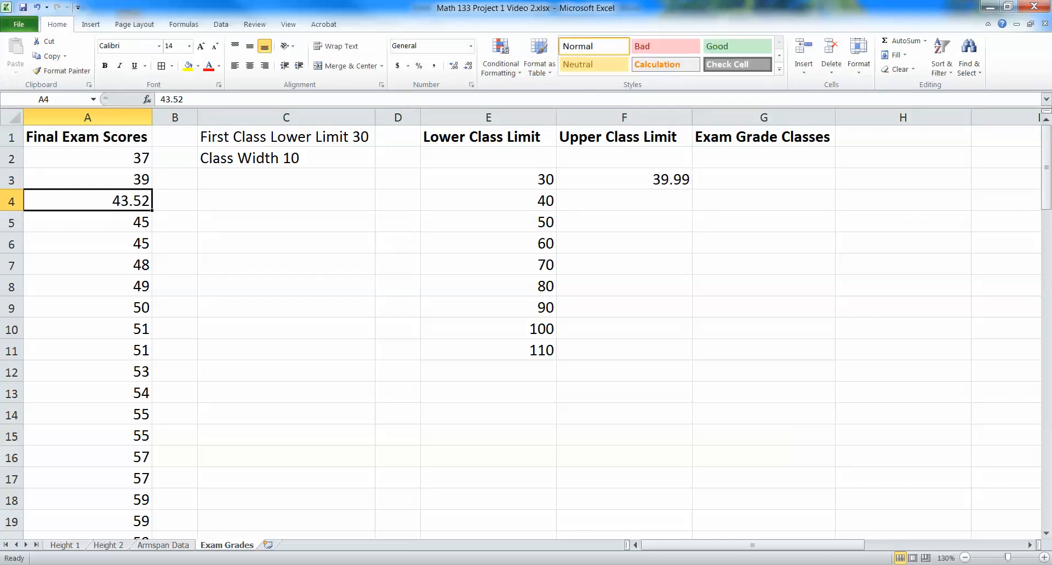
type("43")
left_click(624, 179)
type("39.9")
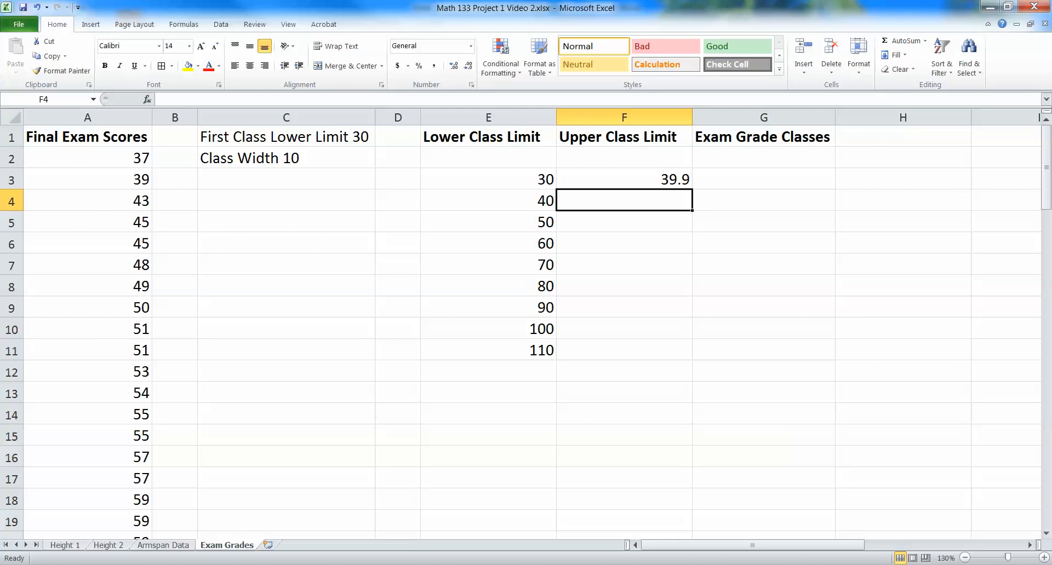
- Compute F4 as =F3+10 and fill upper limits down to 119.9
type("=F3+")
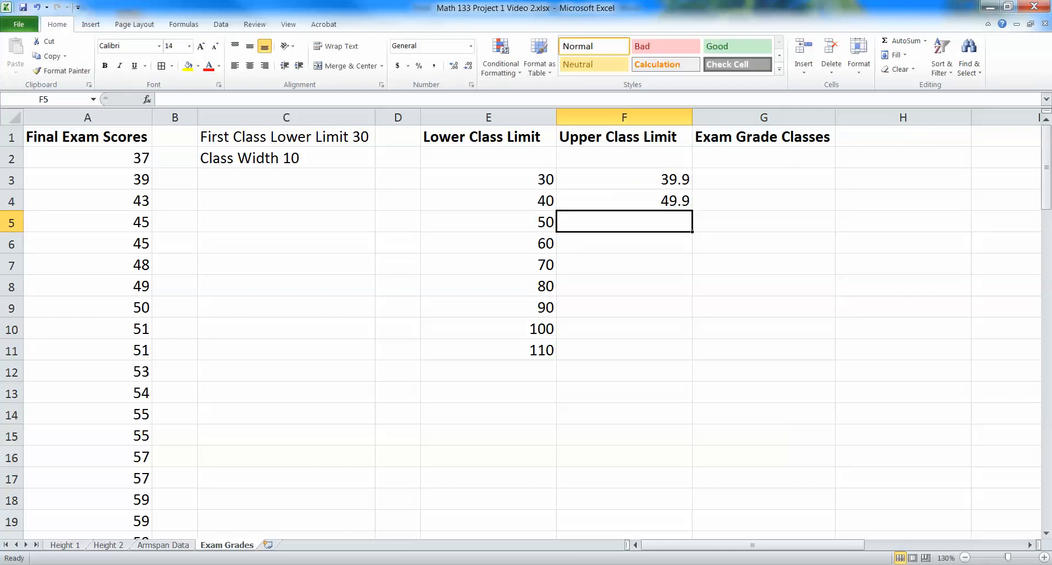
left_click(624, 200)
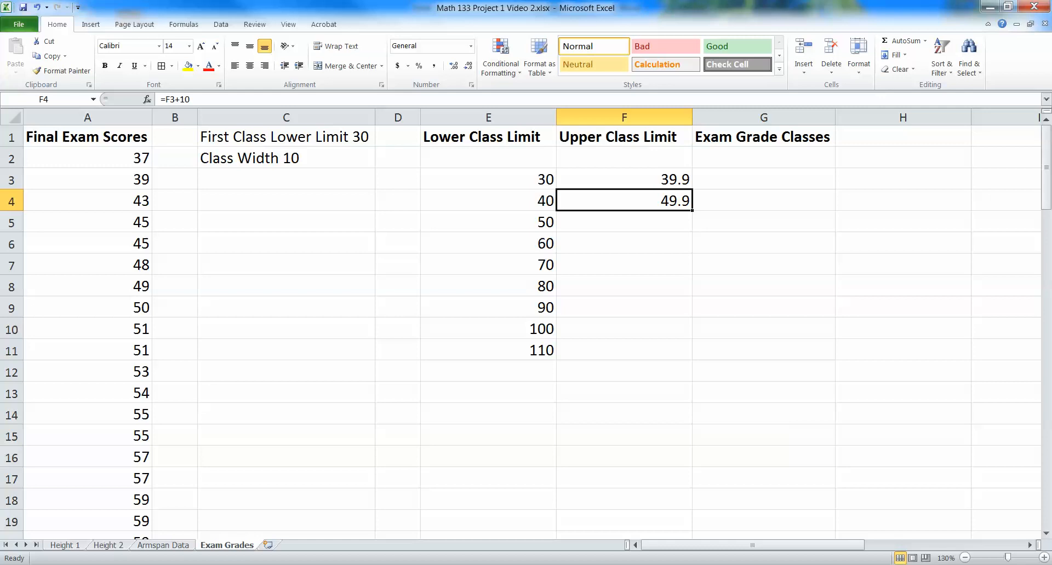
left_click_drag(689, 210, 689, 253)
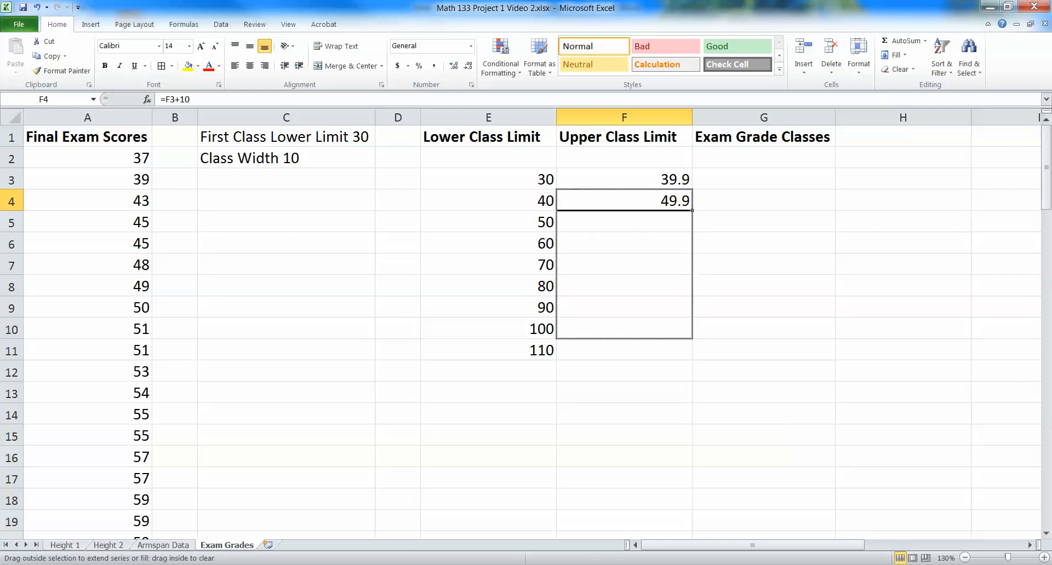
left_click_drag(689, 208, 689, 351)
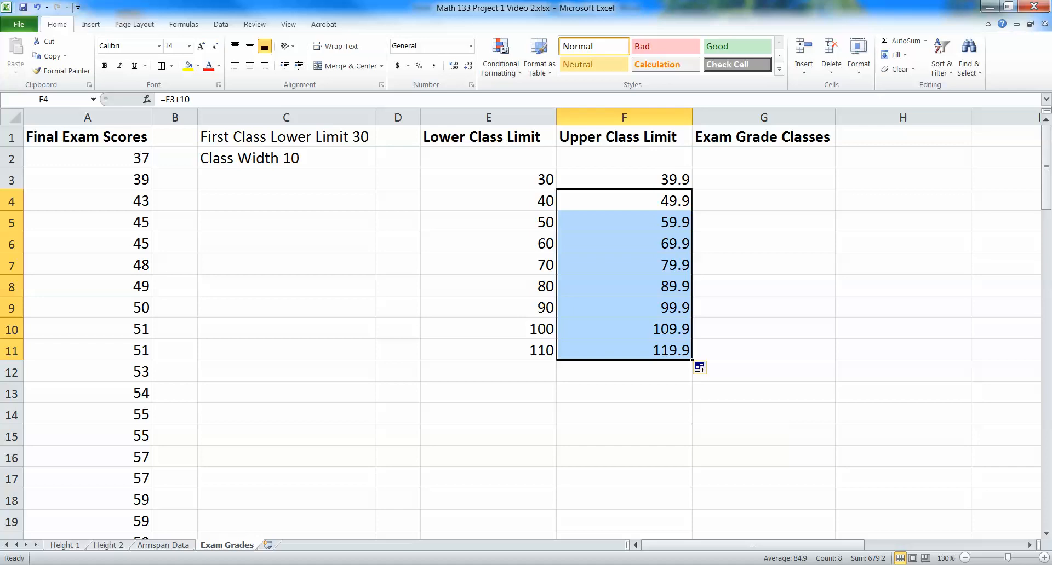
left_click(487, 329)
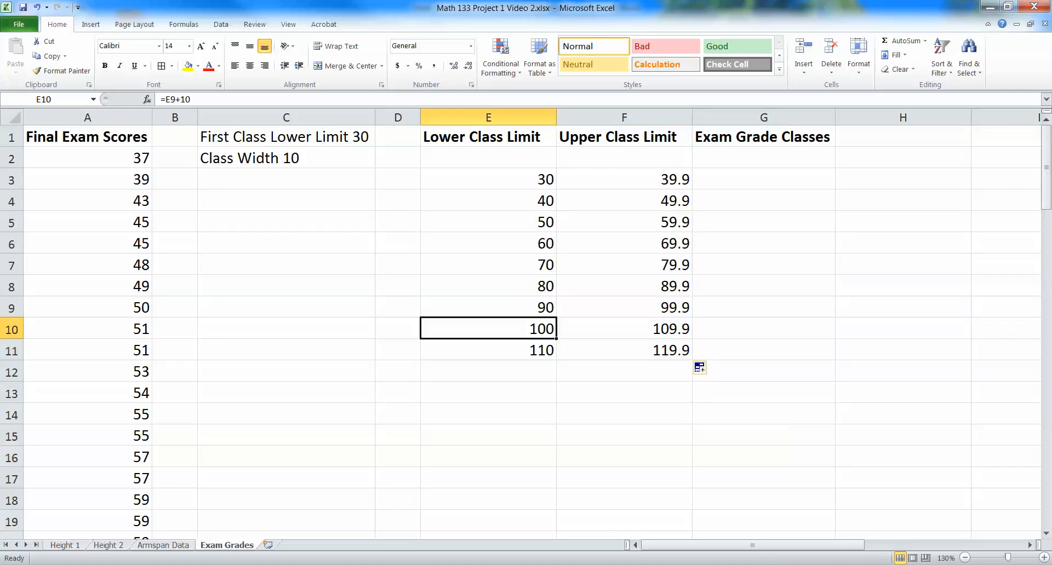
- Check the maximum score is 97 and clear the surplus 100 and 110 class rows
left_click(88, 307)
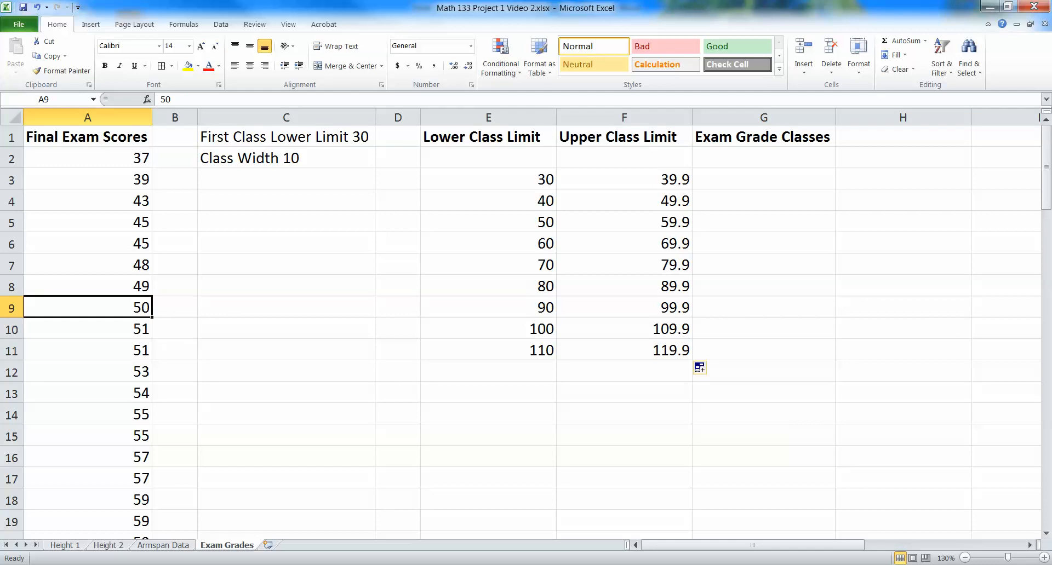
scroll("down", 3)
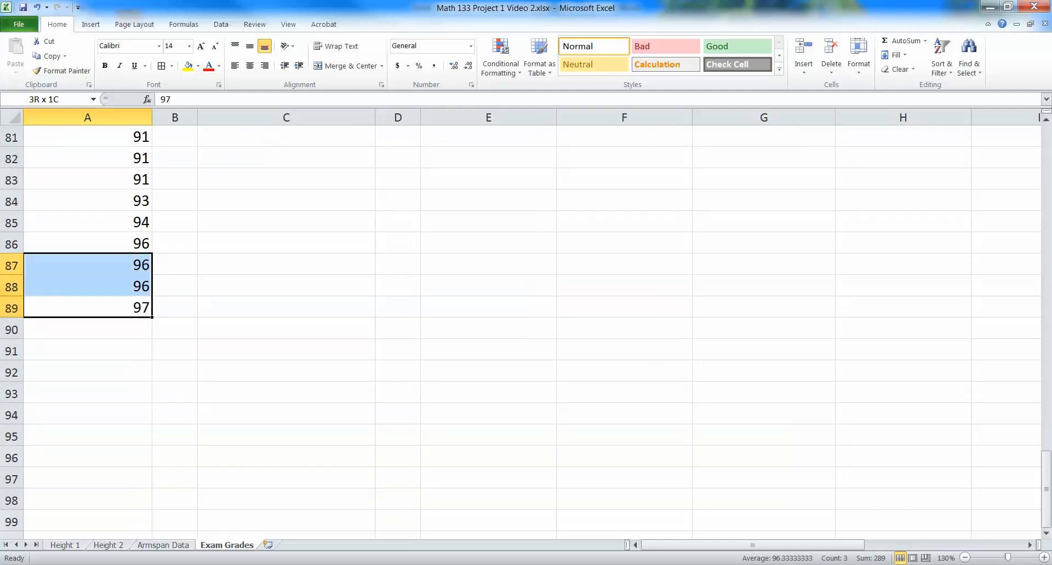
scroll("up", 3)
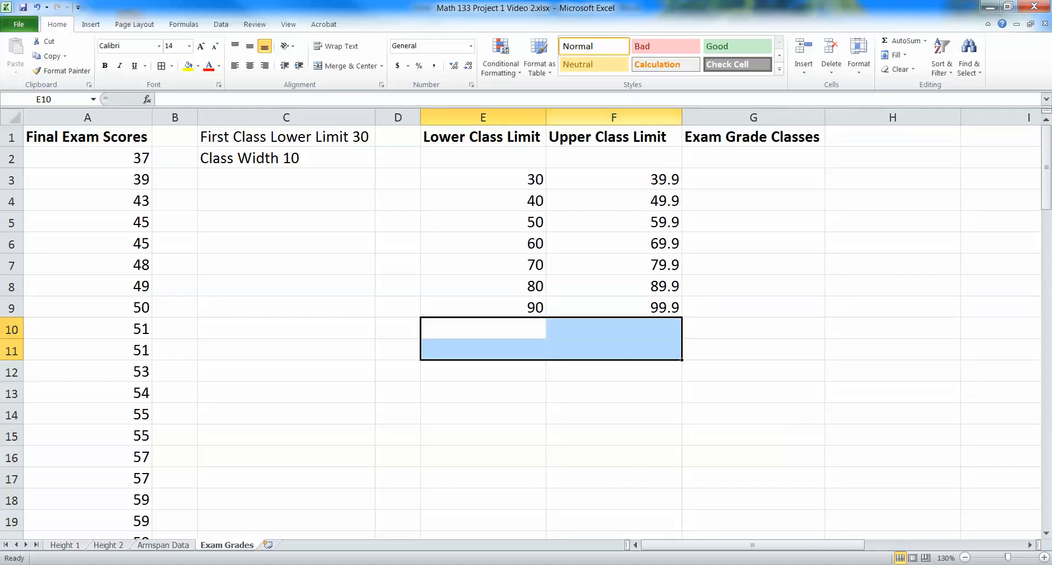
left_click(742, 178)
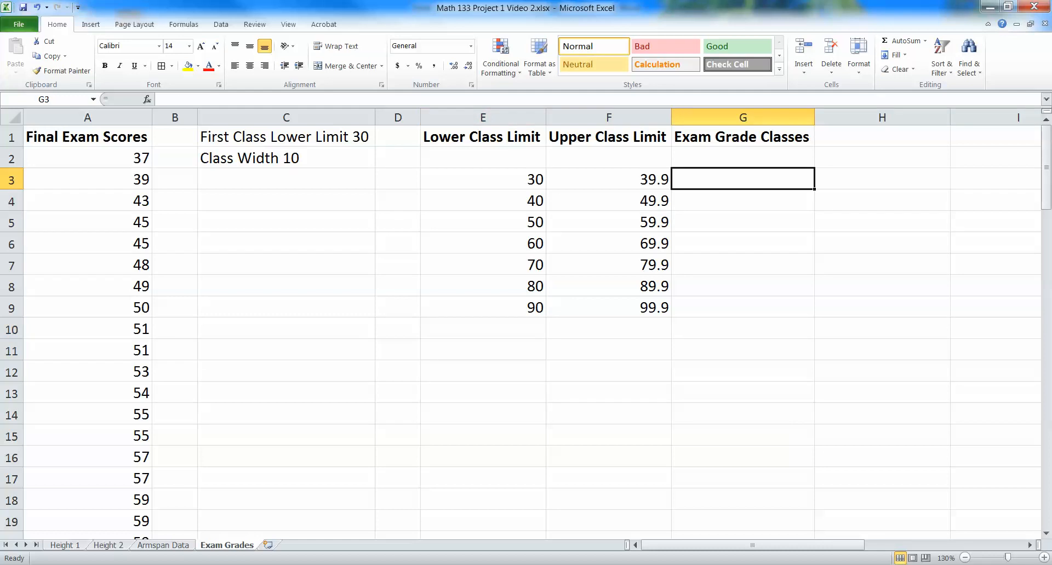
- Label G3:G9 with class ranges 30-39.9 through 90-99.9
type("320")
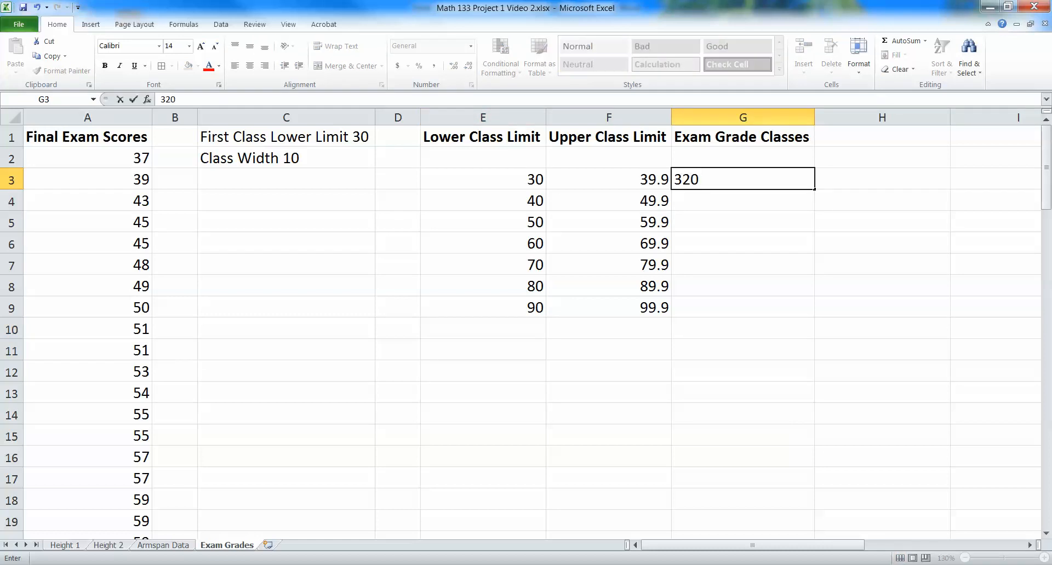
type("30-39.9")
left_click(743, 222)
type("50-59.9")
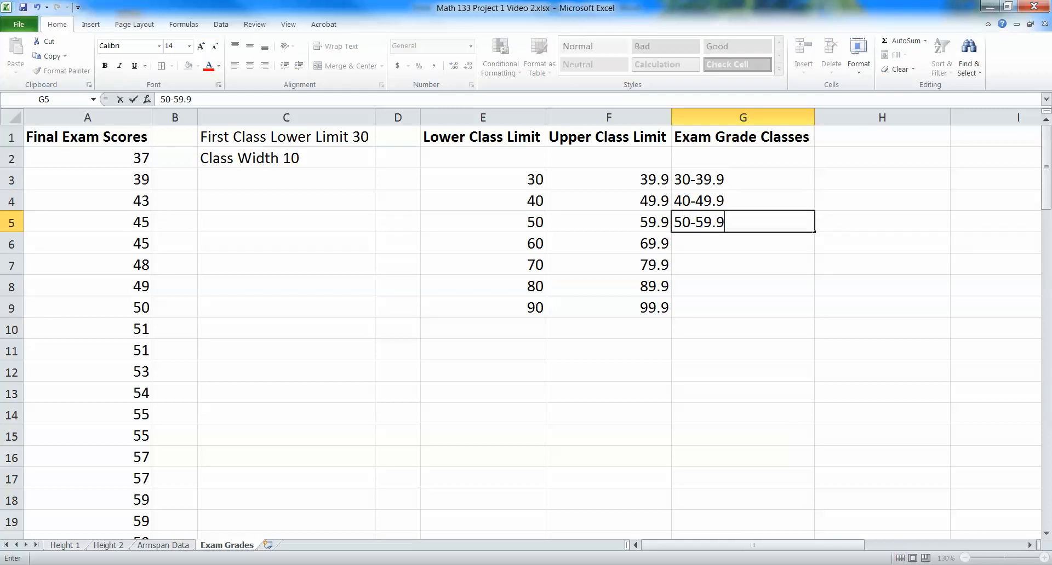
type("65")
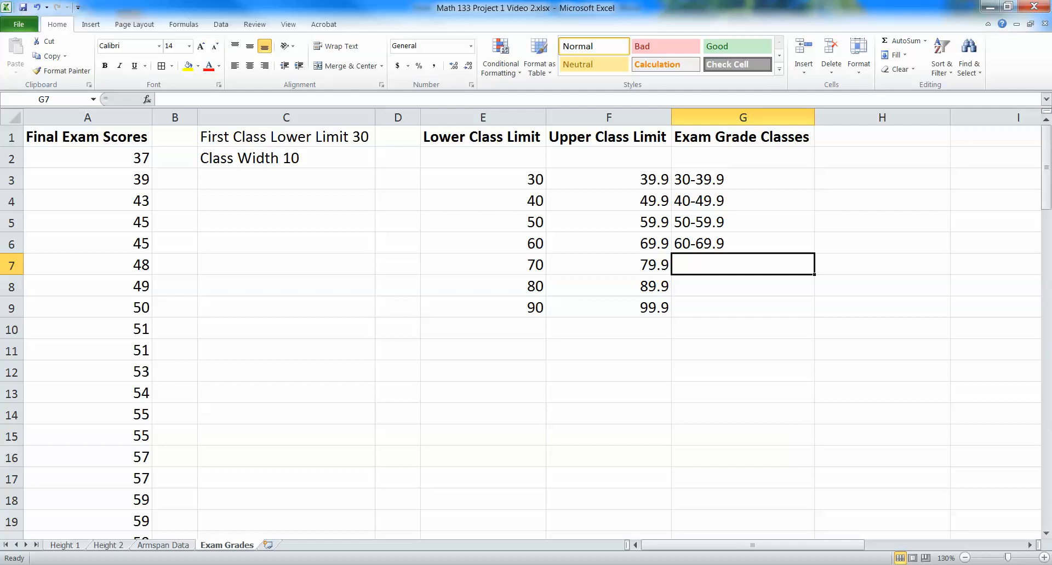
type("70-79.9")
left_click(743, 306)
type("90")
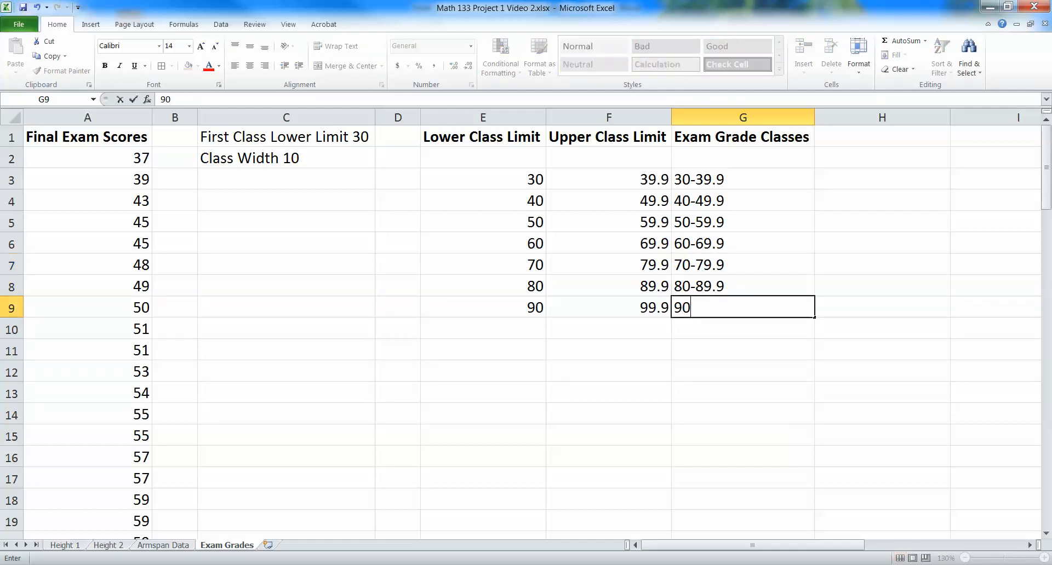
type("-9.")
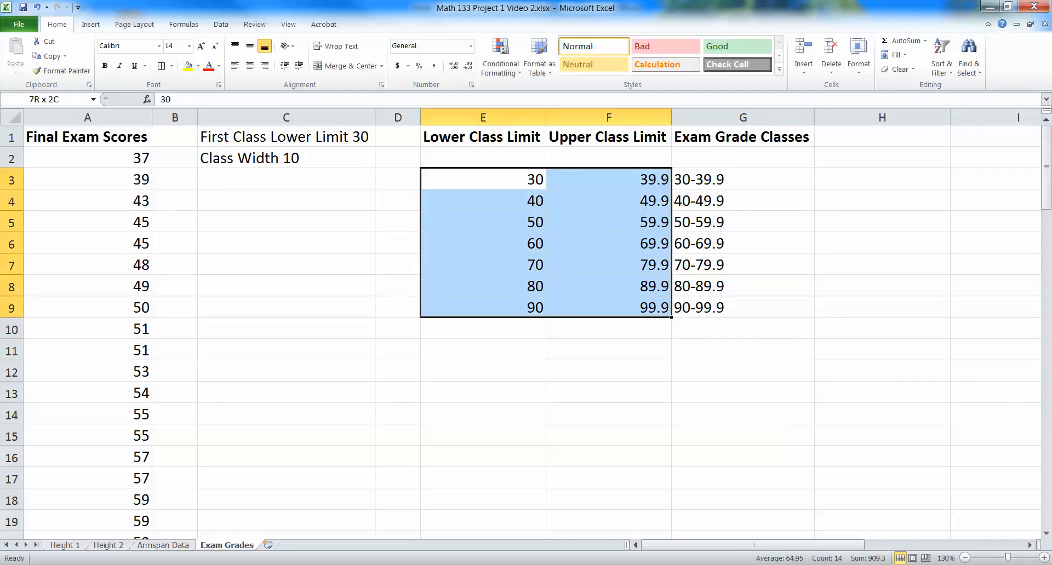
- Center the grade class labels and apply All Borders to the table range E1:H11
left_click(482, 178)
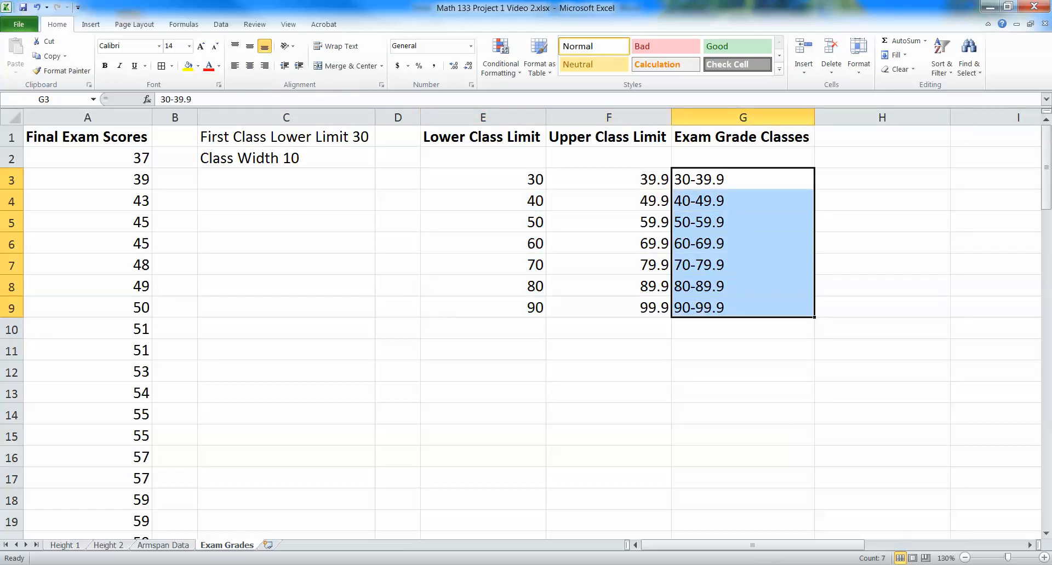
left_click(249, 65)
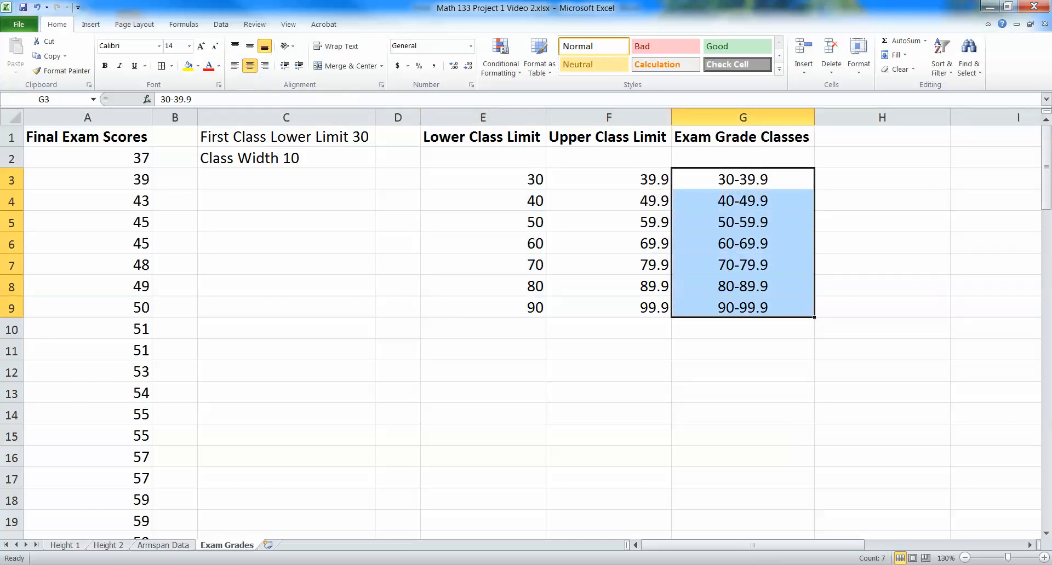
left_click(742, 264)
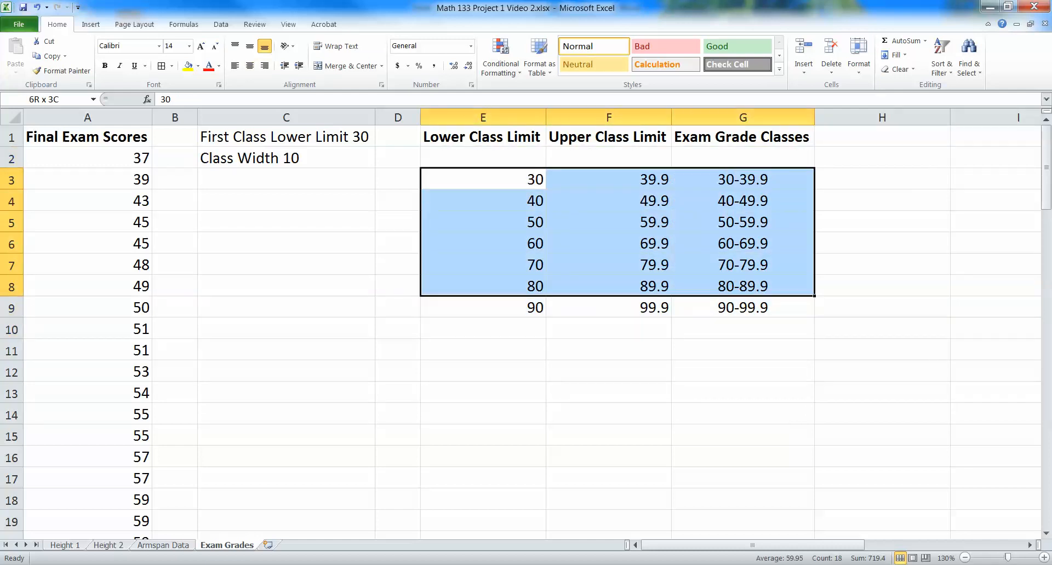
left_click(482, 117)
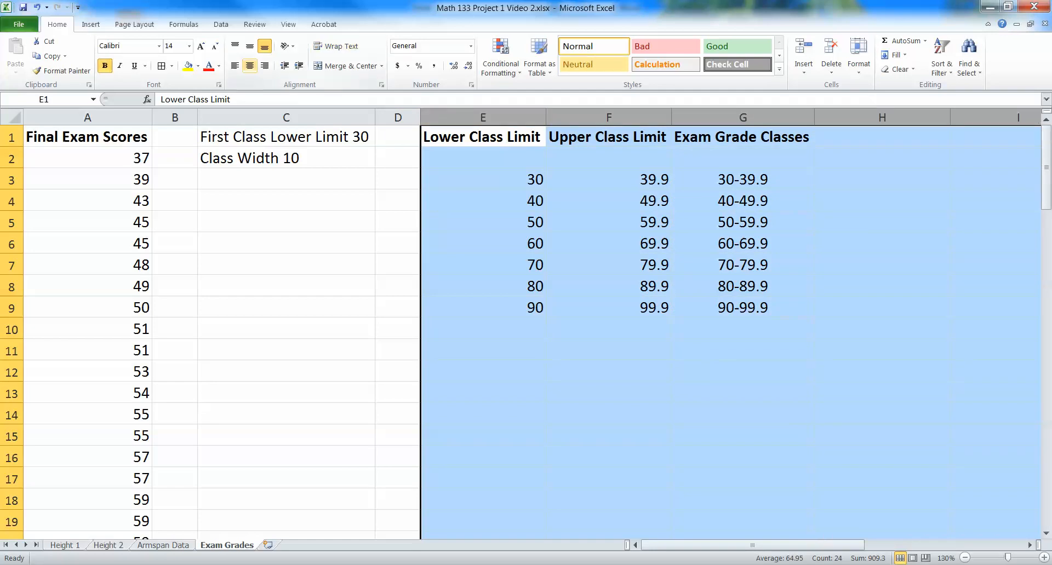
left_click(234, 66)
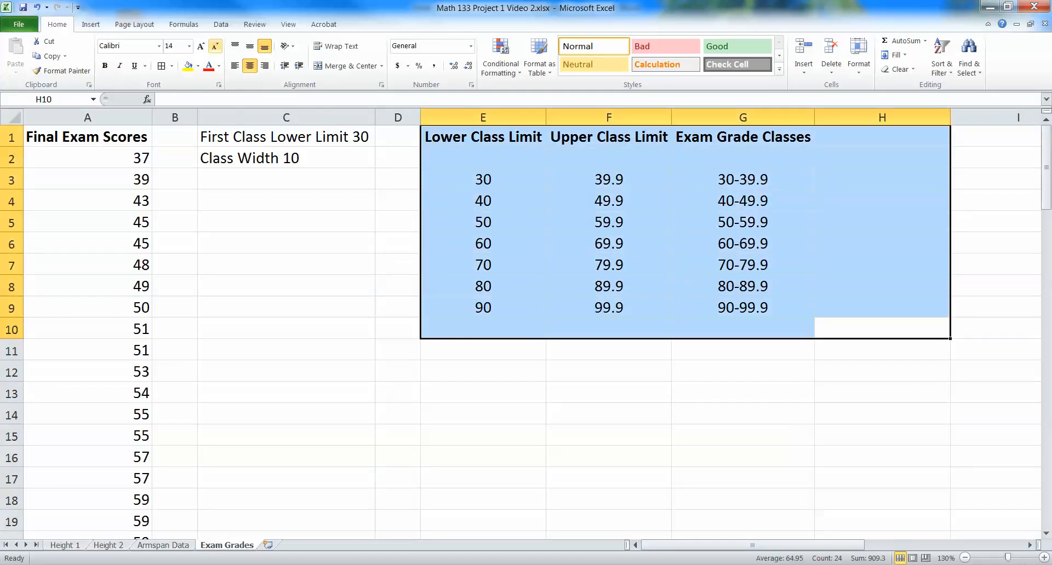
left_click(607, 307)
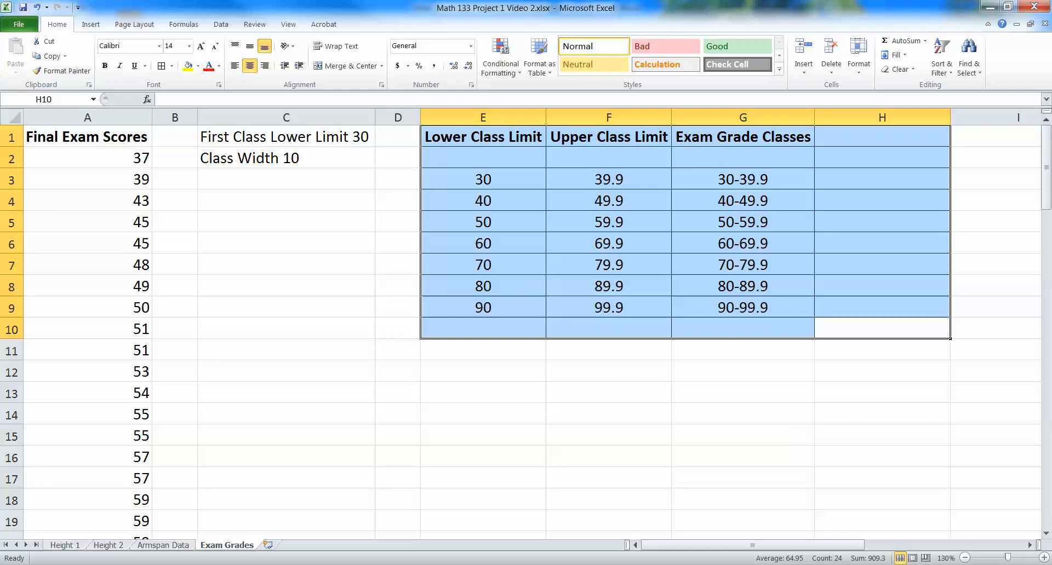
mouse_move(137, 65)
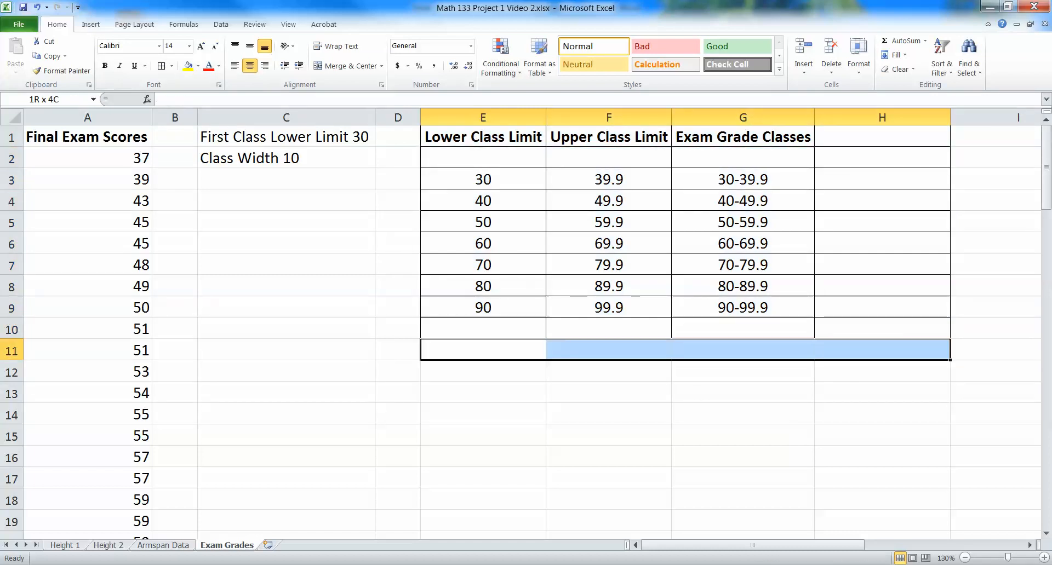
- Clear the blue fill from the header cells E1:H1 to white with No Fill
left_click(742, 371)
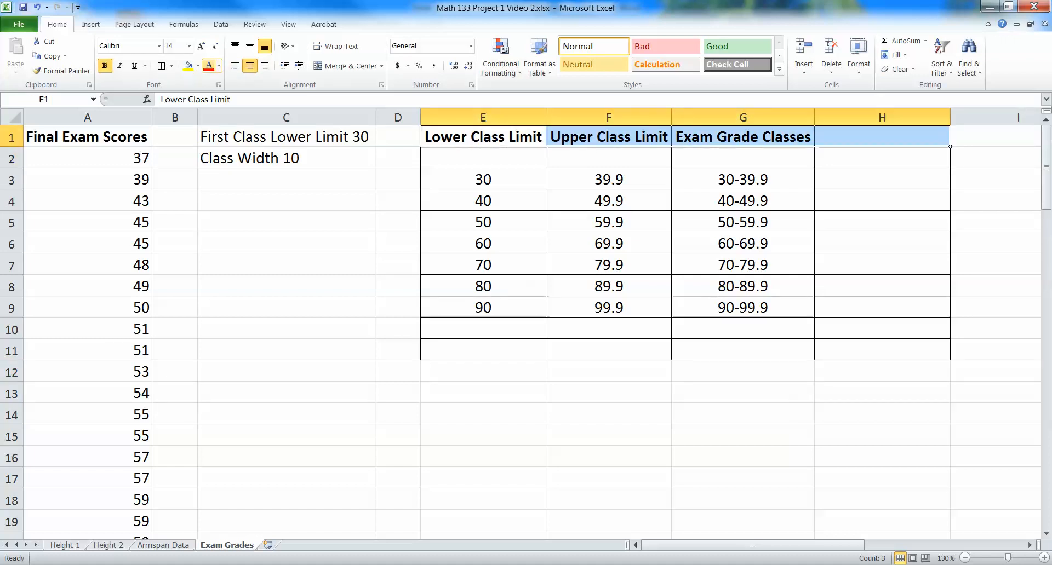
left_click(196, 66)
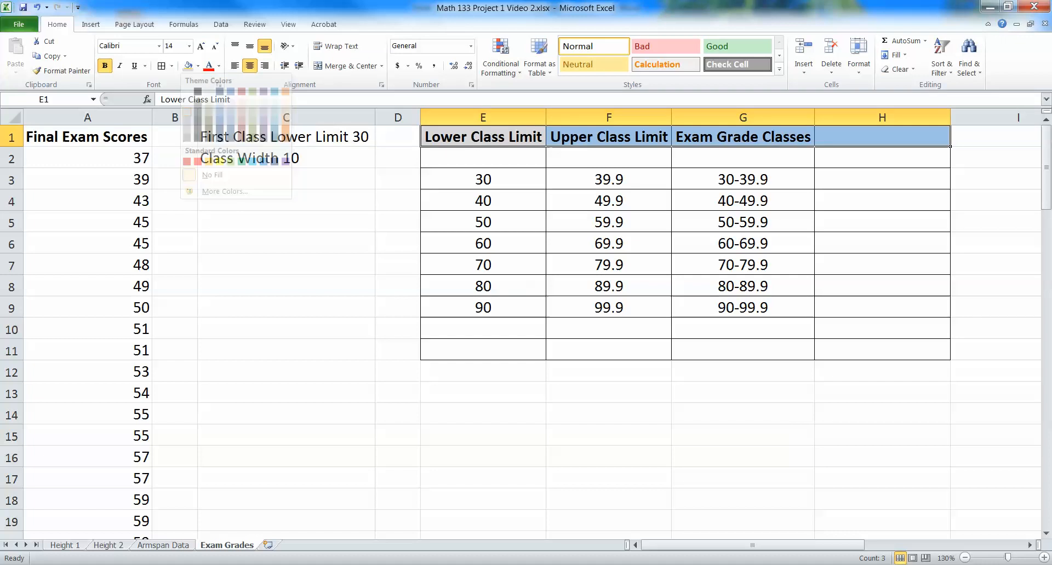
left_click(741, 157)
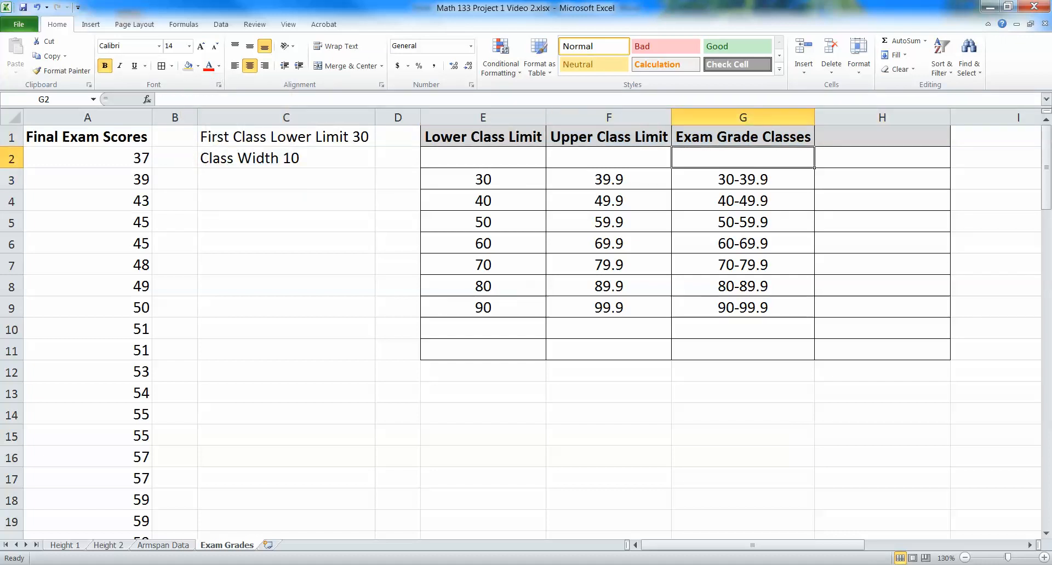
left_click_drag(482, 136, 882, 135)
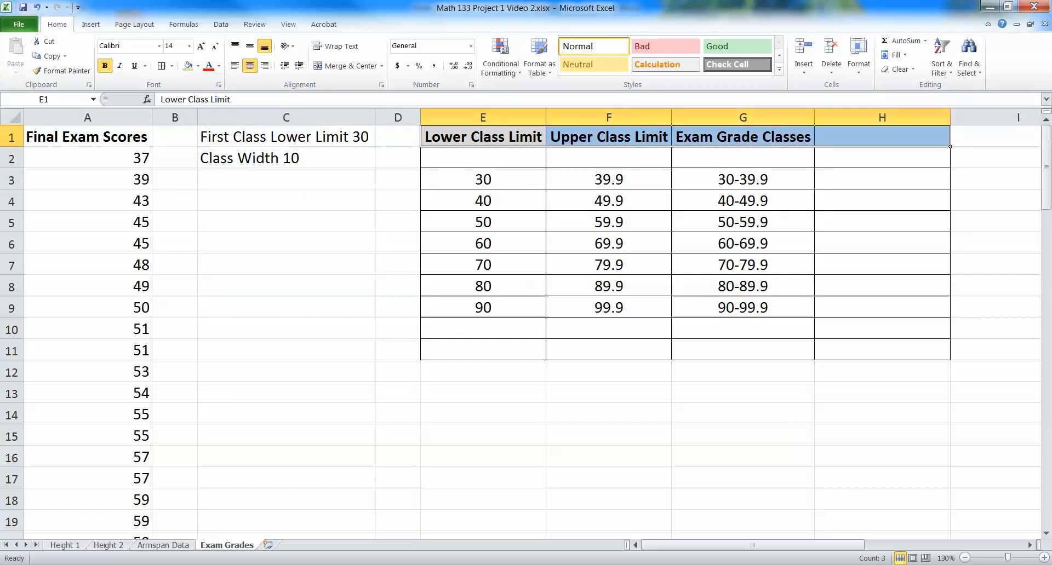
left_click(741, 137)
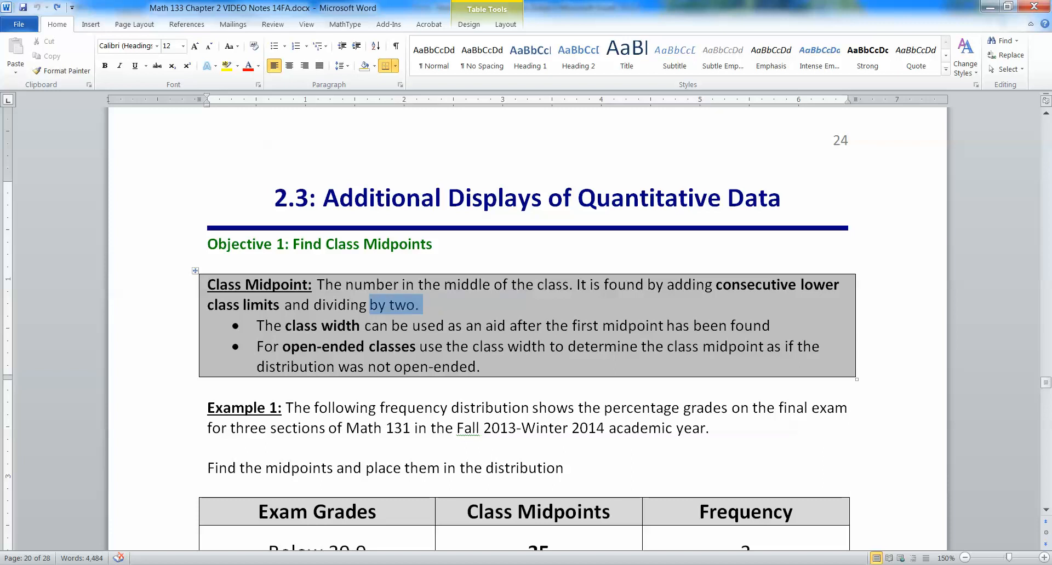
left_click_drag(423, 304, 342, 285)
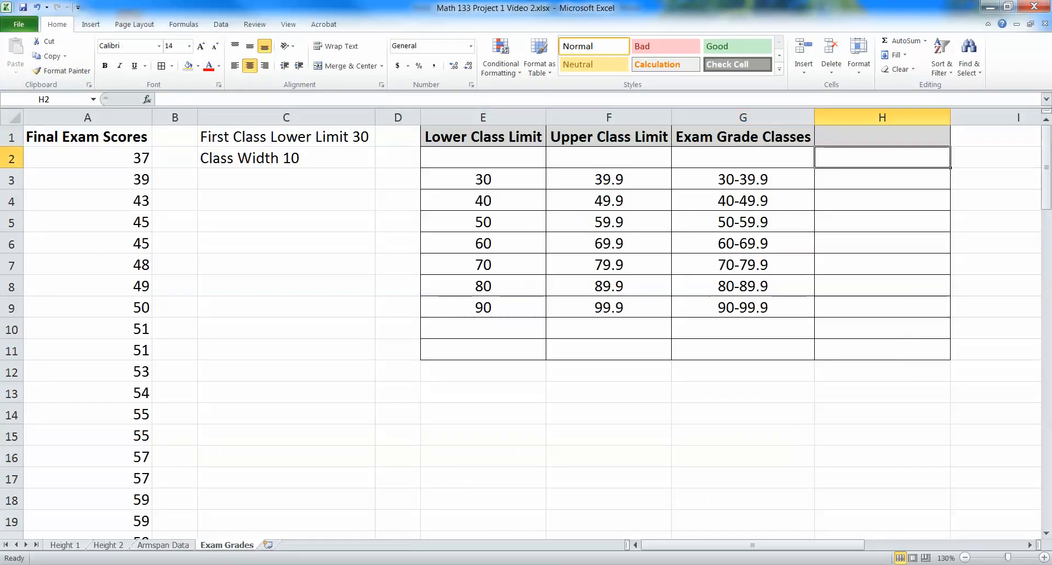
- Add a Class Mipoint heading in H1 and start the midpoint formula from E3 and E4
type("C;ass :")
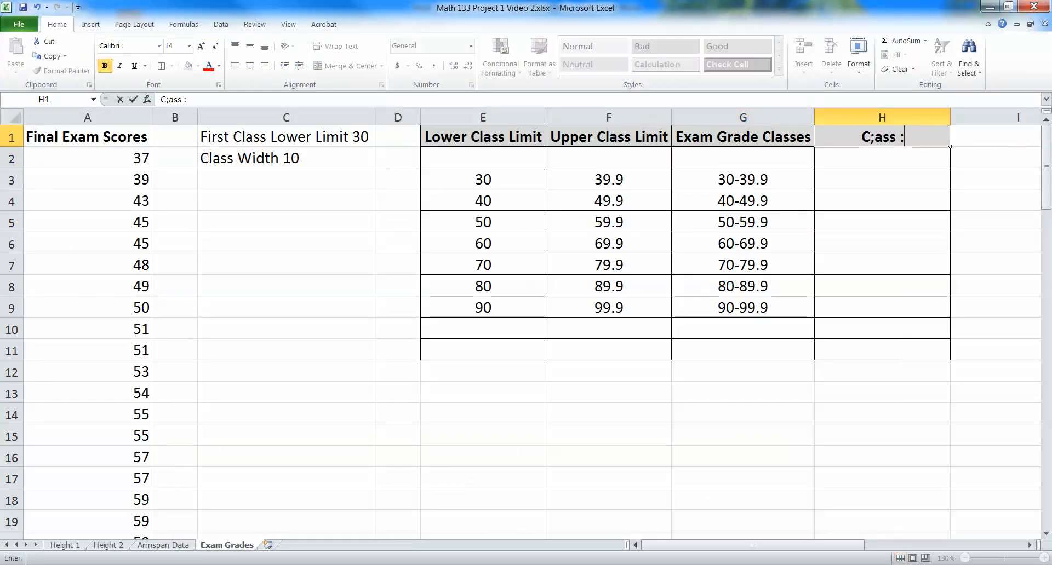
type("CLa")
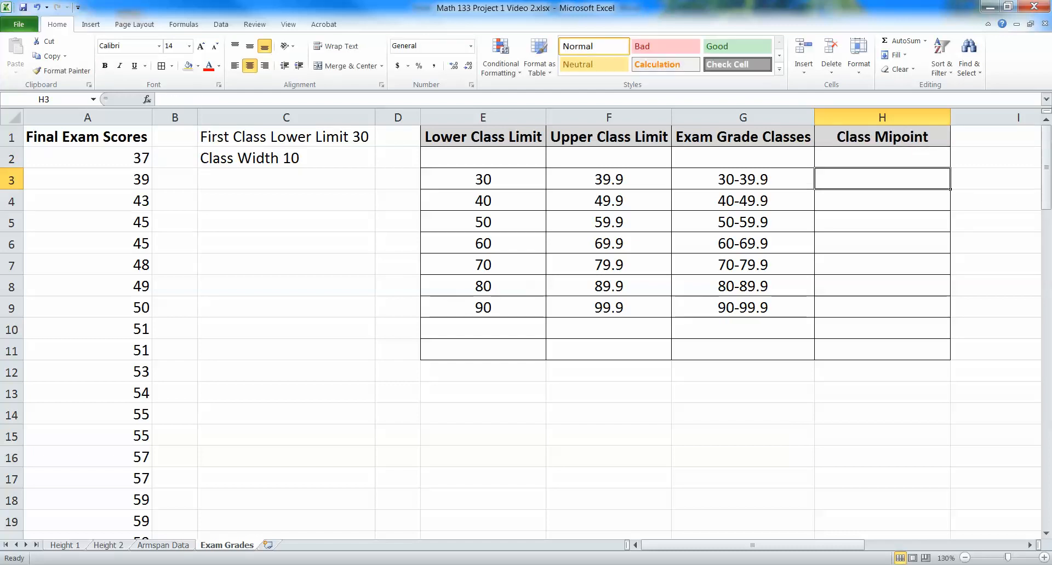
type("=")
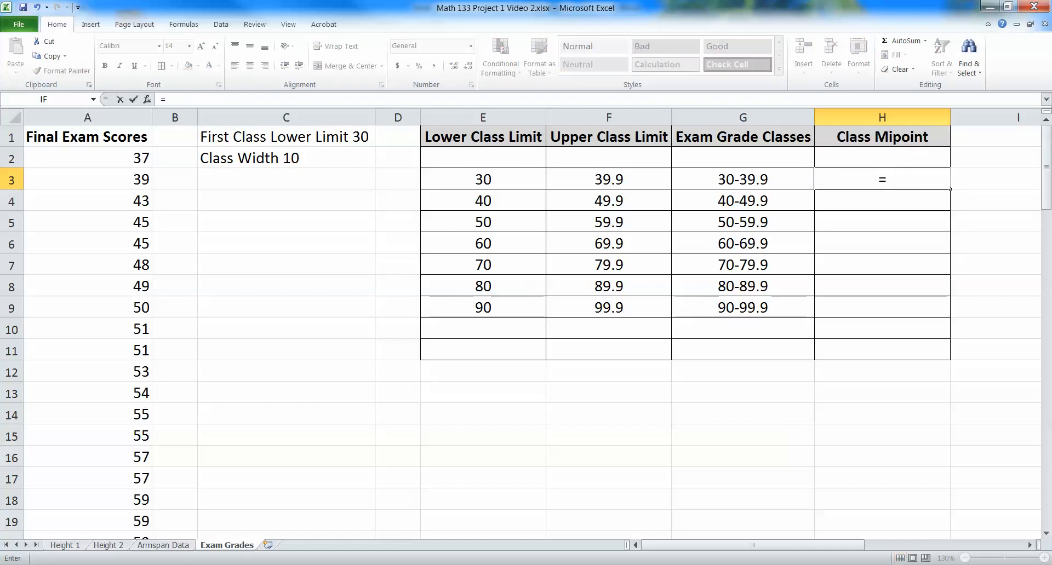
type("(")
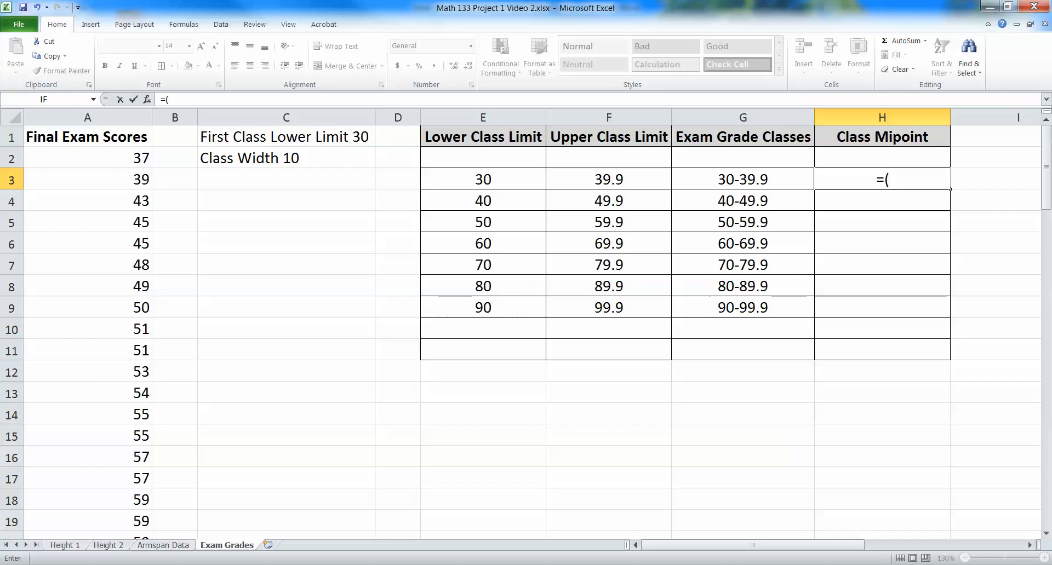
left_click(482, 178)
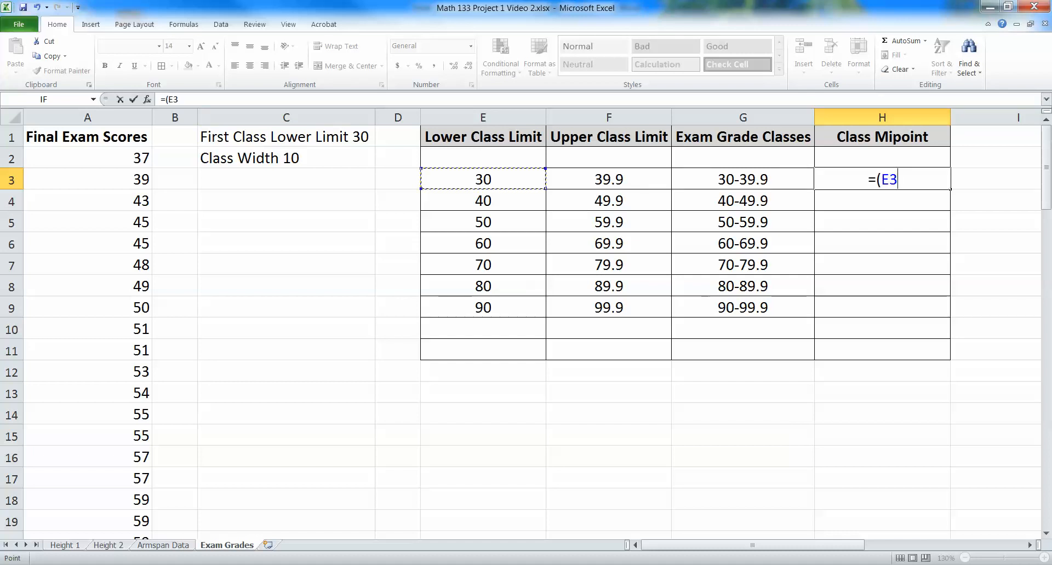
left_click(482, 201)
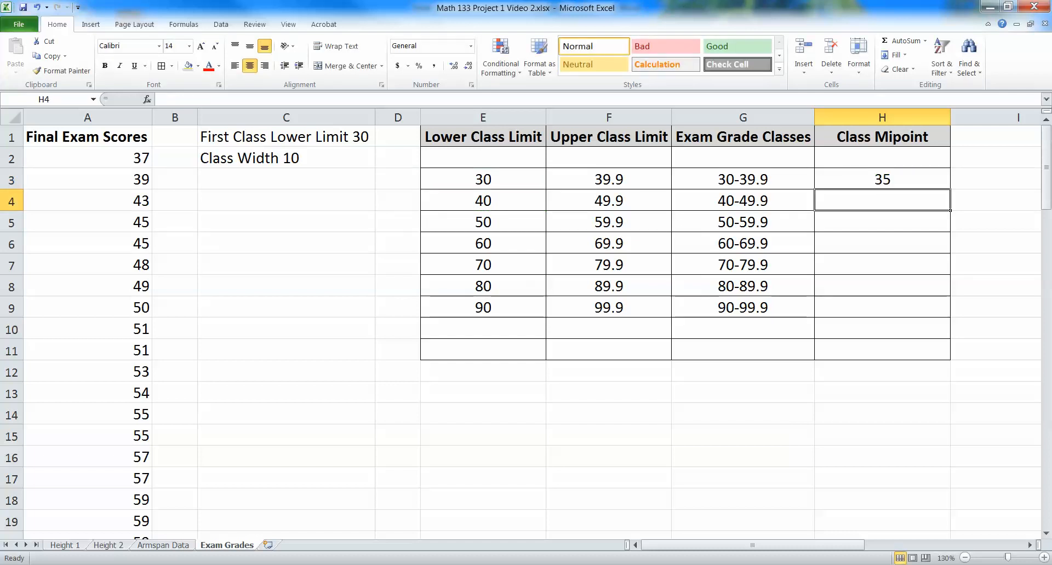
- Enter =(E3+E4)/2 for the first midpoint 35 and clear the filled-down midpoints
left_click(608, 178)
type("=")
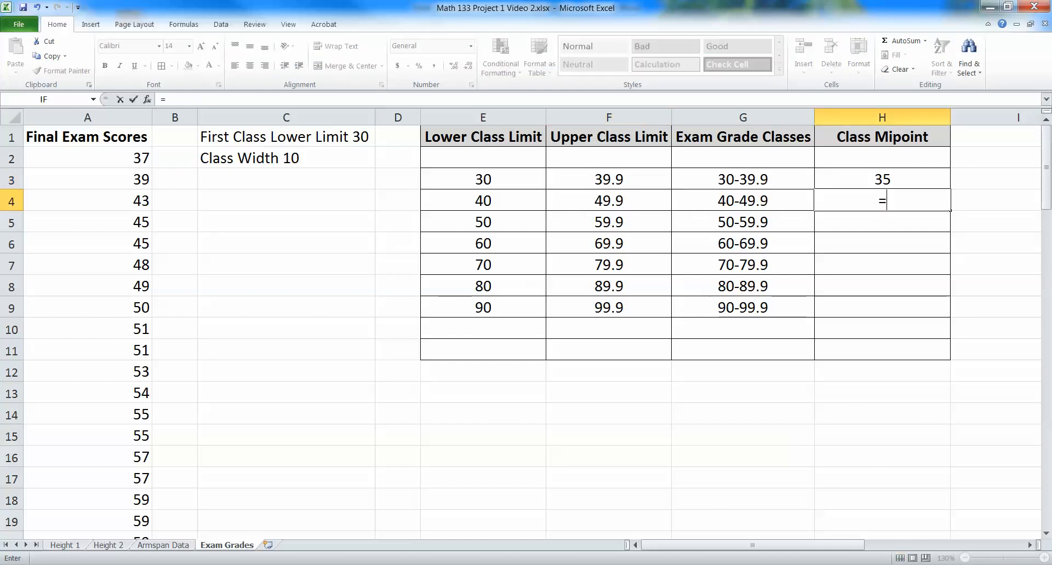
type("(")
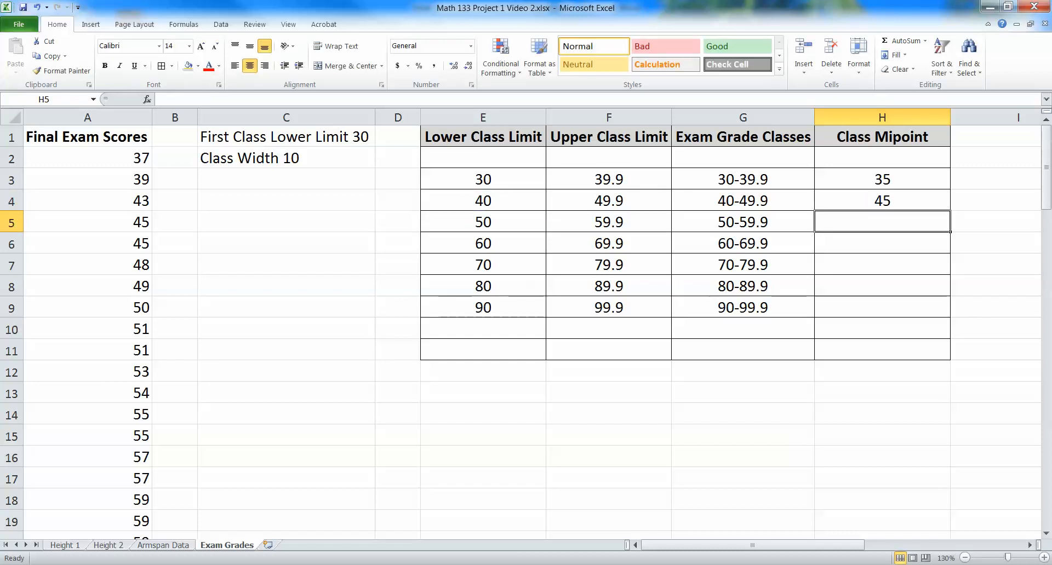
type("=(E3+E4)/2")
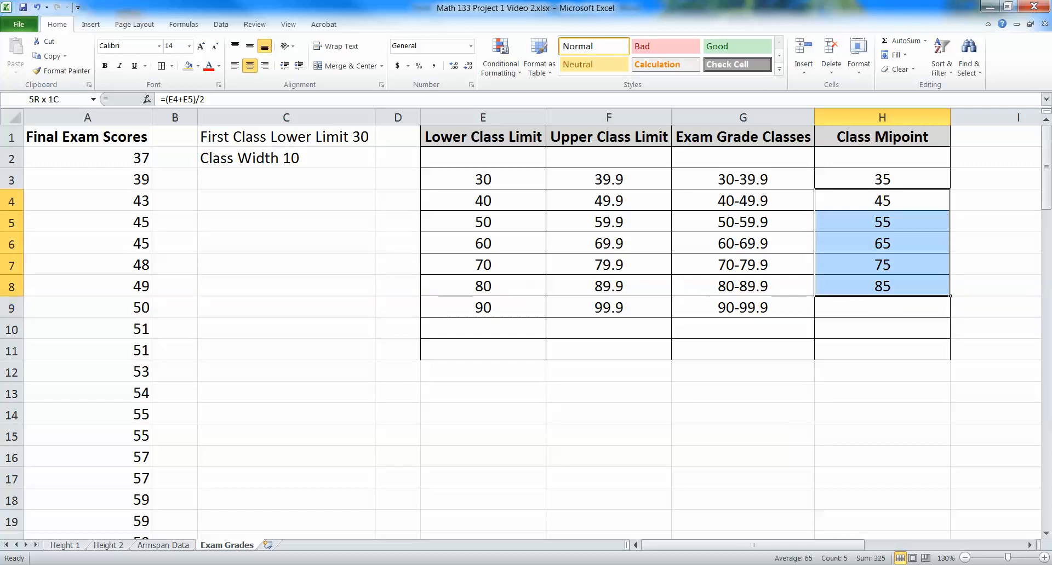
key("Delete")
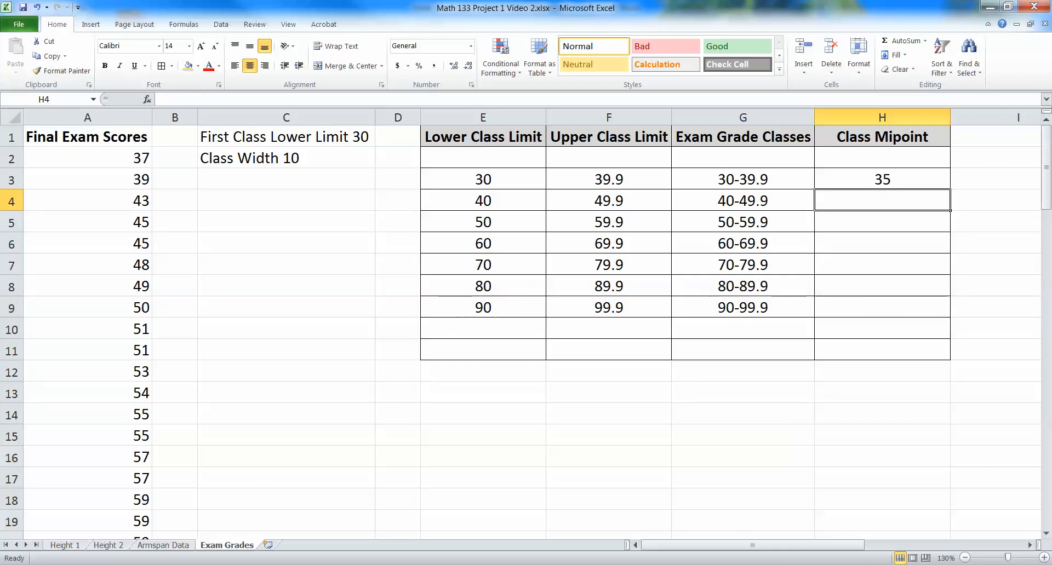
type("=")
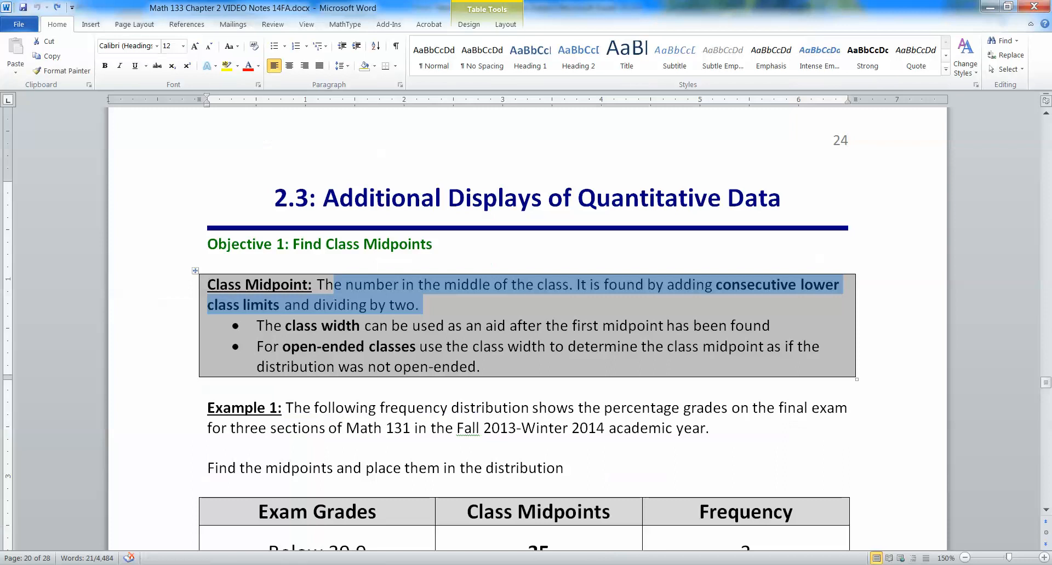
left_click(426, 306)
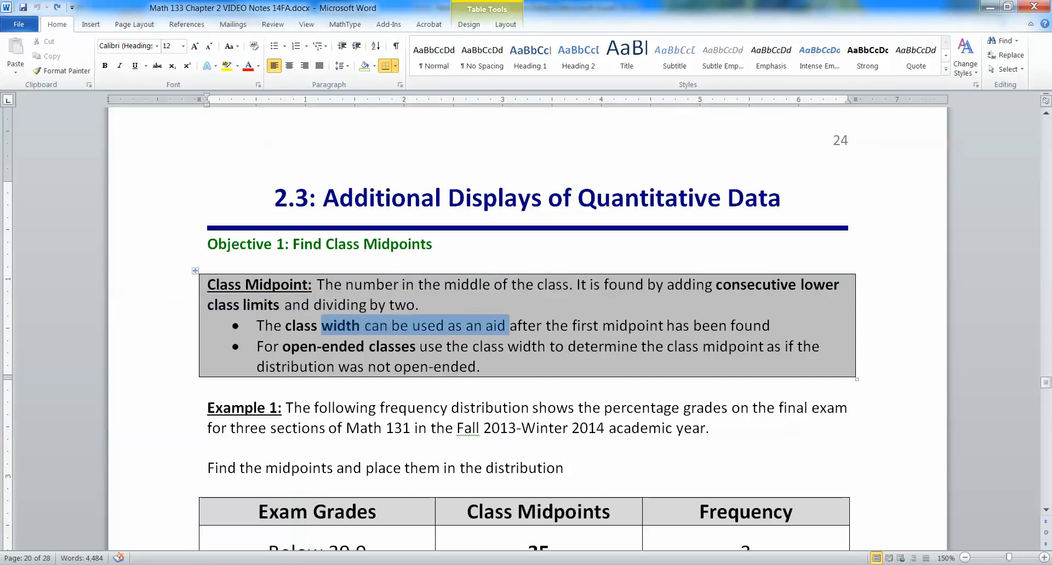
left_click_drag(507, 326, 770, 325)
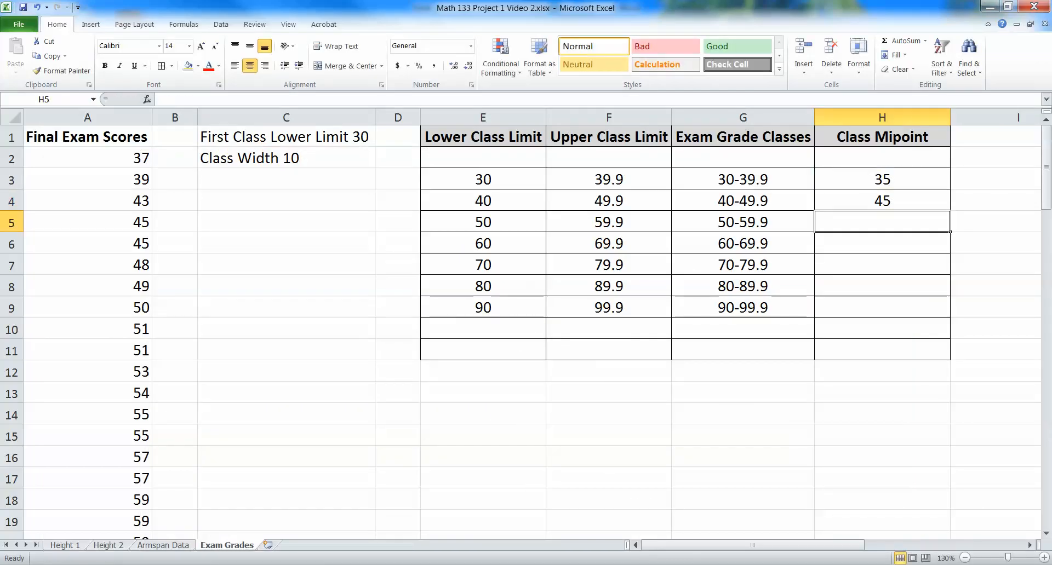
- Remove the empty column before the table and select the midpoint heading
left_click(881, 199)
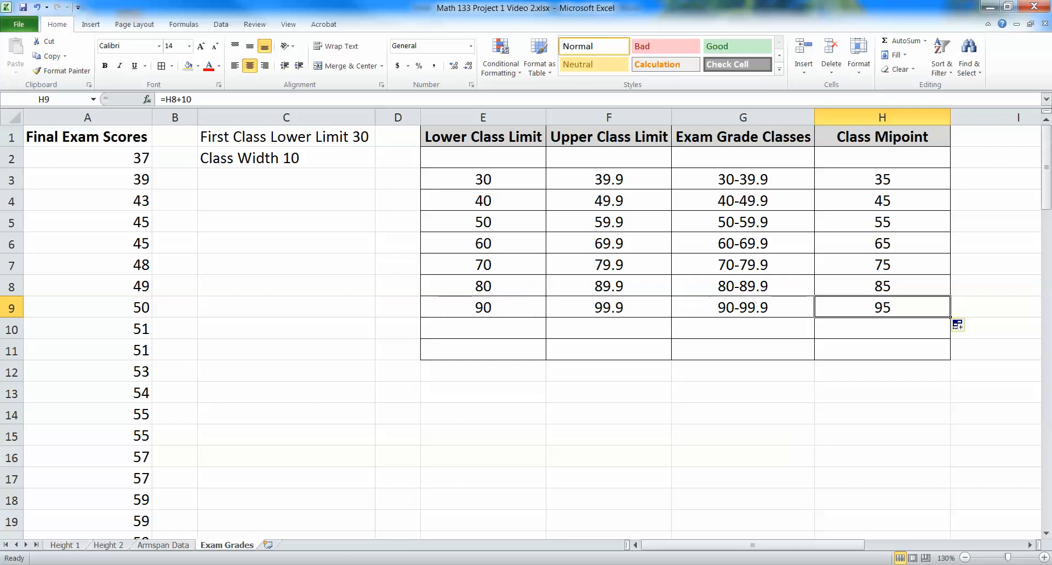
left_click(482, 328)
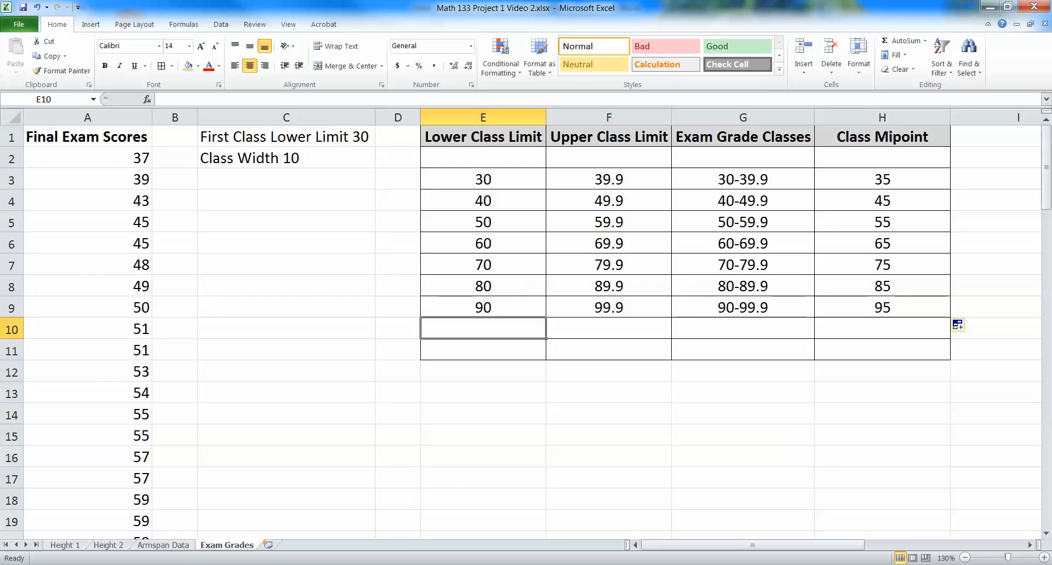
left_click(396, 117)
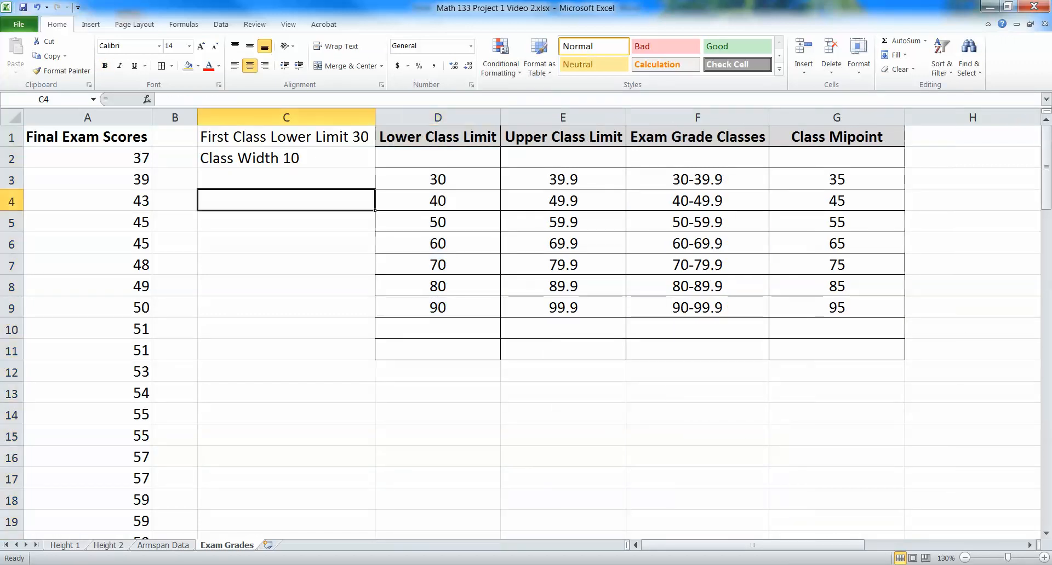
left_click(834, 307)
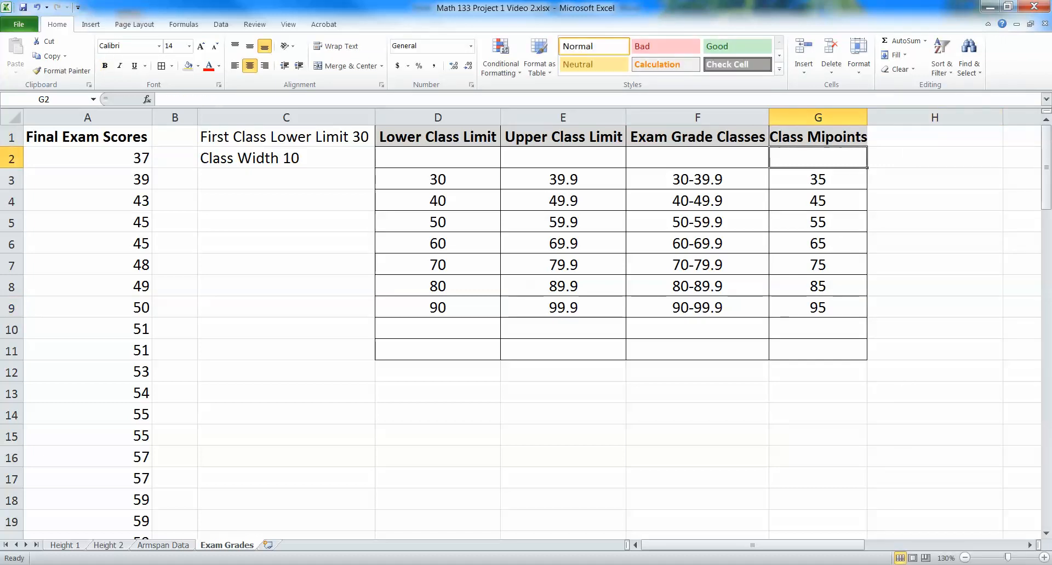
- Rewrite the second midpoint as the one above plus 10 and verify it shows 45
left_click(819, 199)
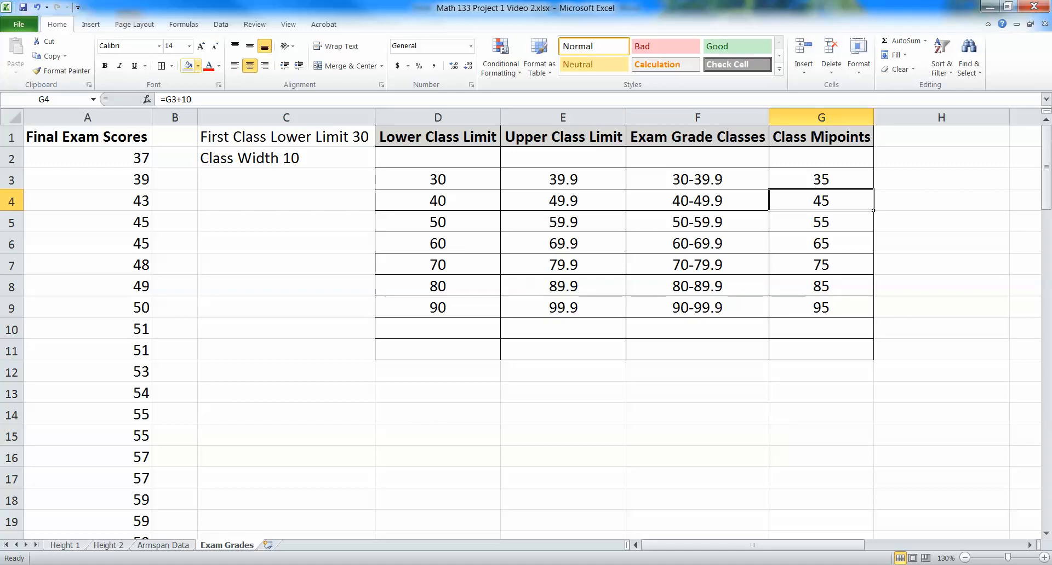
type("=(")
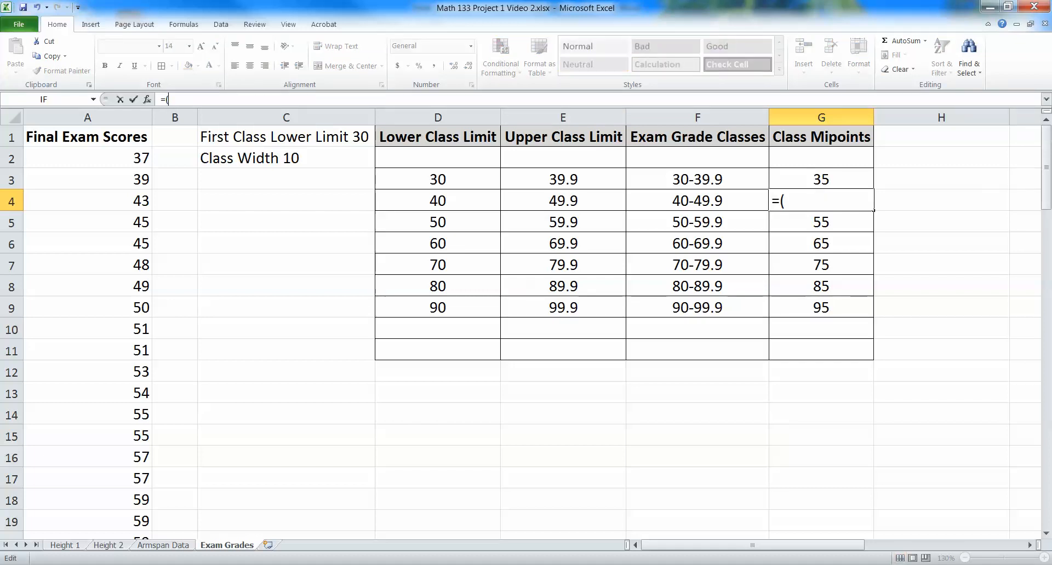
type("40+")
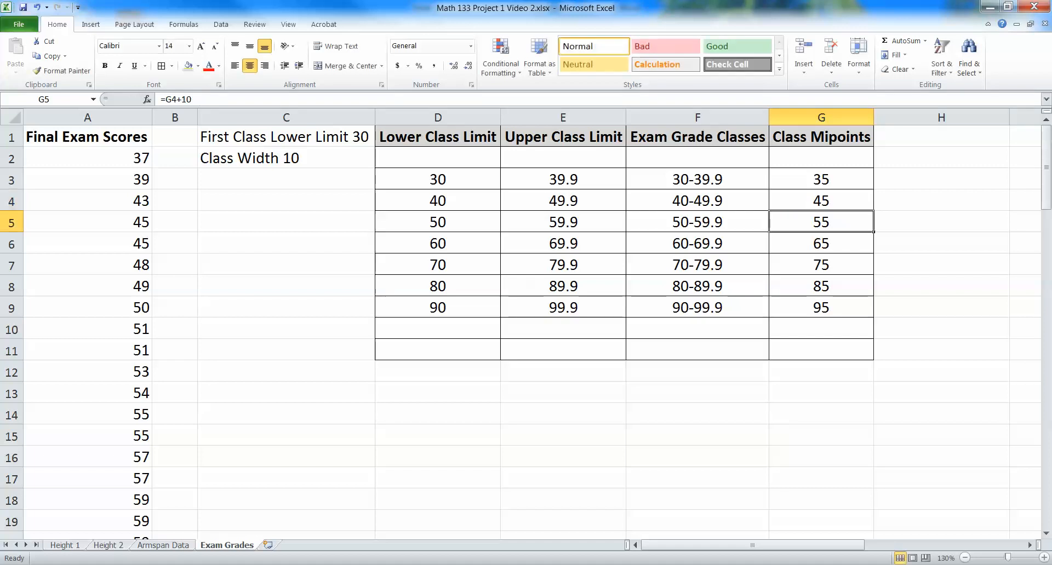
left_click(820, 200)
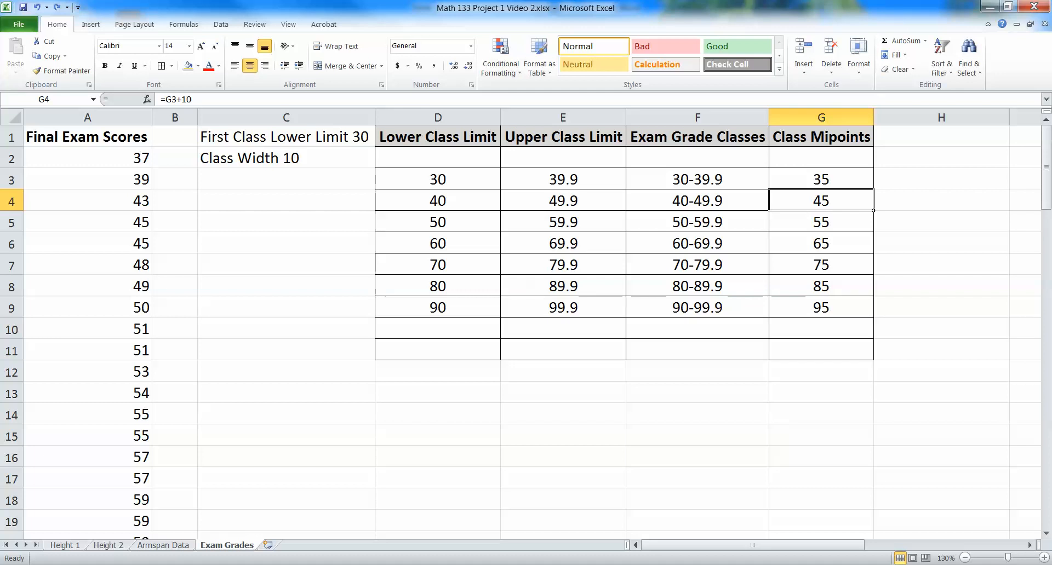
- Add Frequency and Relative Frequency headings in H1 and I1 with All Borders on the new columns
left_click(820, 117)
type("Frequency")
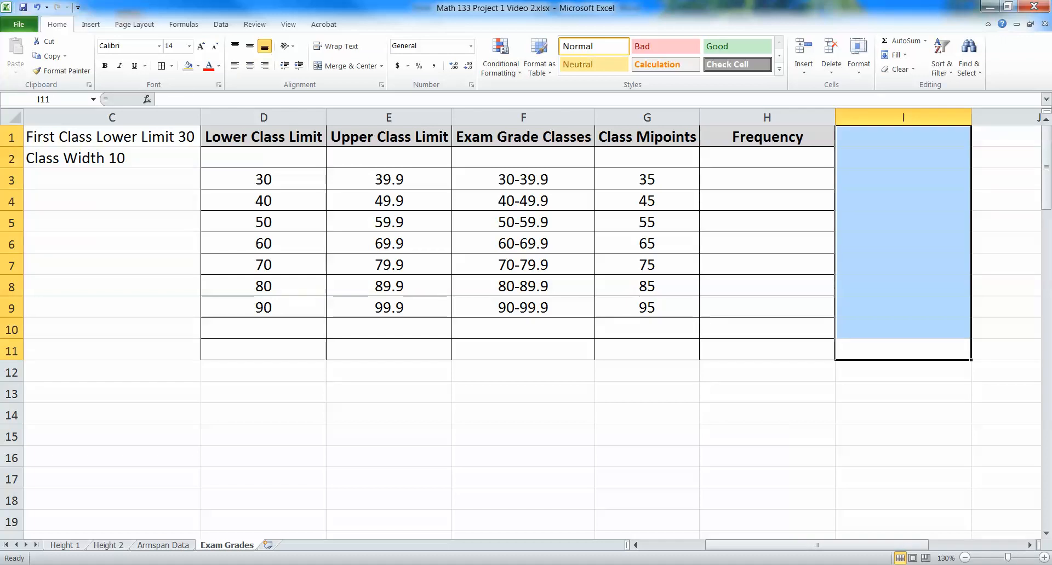
left_click(388, 179)
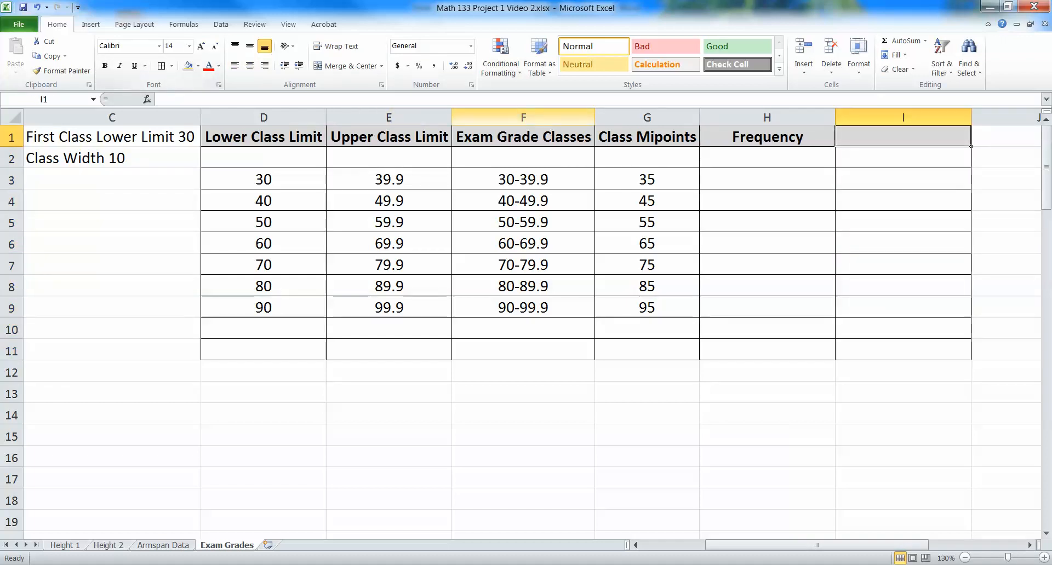
type("Relative Frequency")
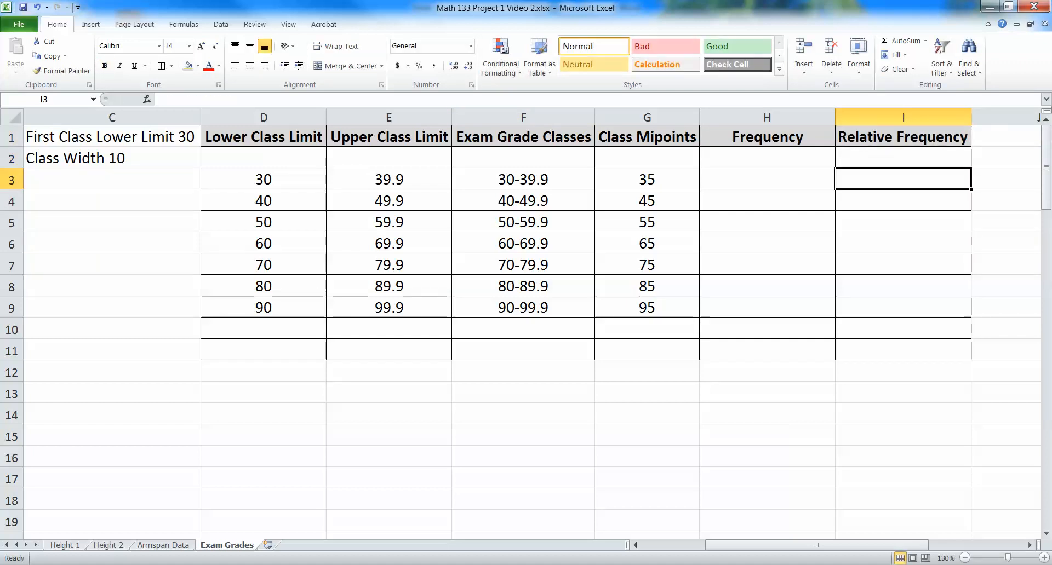
left_click(901, 137)
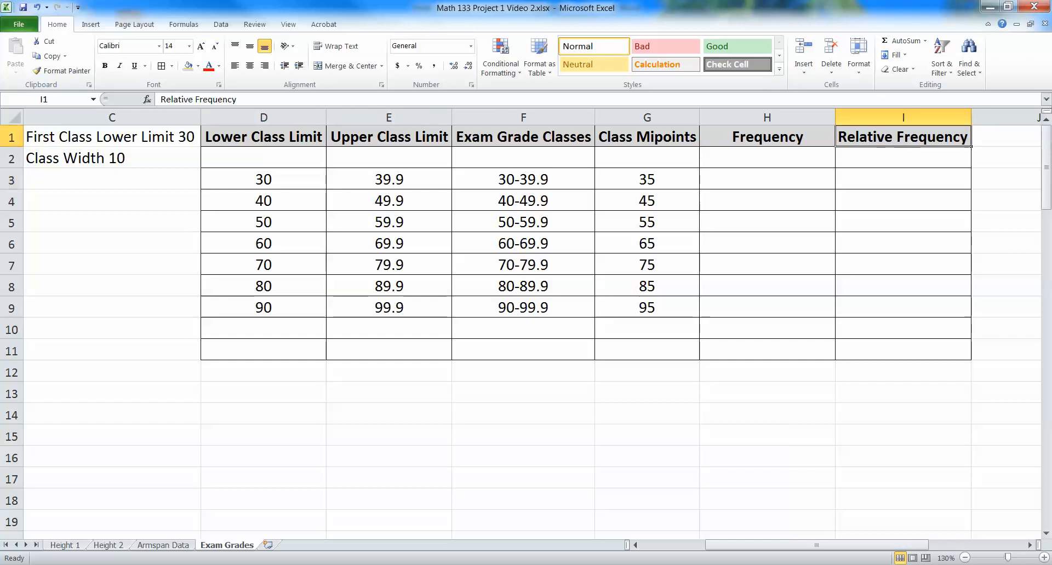
left_click(105, 66)
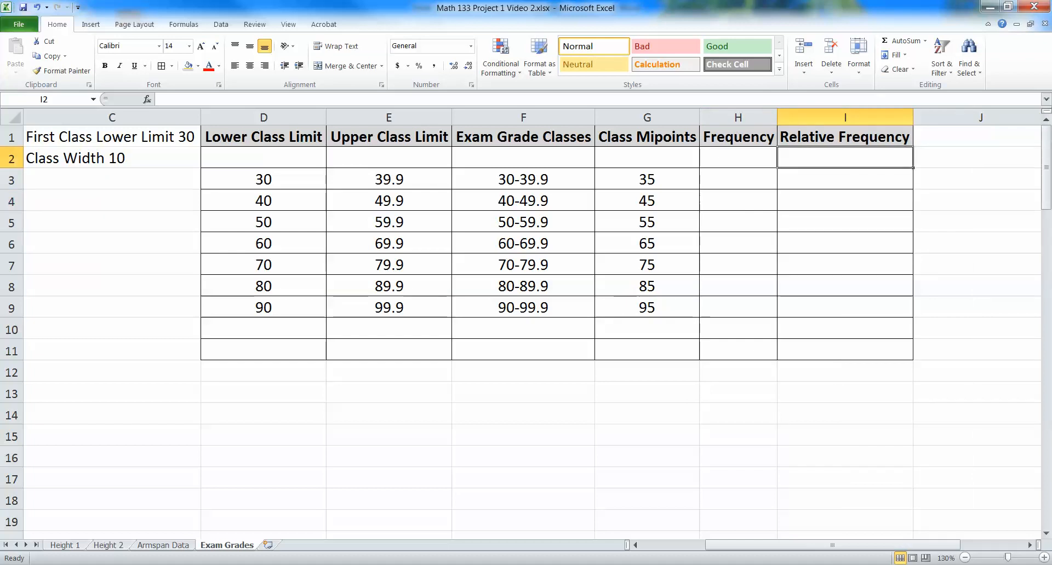
left_click(737, 137)
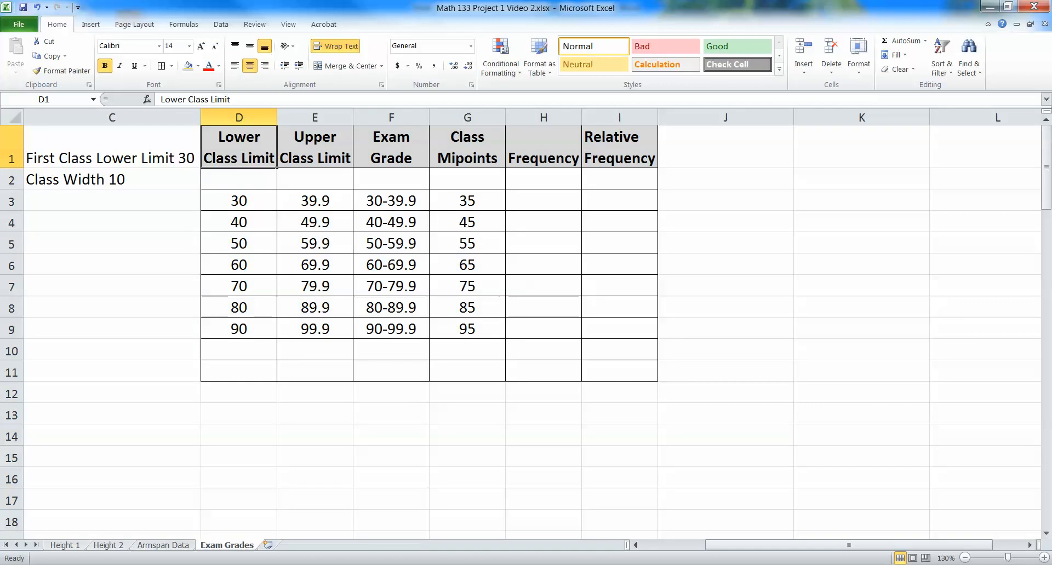
- Move to the first Frequency cell H3 after bolding and wrapping the D1:I1 headings
left_click(543, 201)
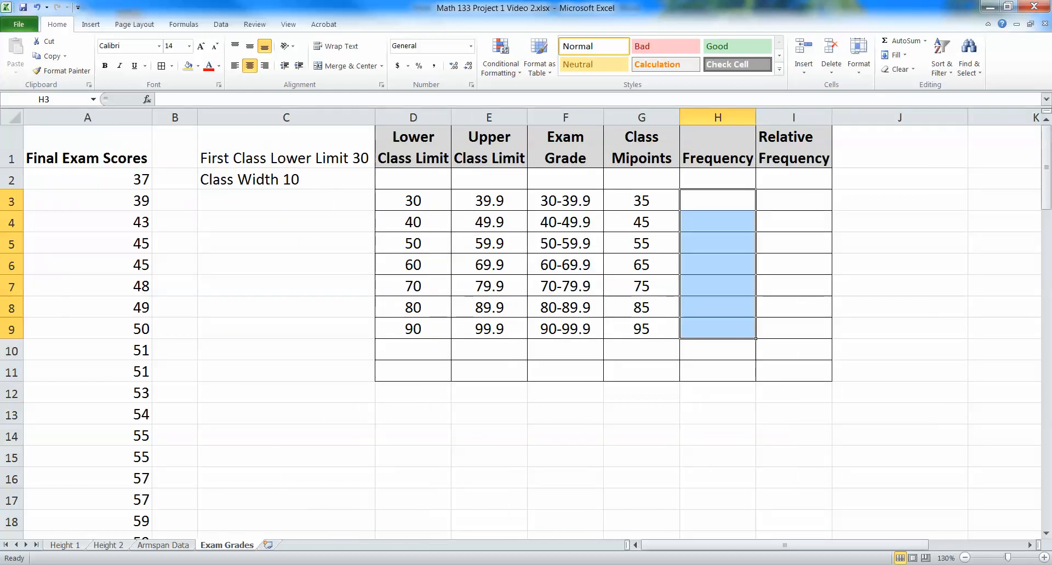
- Count the scores in the 30s, 40s and 50s and enter frequencies 2, 5 and 12 in H3:H5
left_click_drag(88, 179, 88, 201)
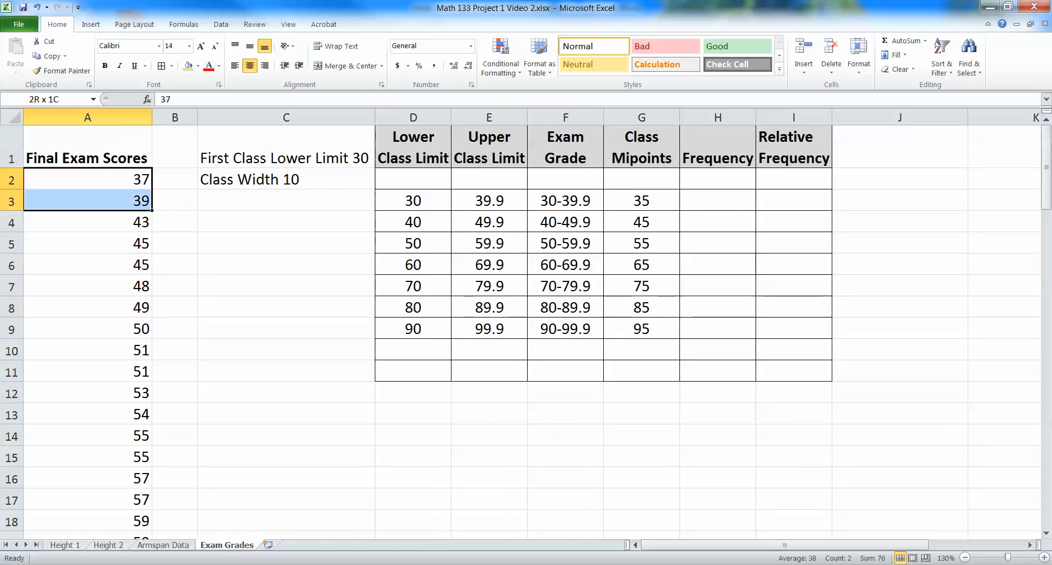
left_click(413, 199)
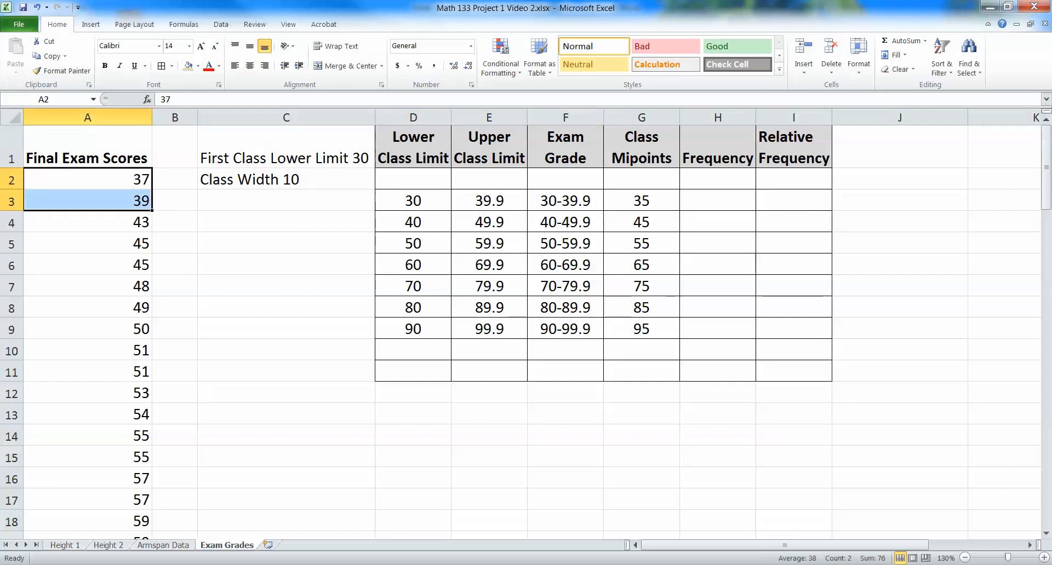
type("2")
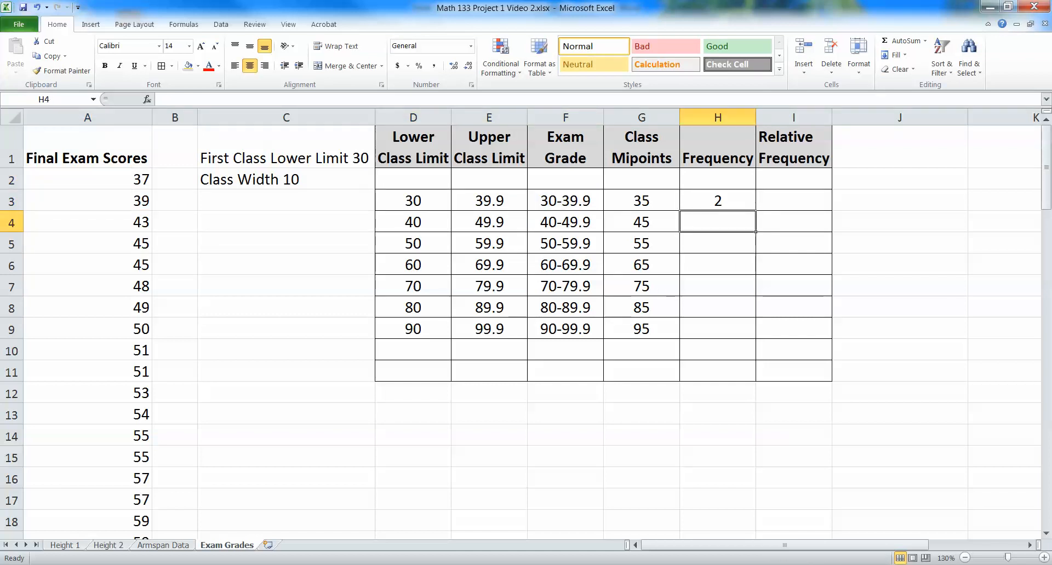
left_click_drag(87, 223, 88, 307)
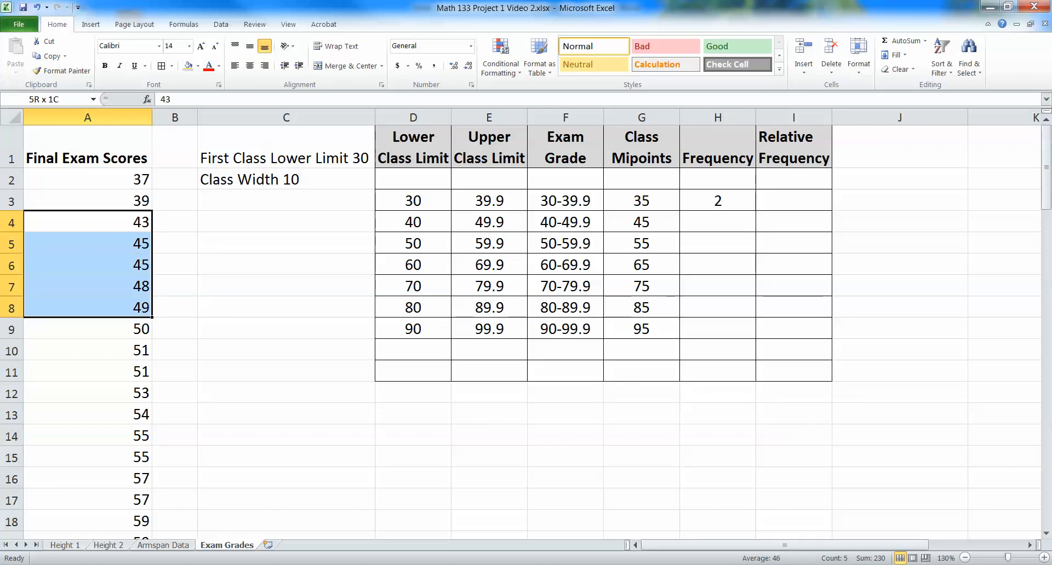
left_click(88, 221)
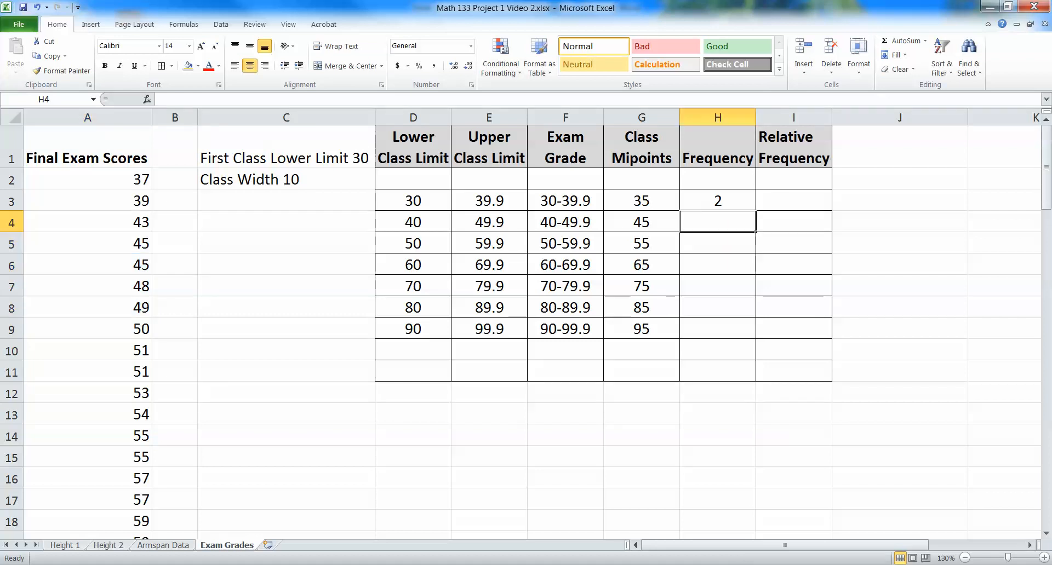
type("5")
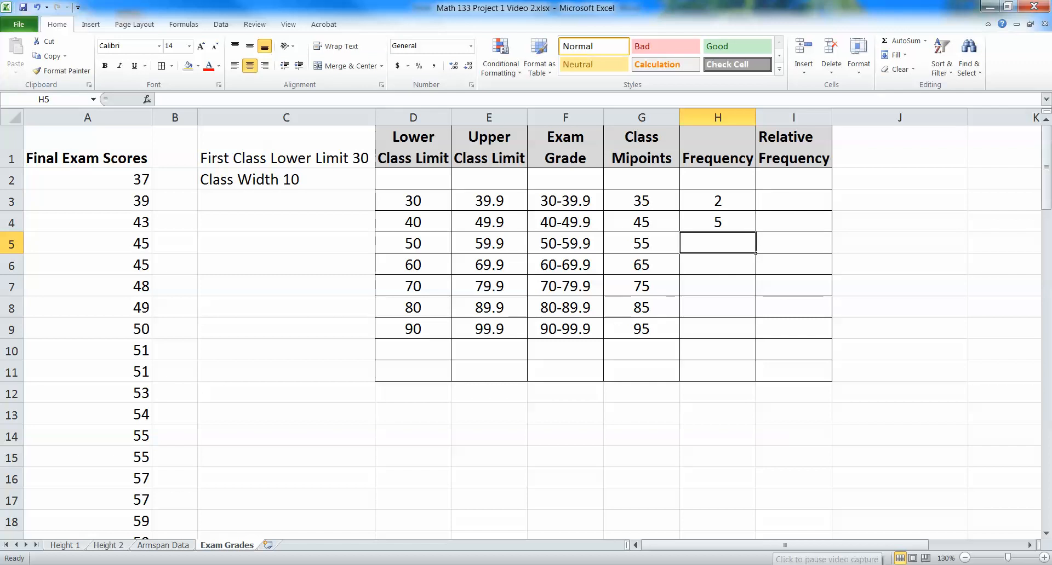
left_click_drag(87, 329, 87, 414)
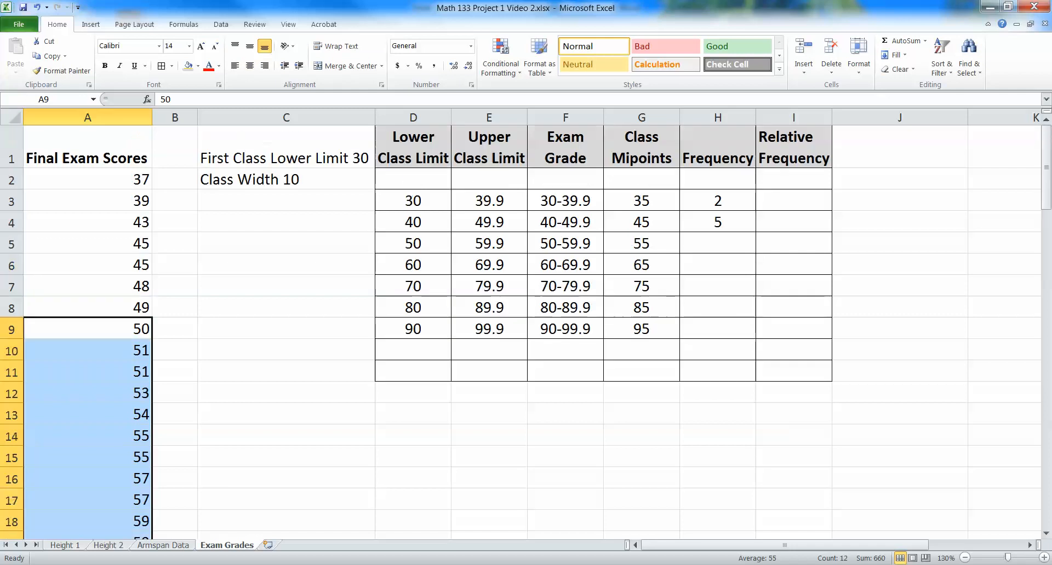
type("12")
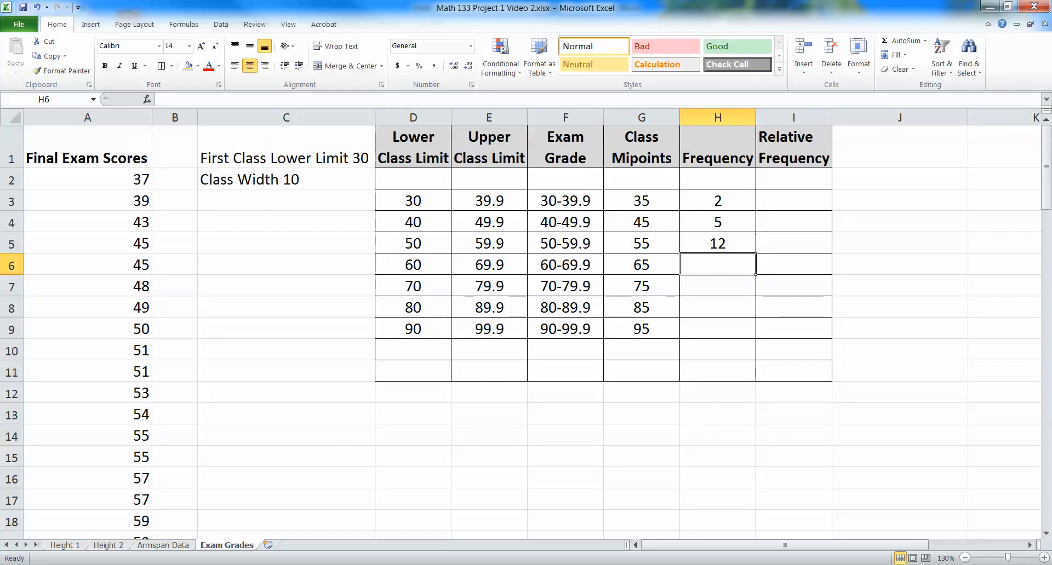
- Count the remaining classes' scores and finish the Frequency column with 11, 20, 26 and 12 down to H9
scroll("down", 3)
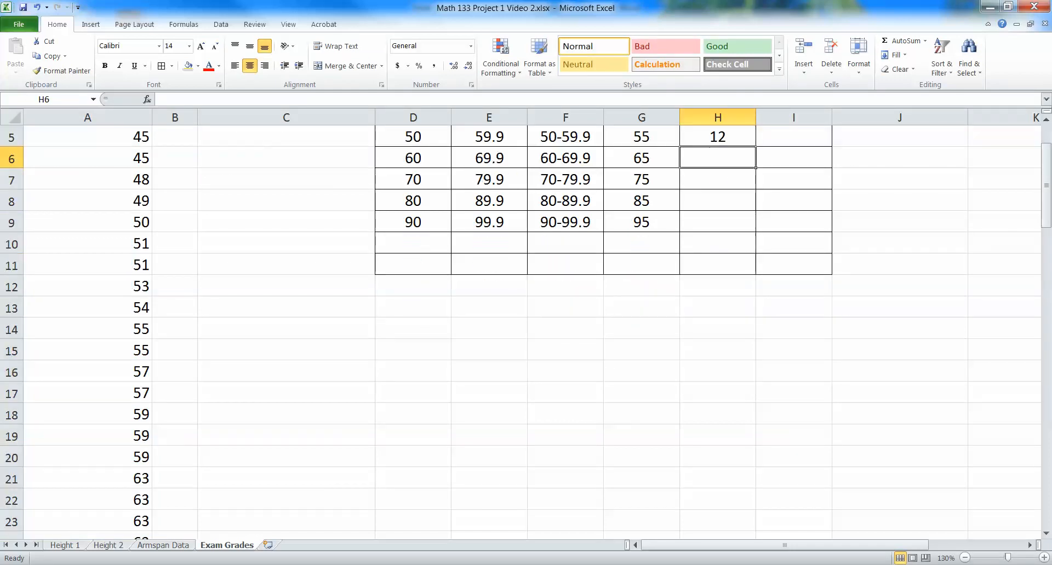
scroll("down", 3)
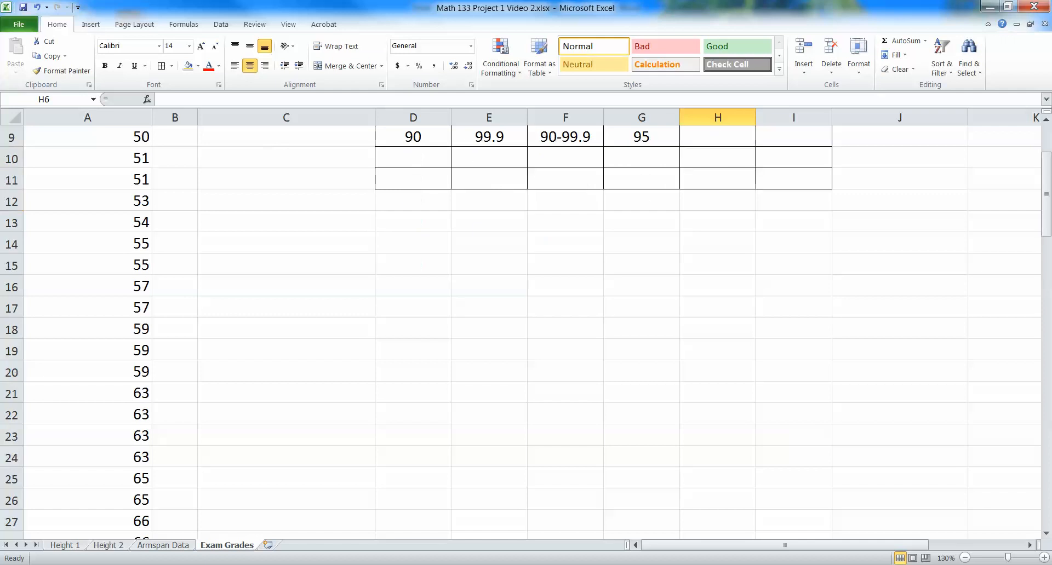
left_click_drag(88, 265, 87, 499)
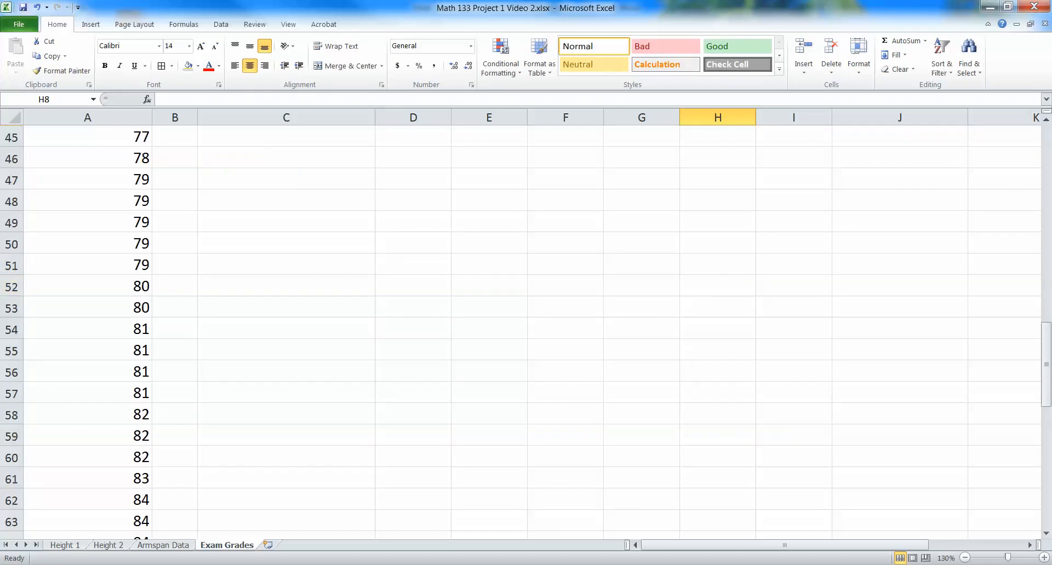
left_click_drag(88, 137, 88, 414)
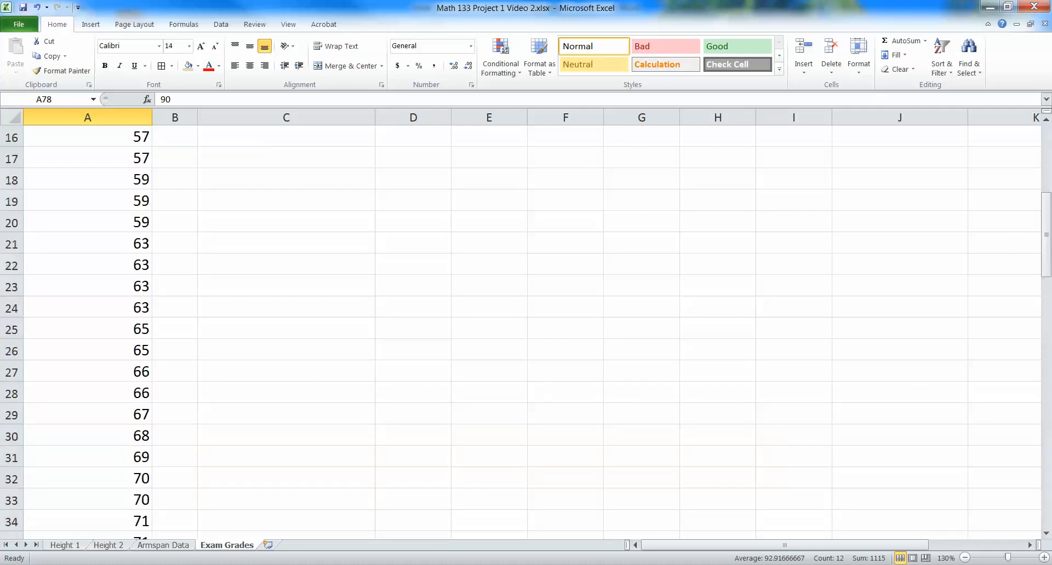
left_click(716, 329)
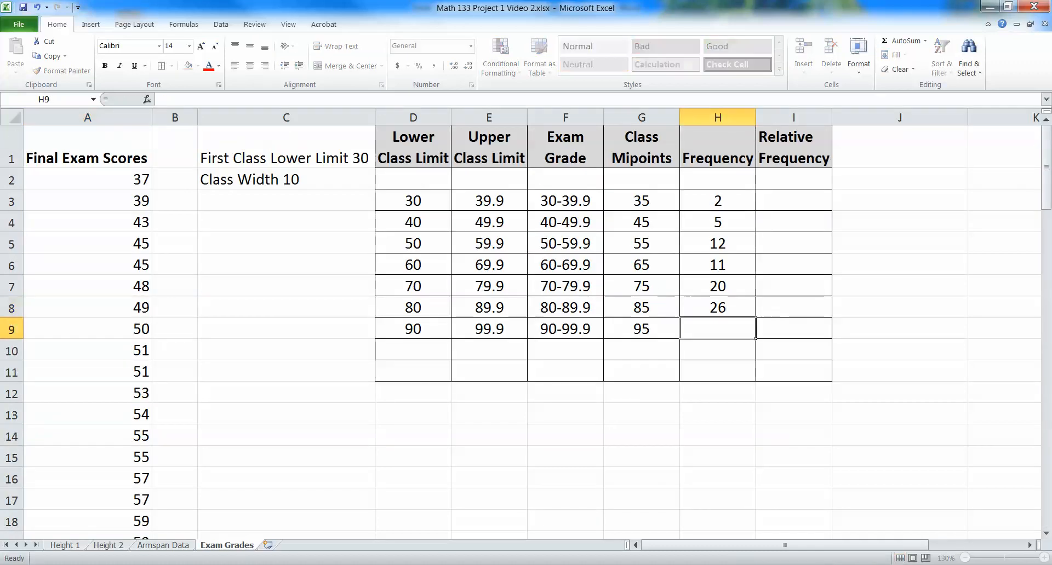
type("12")
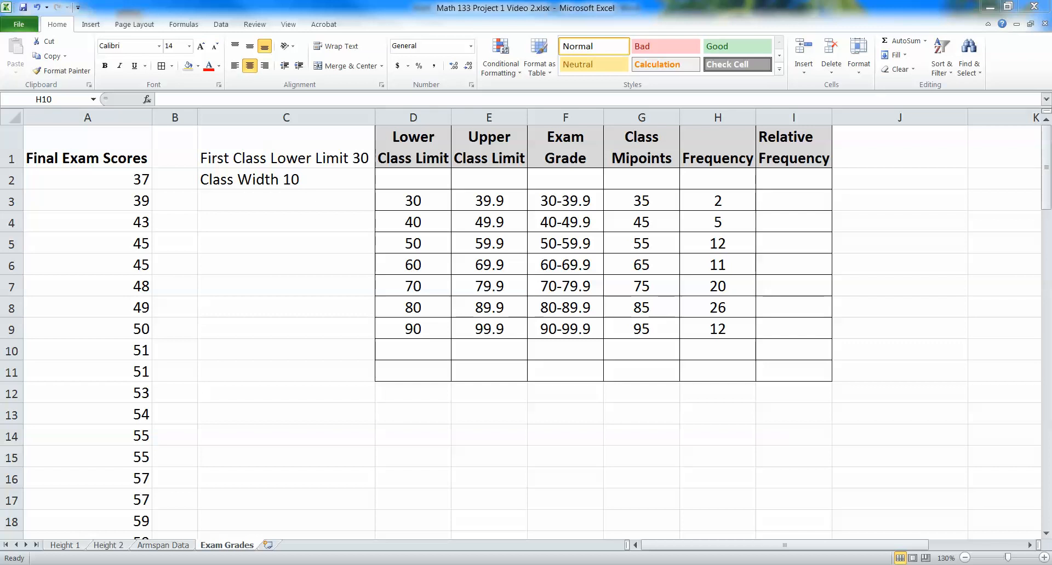
- Select the whole scores column to read its count of 89, show the Data tools, then clear the selection
left_click(717, 371)
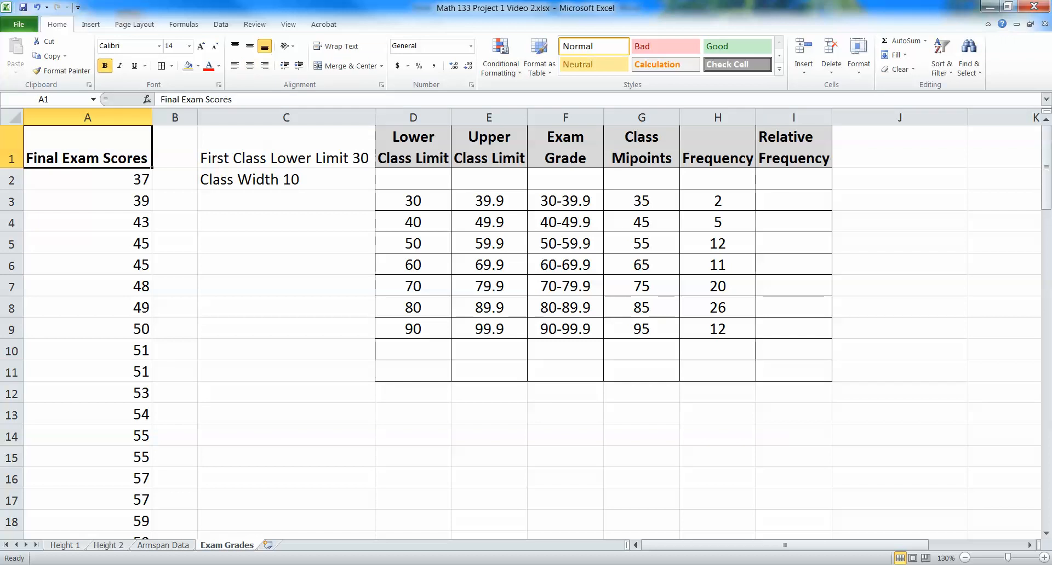
left_click(86, 179)
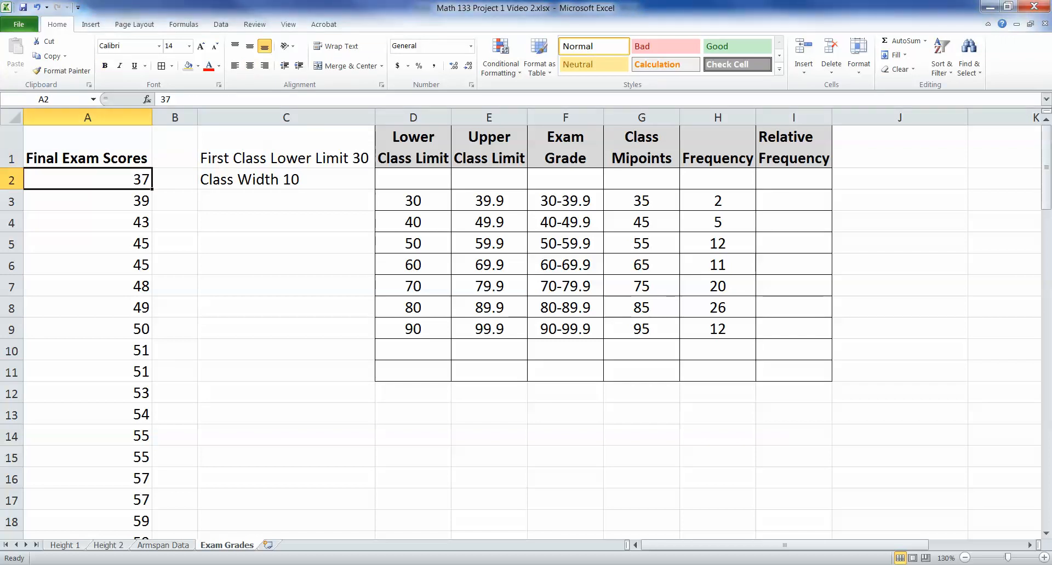
left_click(88, 118)
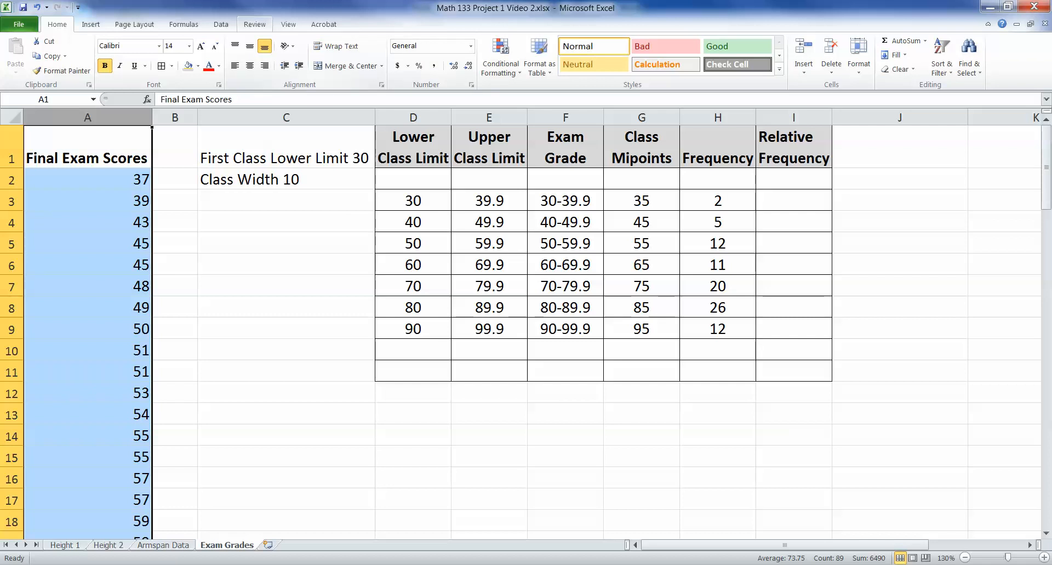
left_click(220, 24)
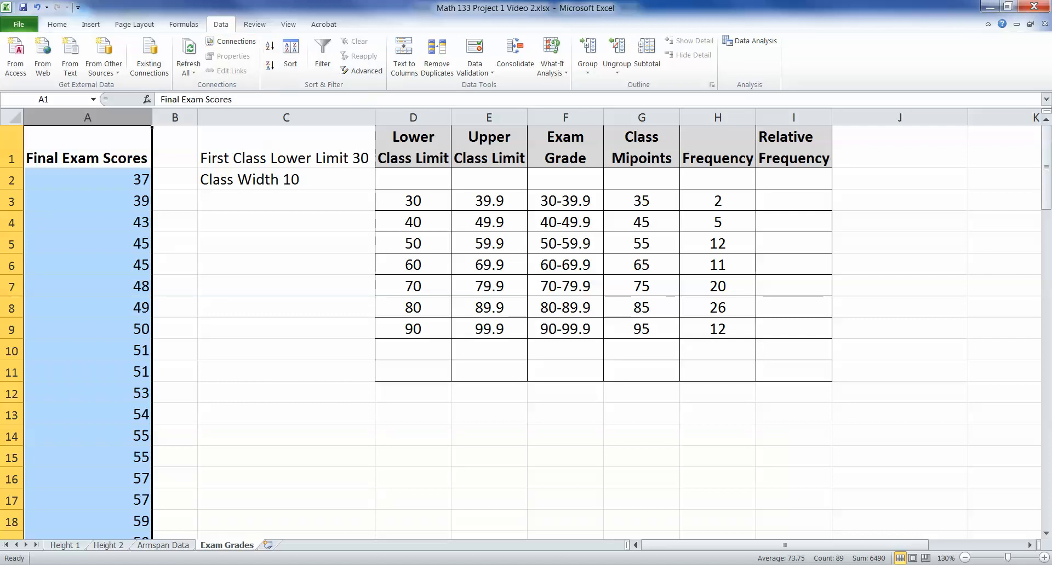
left_click(174, 222)
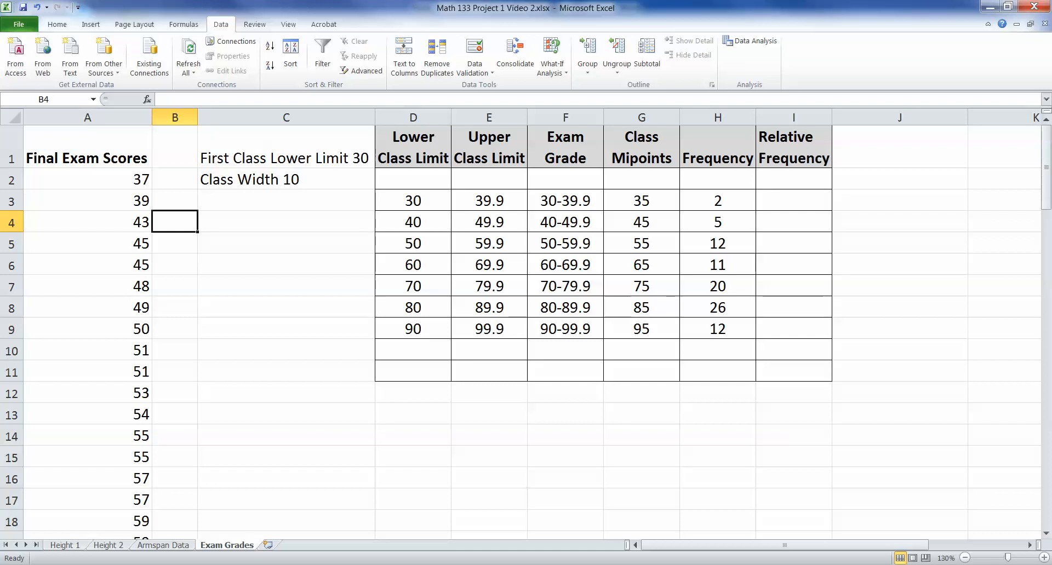
left_click(286, 264)
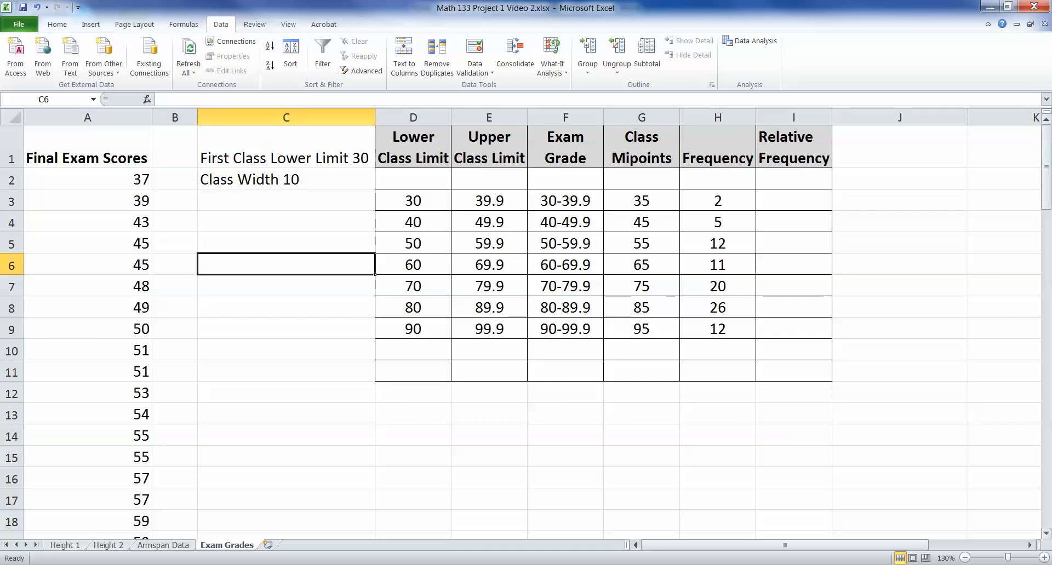
- Label G11 Total and sum the frequencies in H11 with =SUM(H2:H10), giving 88
left_click(793, 199)
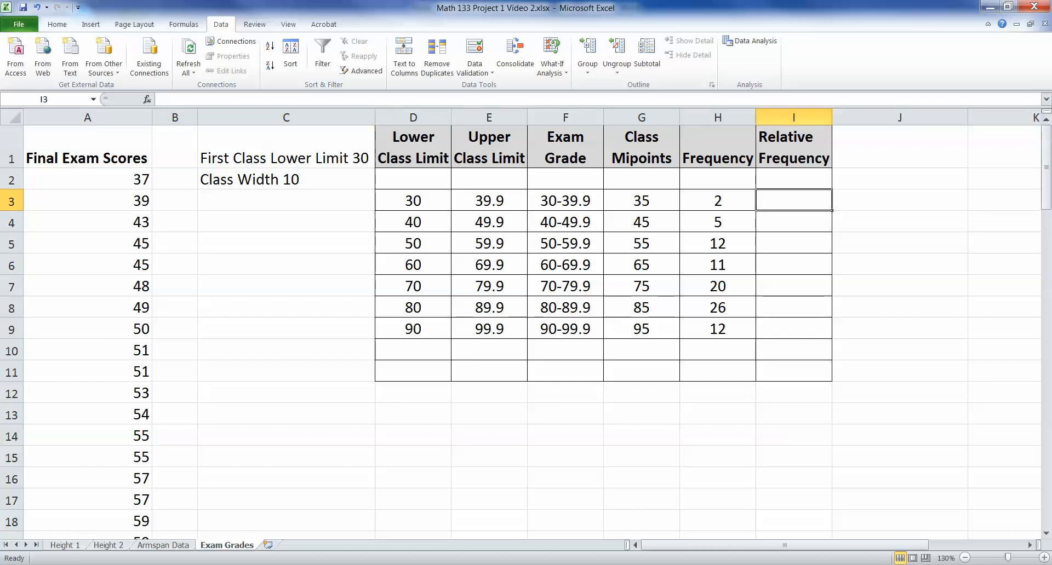
type("Total")
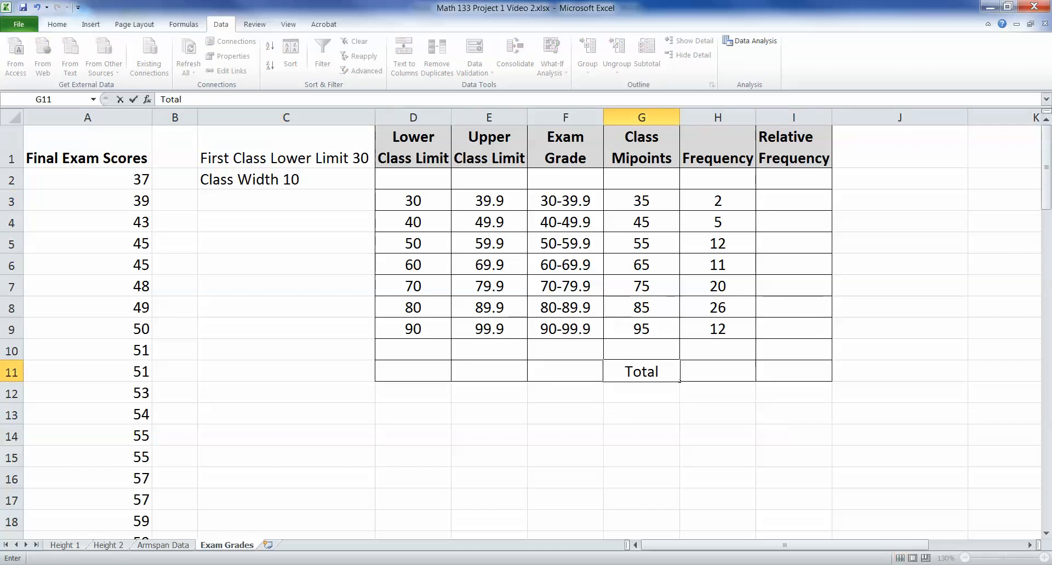
left_click(716, 371)
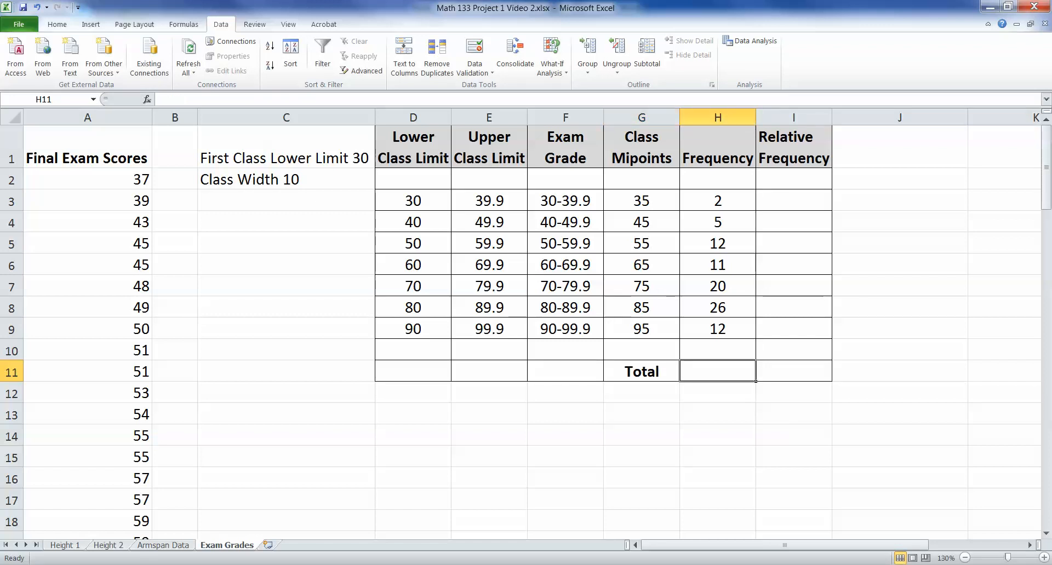
type("=")
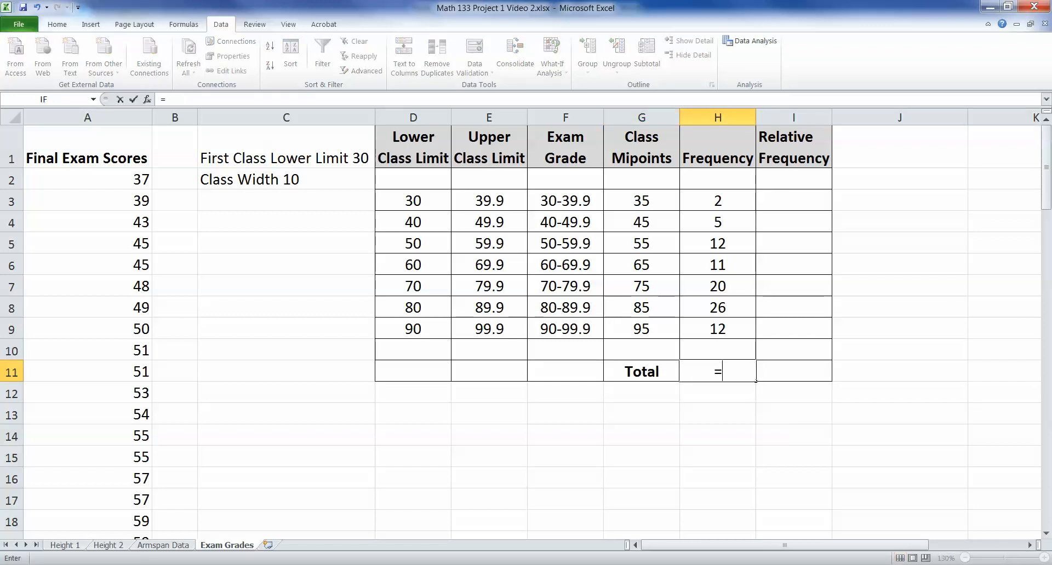
type("SUM(H2:H10")
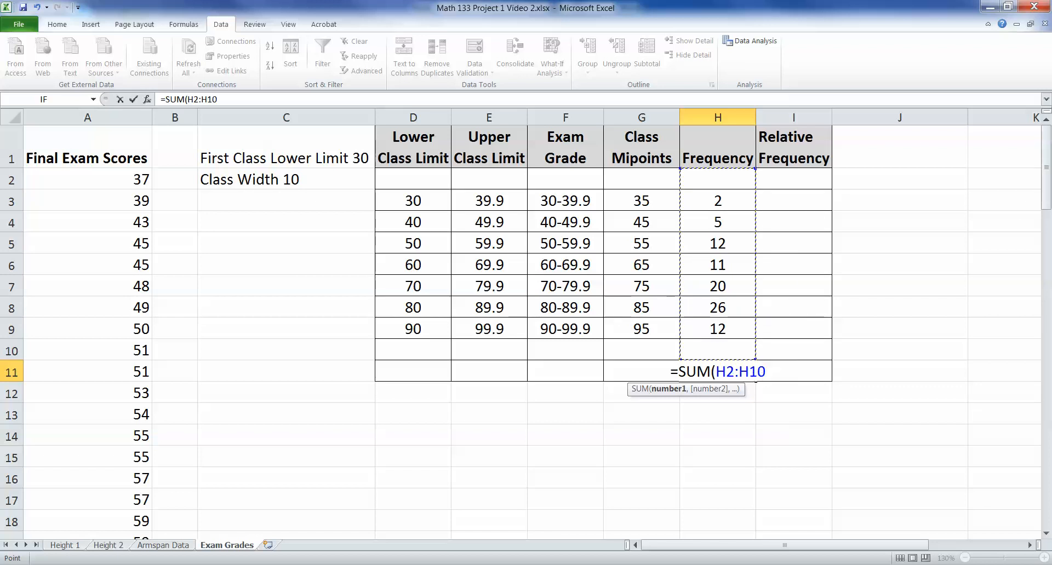
type(")")
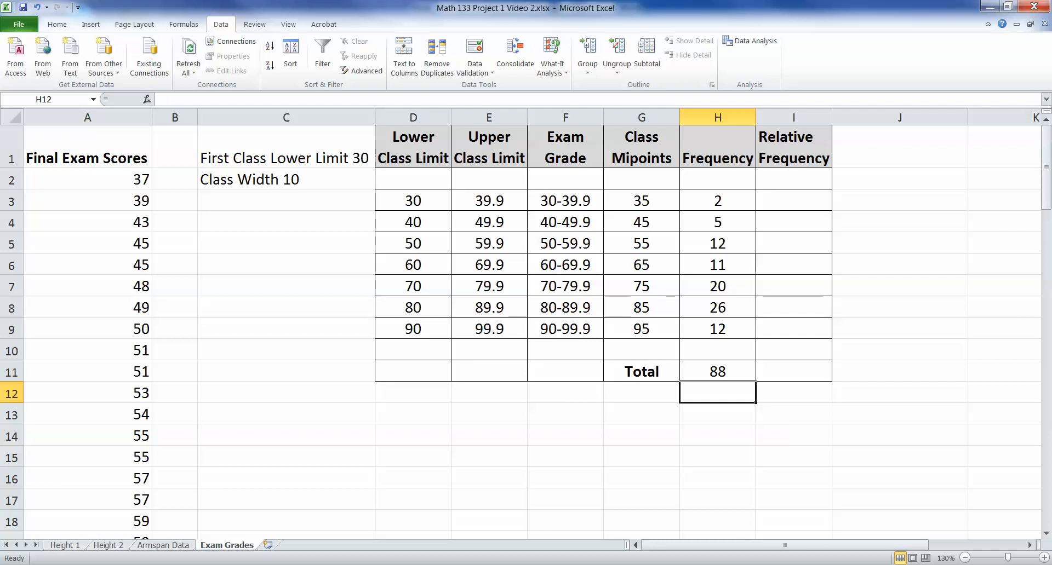
- Check the total formula and return to the table's header row on the Home ribbon
left_click(717, 371)
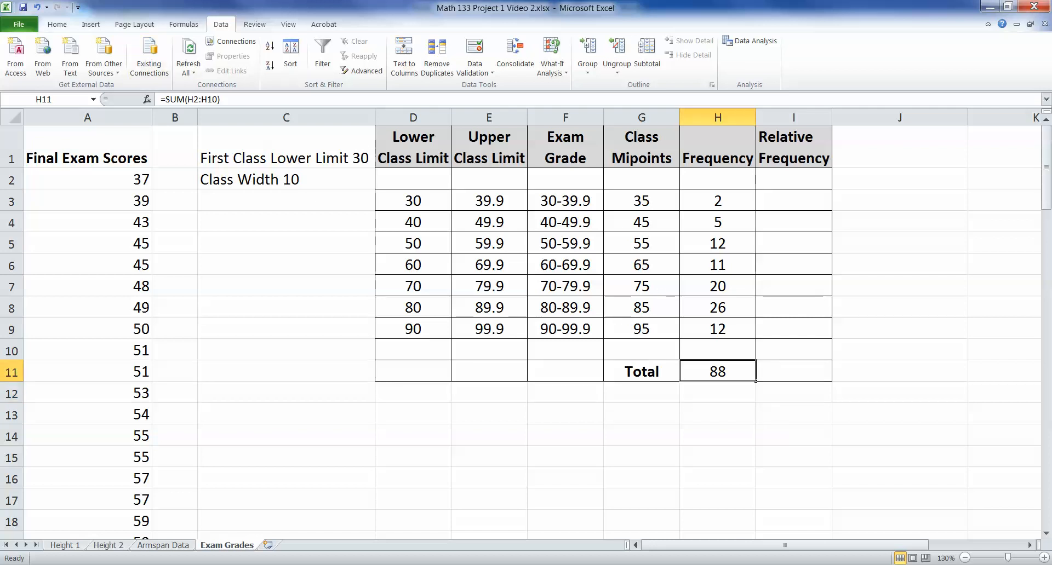
left_click(793, 371)
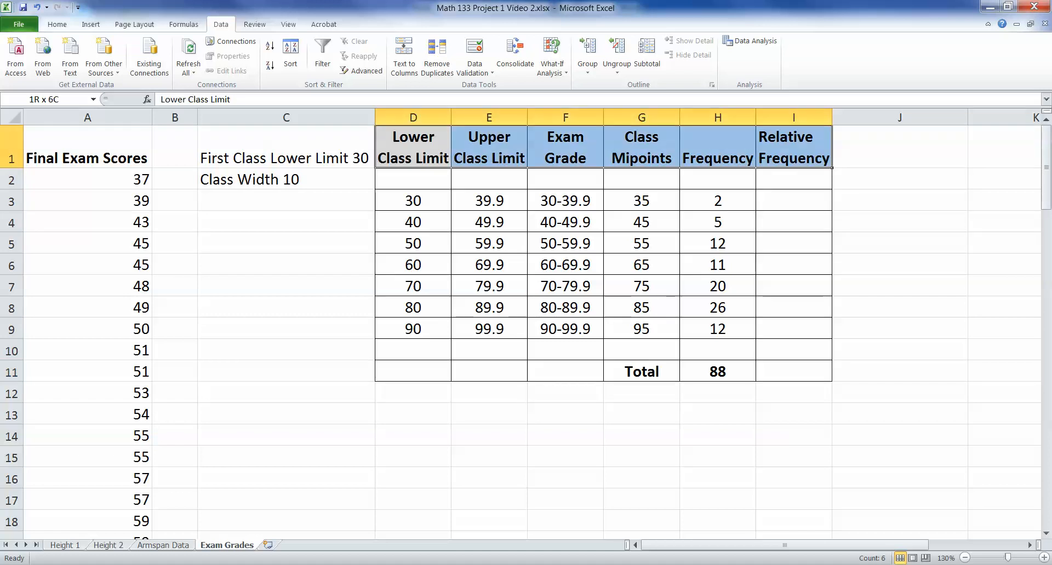
left_click(57, 24)
type(" Classes")
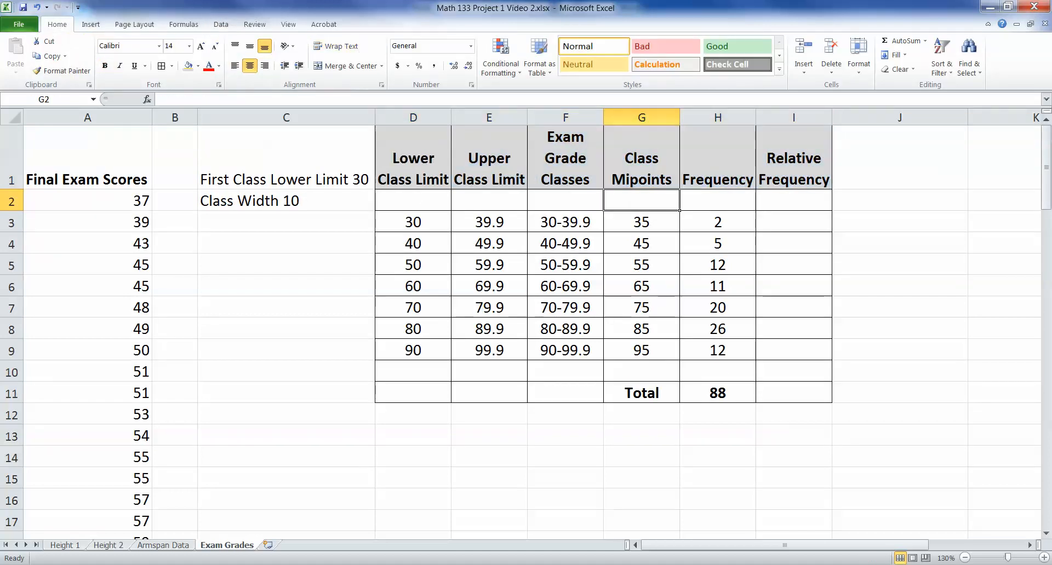
- Enter =H3/H11 in I3 giving 0.022727 and fill it down, producing #DIV/0! errors
left_click(792, 222)
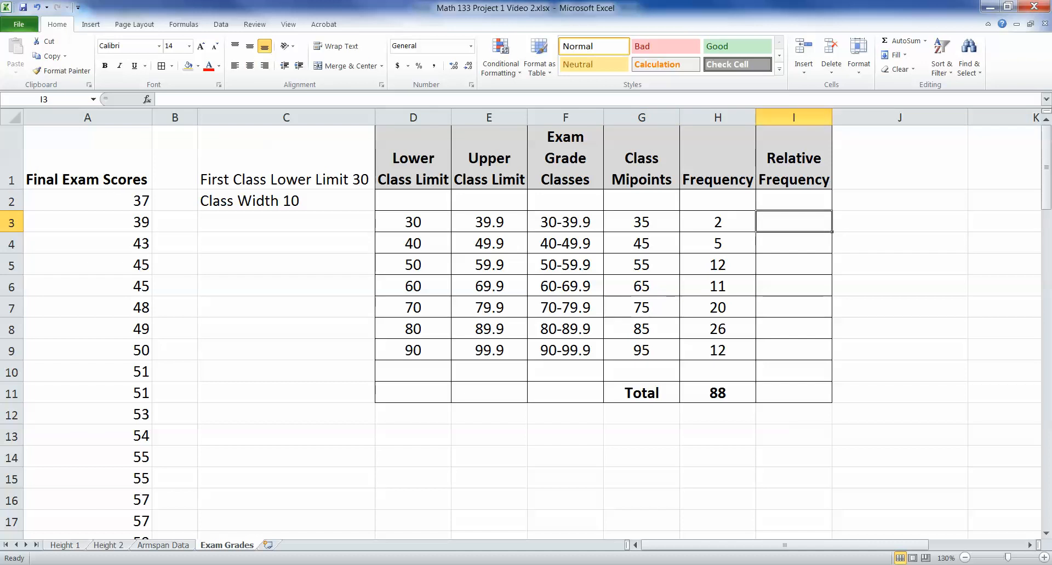
type("=H3")
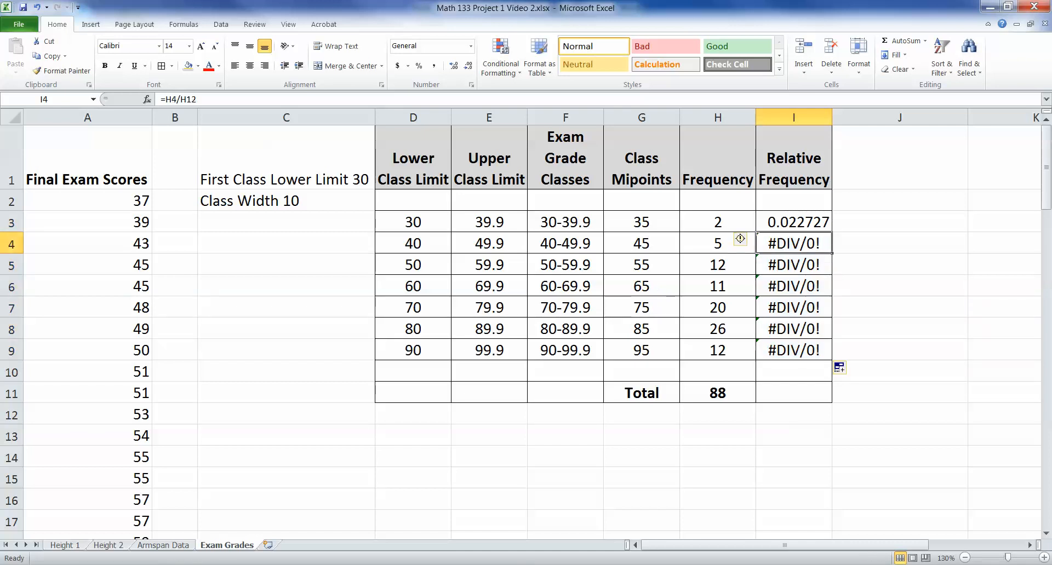
left_click_drag(793, 243, 793, 349)
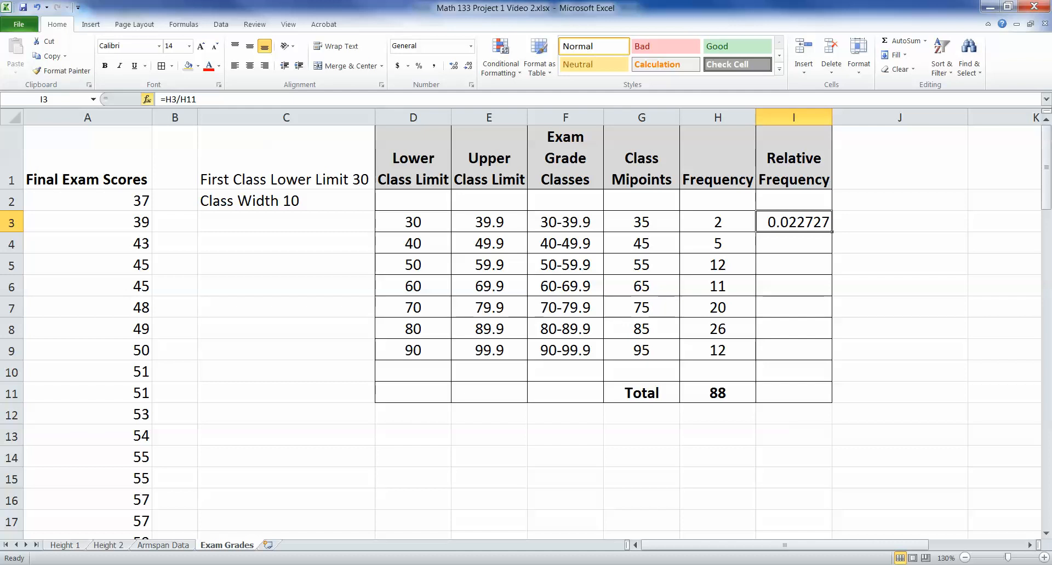
double_click(793, 223)
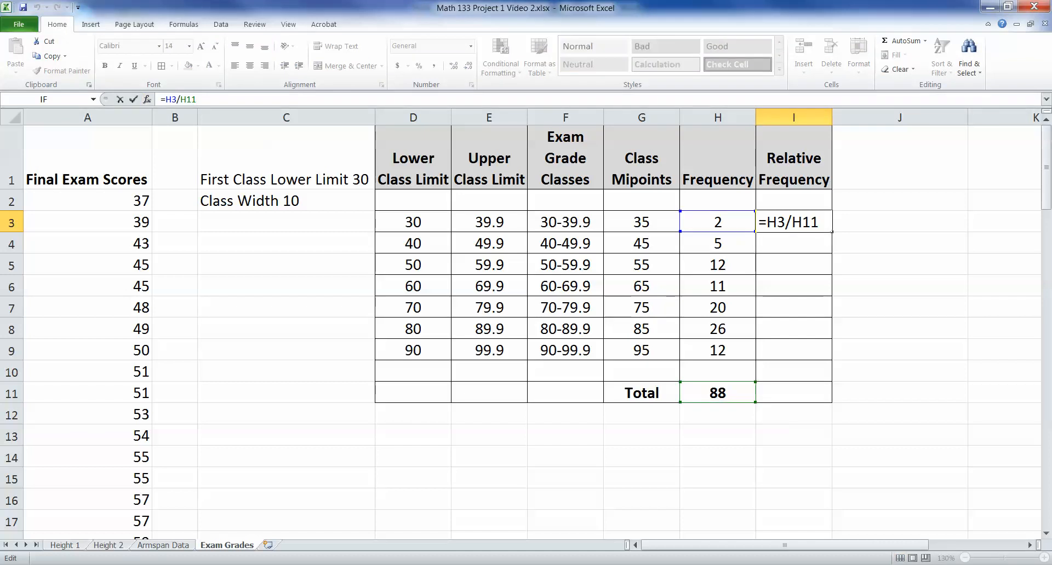
- Undo the bad fill-down and reopen the I3 formula to inspect its divisor, leaving it unchanged
left_click(717, 393)
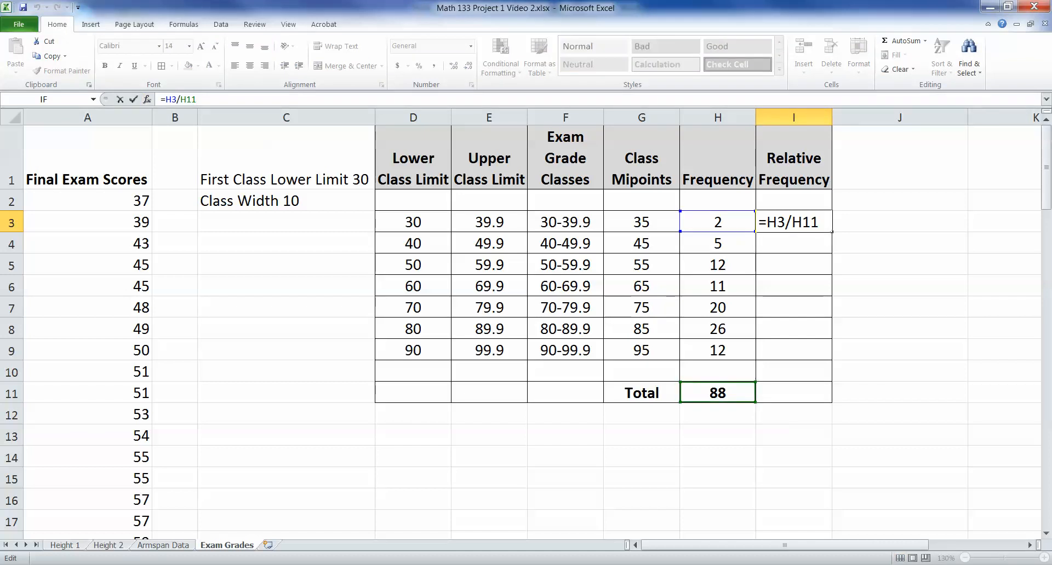
left_click(716, 222)
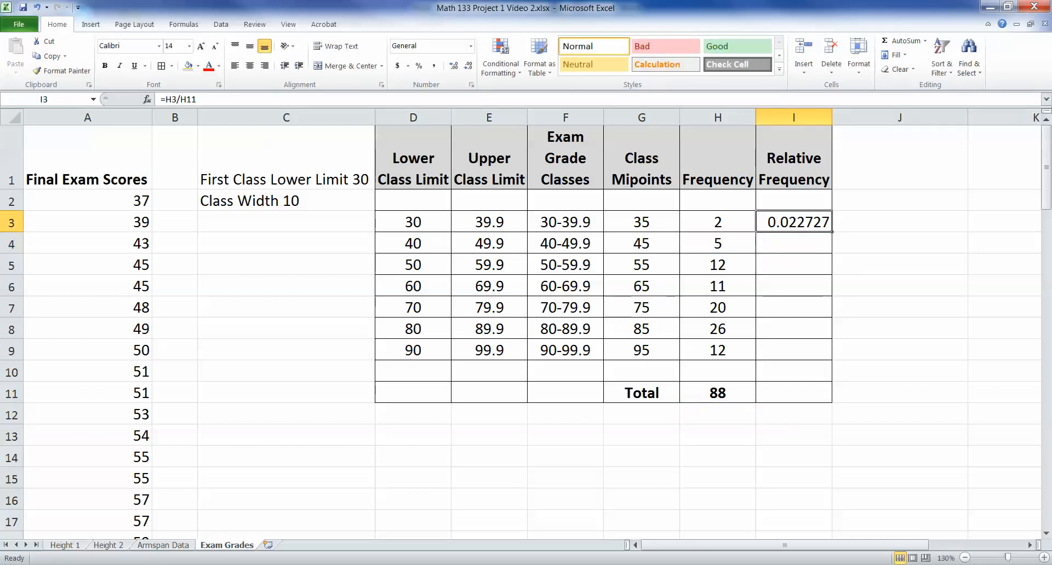
double_click(793, 222)
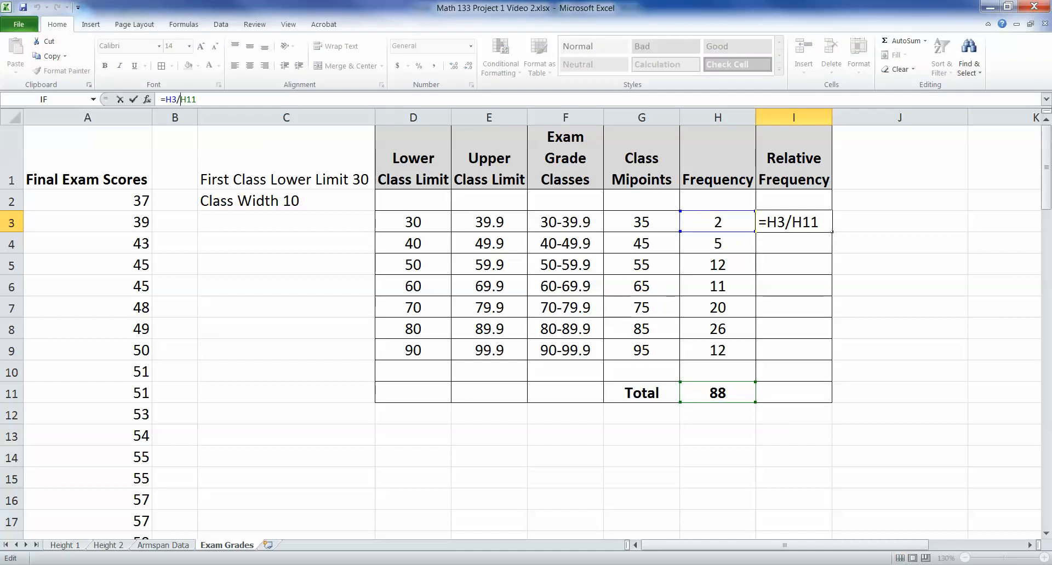
key("f4")
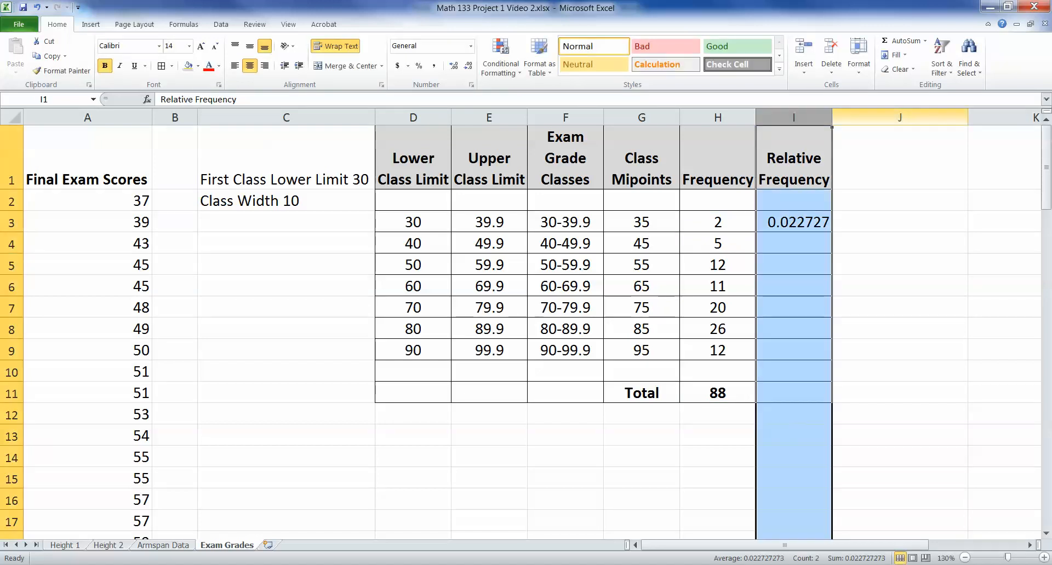
- Edit I3 so the divisor becomes the absolute reference $H$11, locked on the total 88
left_click(809, 222)
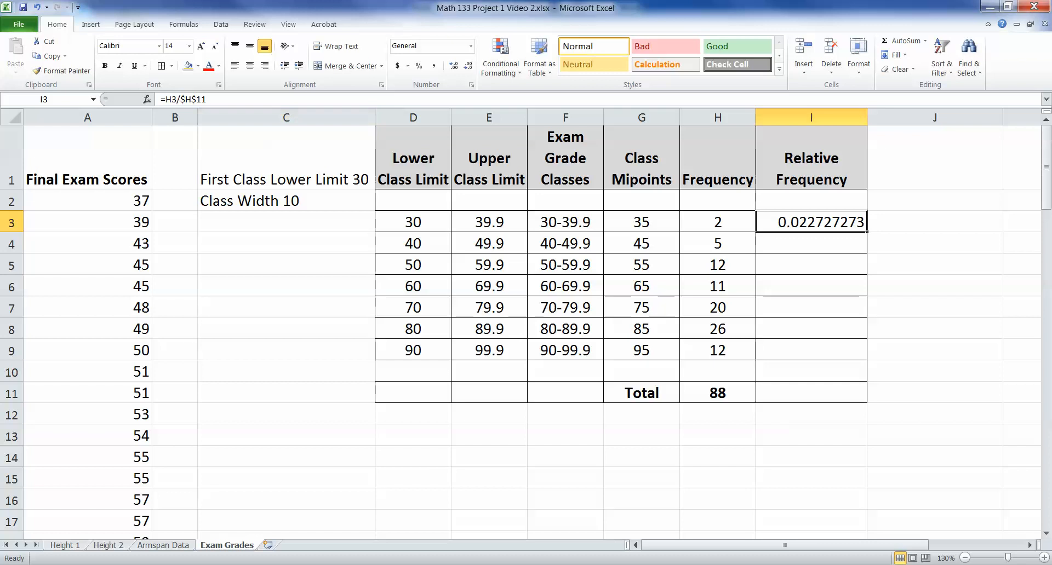
double_click(810, 222)
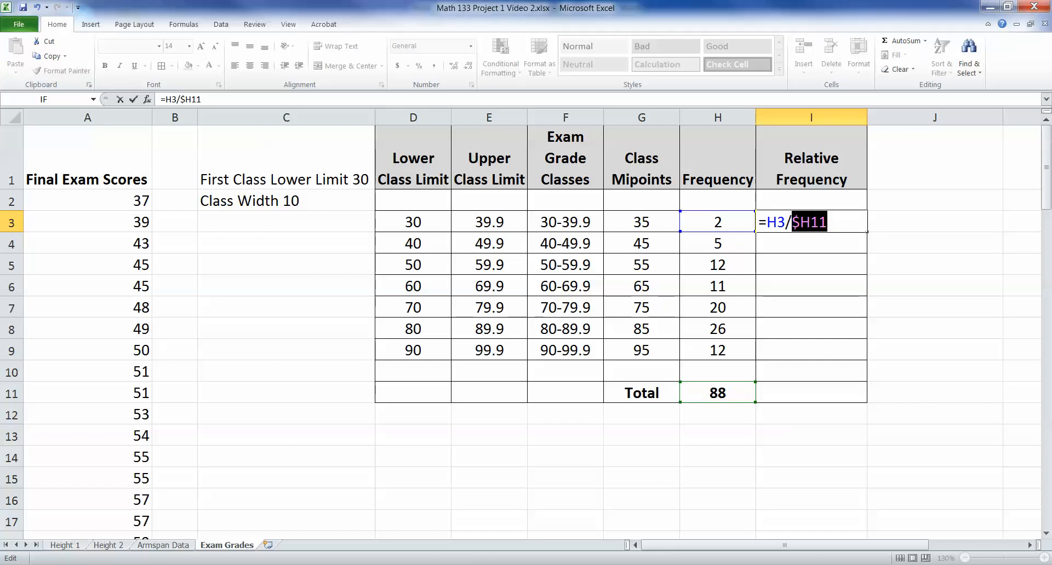
key("f4")
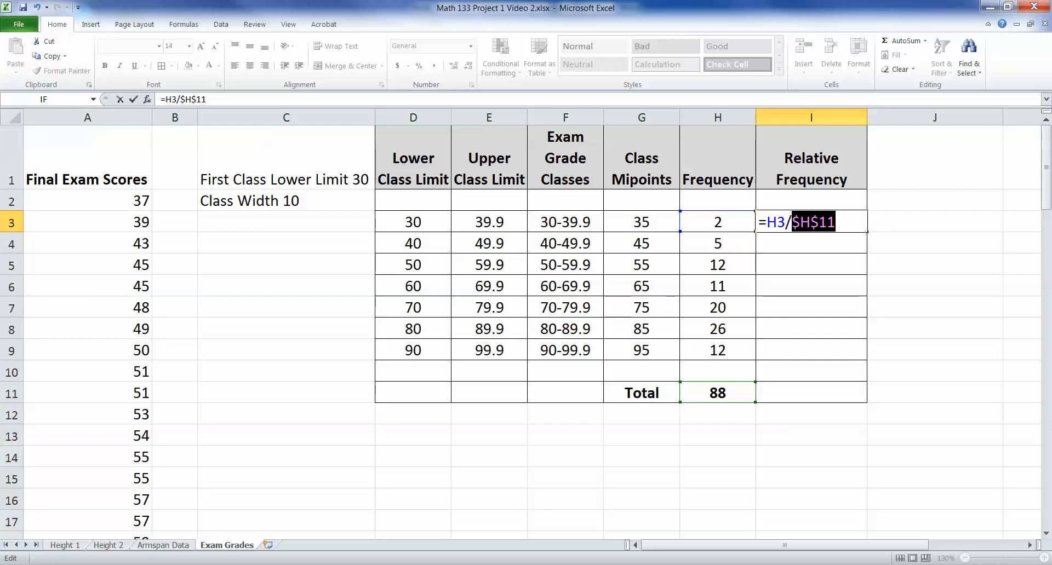
key("f4")
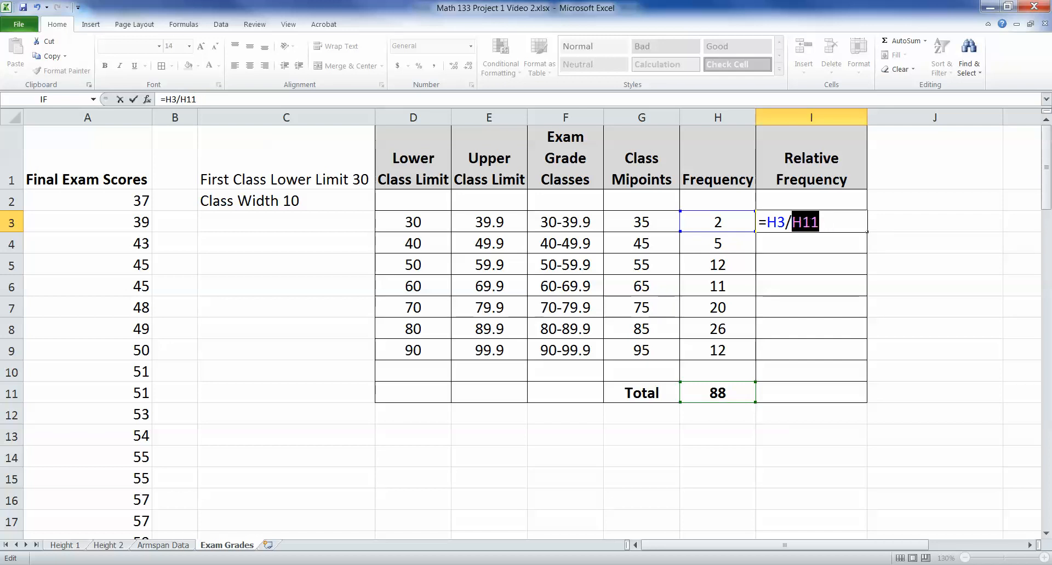
key("f4")
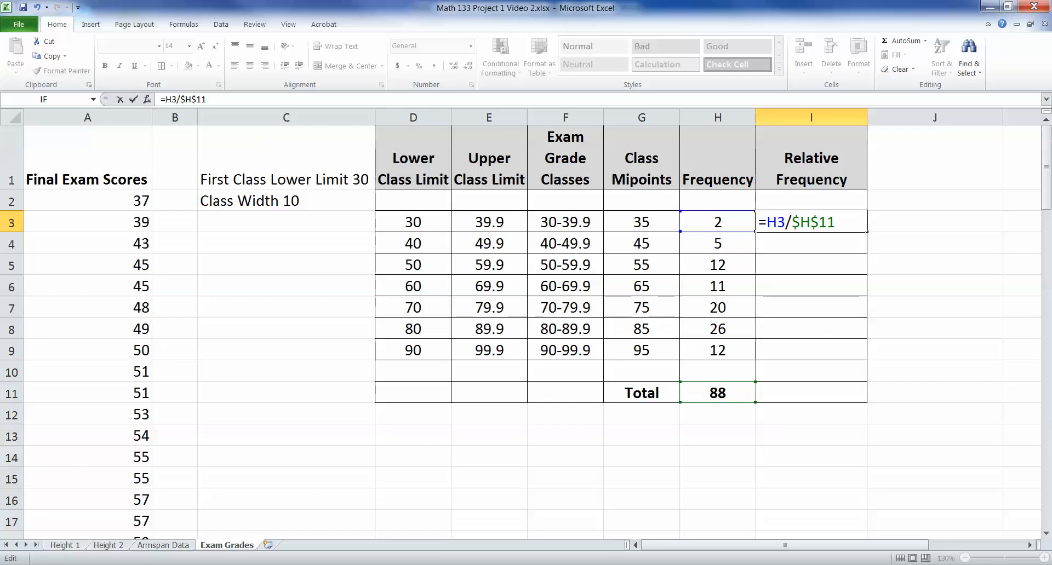
left_click(716, 393)
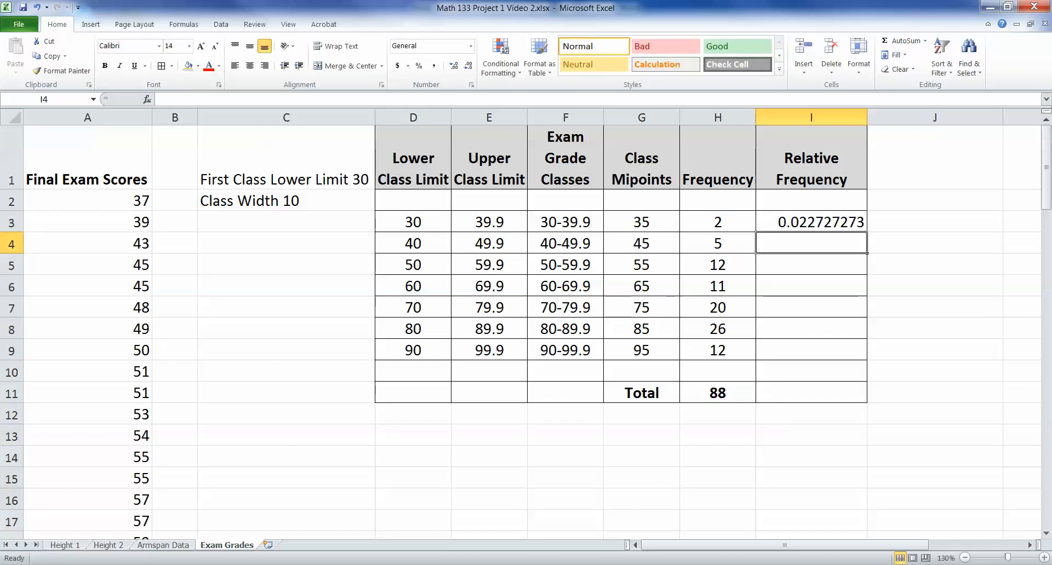
- Fill the relative frequency formula from I3 down to I9 for all seven classes
left_click(811, 222)
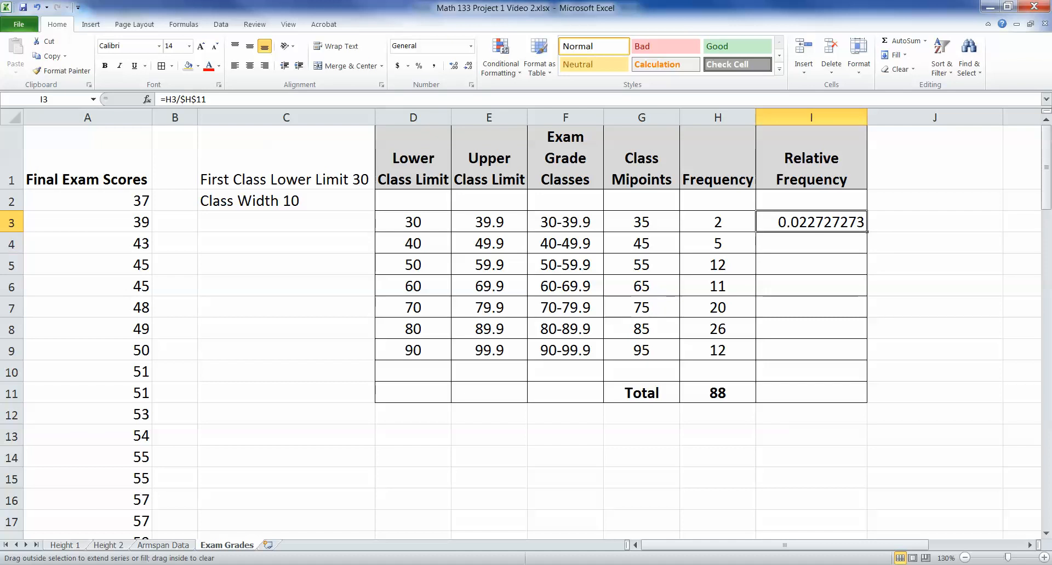
left_click_drag(864, 223, 864, 349)
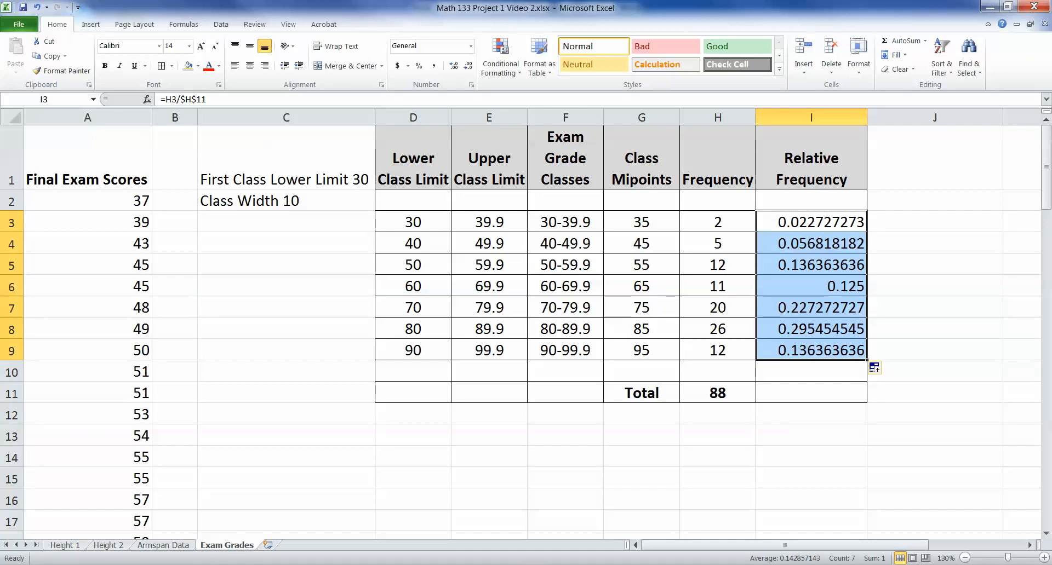
left_click(811, 222)
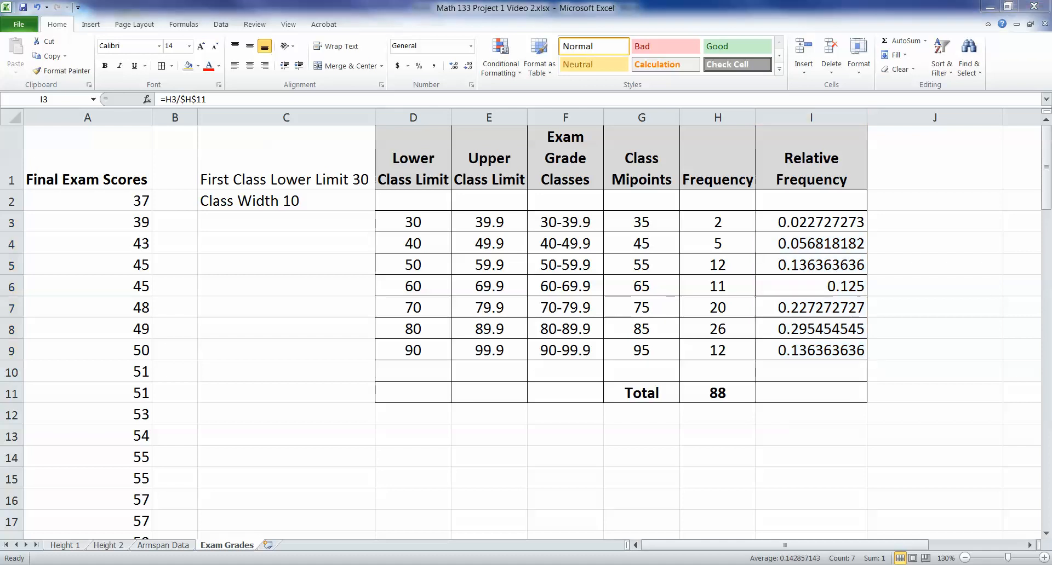
left_click_drag(810, 222, 811, 349)
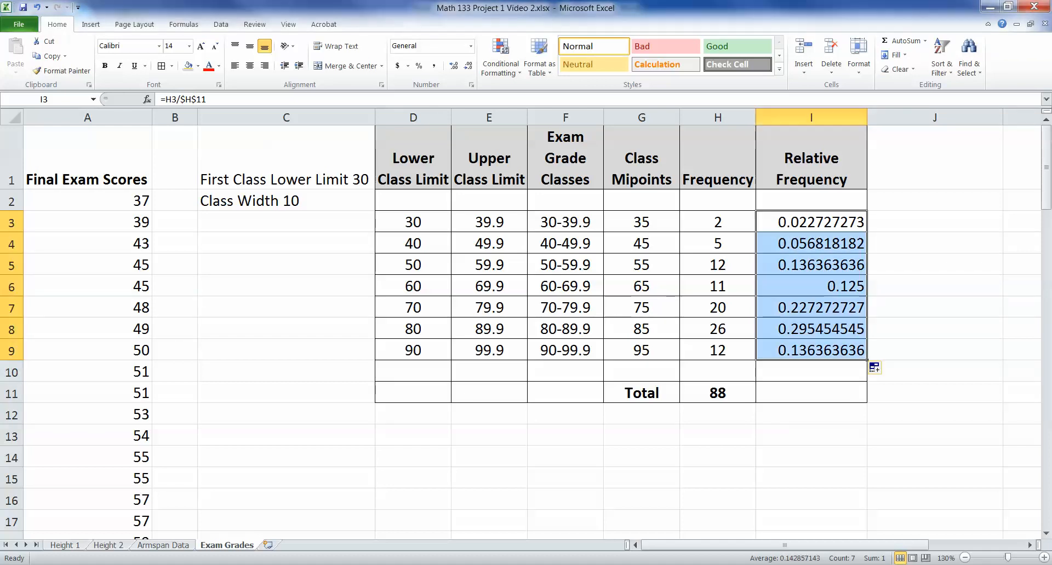